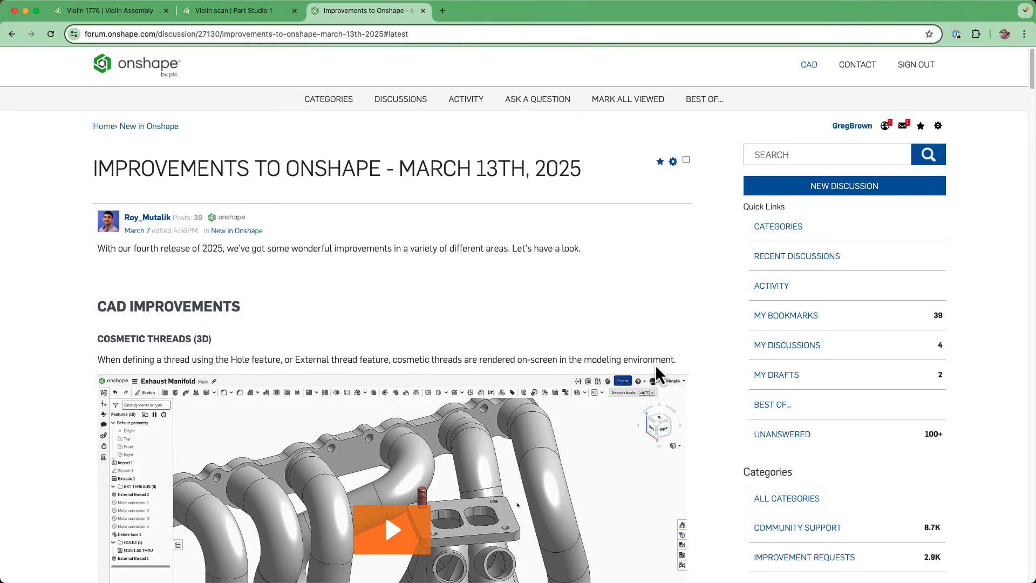
mouse_move(218, 249)
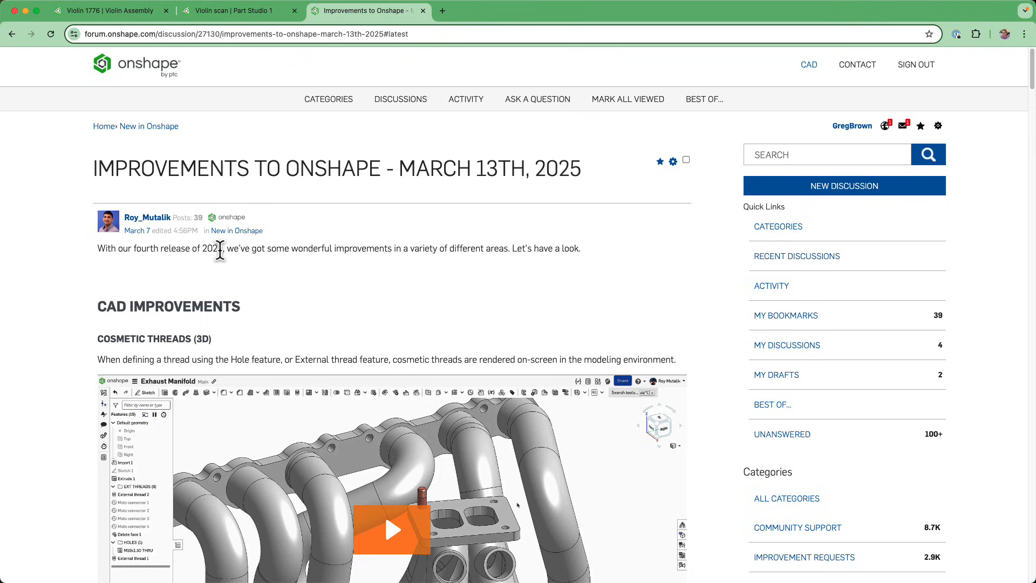
mouse_move(495, 226)
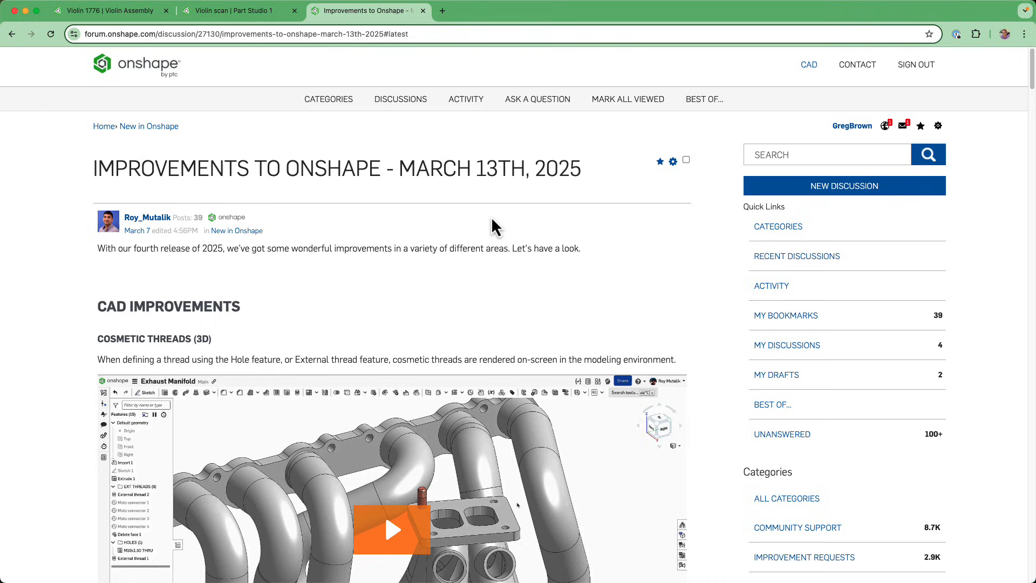
mouse_move(461, 205)
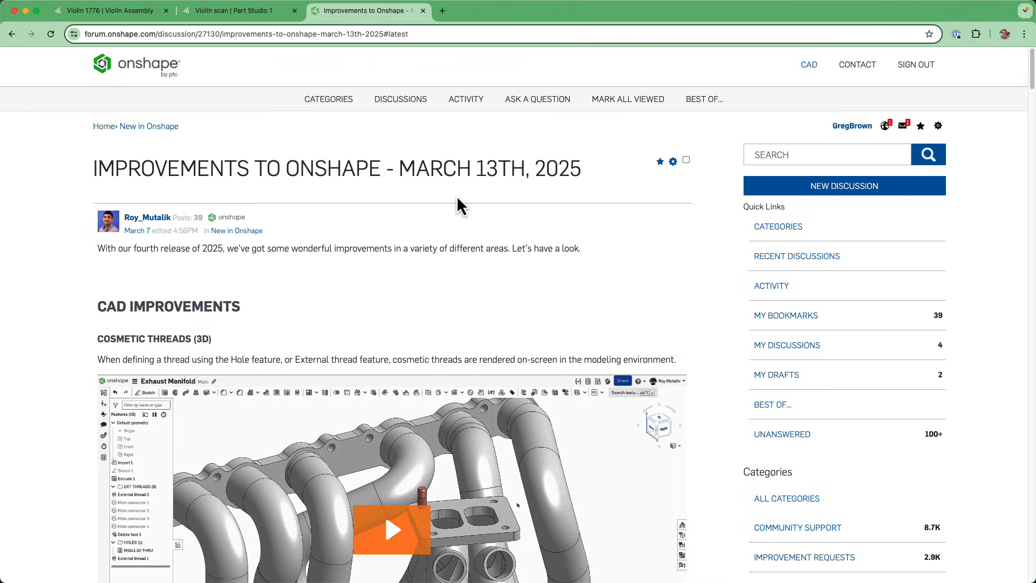
mouse_move(487, 202)
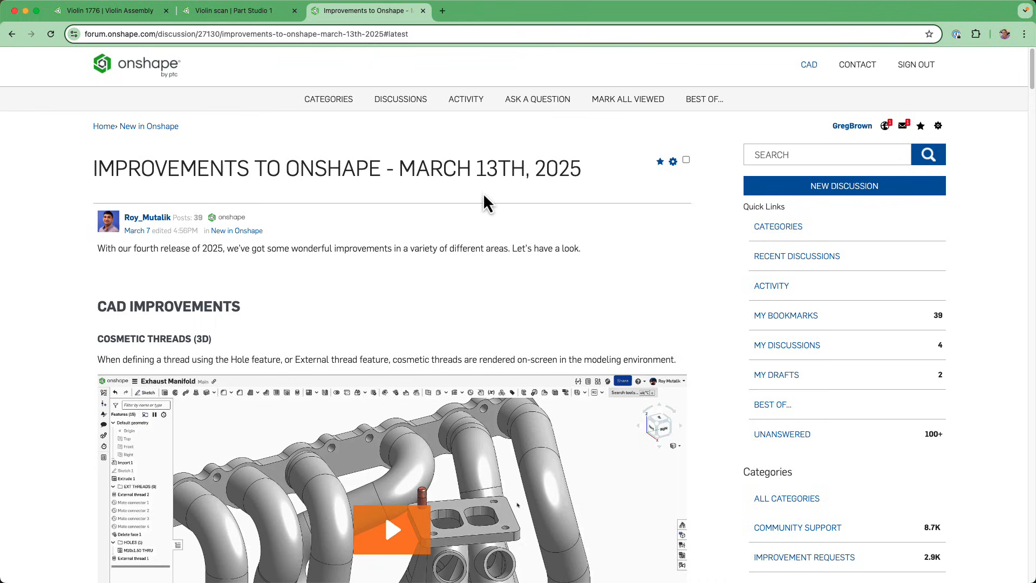
mouse_move(1008, 141)
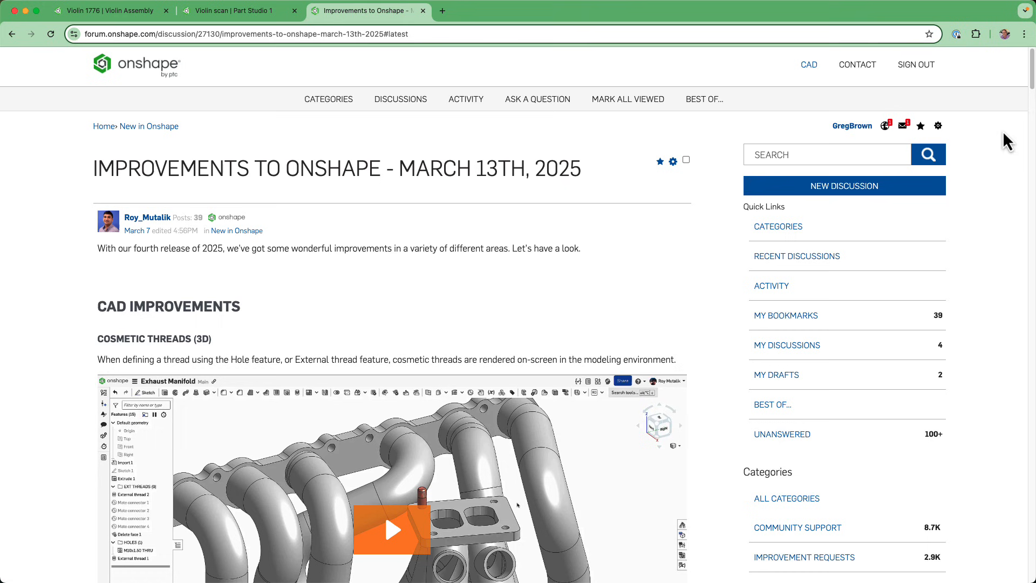
- Switch to the Violin scan part studio and start a Constrained surface feature from the surface tools
scroll("down", 3)
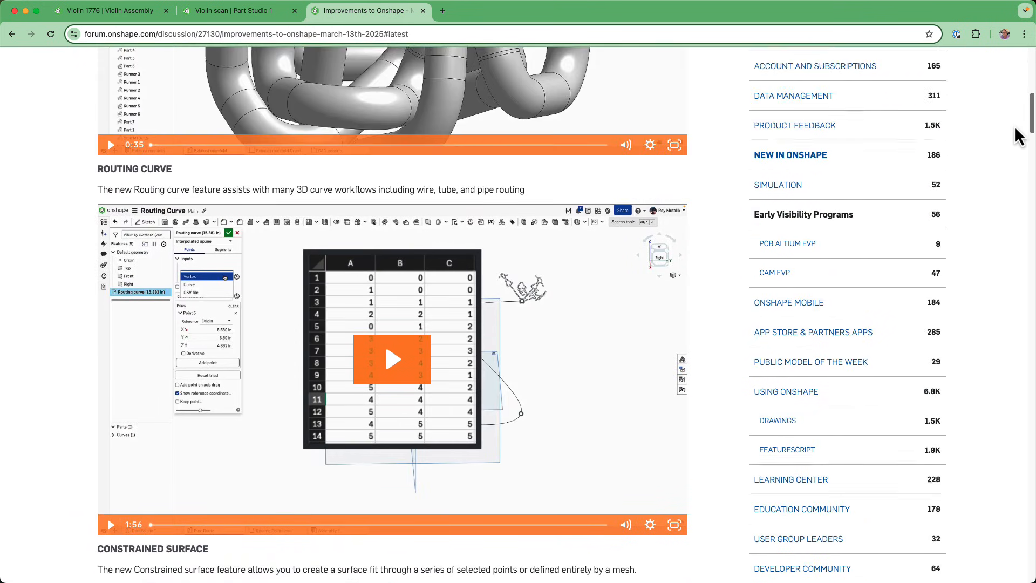
scroll("down", 3)
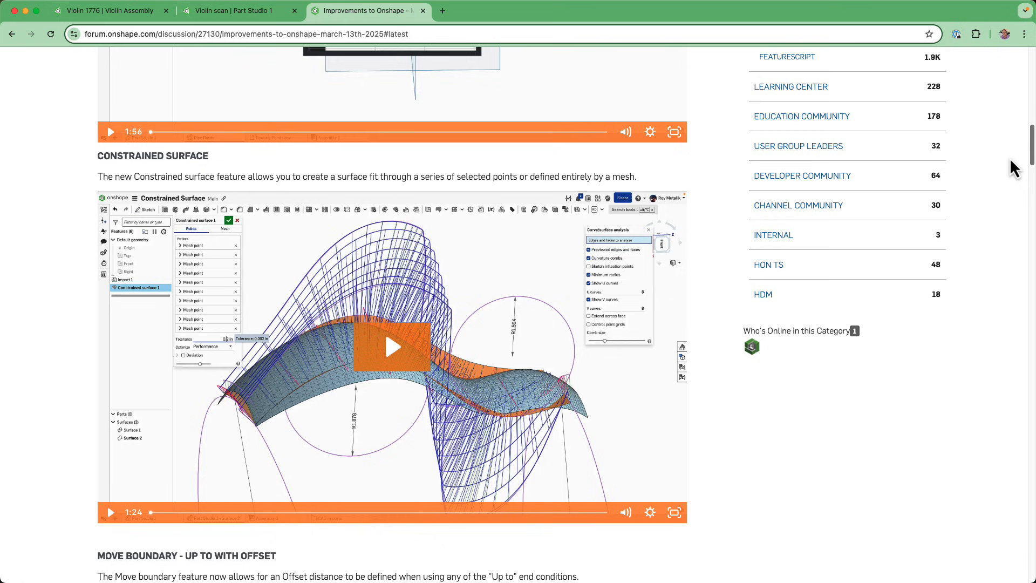
scroll("down", 3)
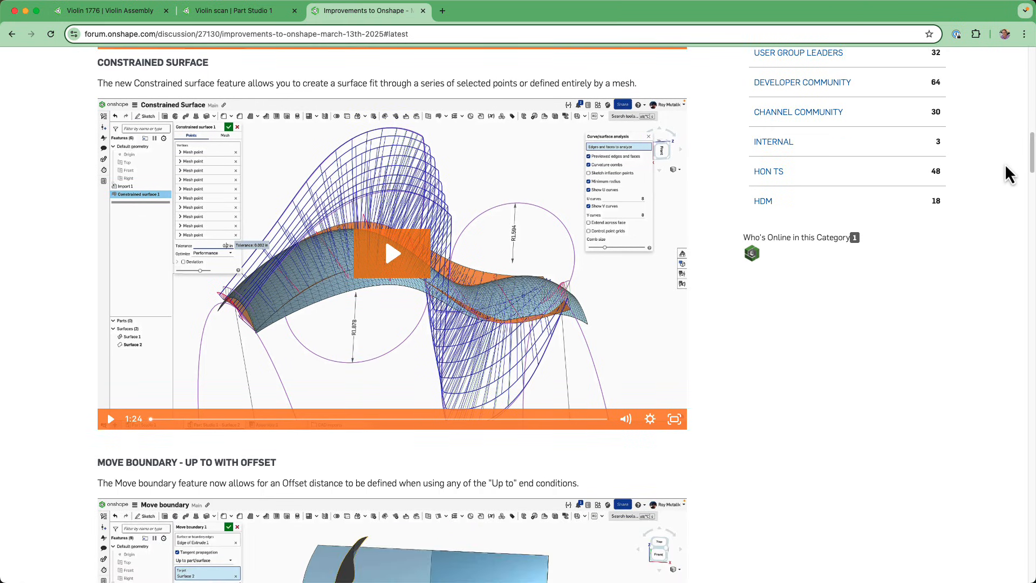
mouse_move(275, 109)
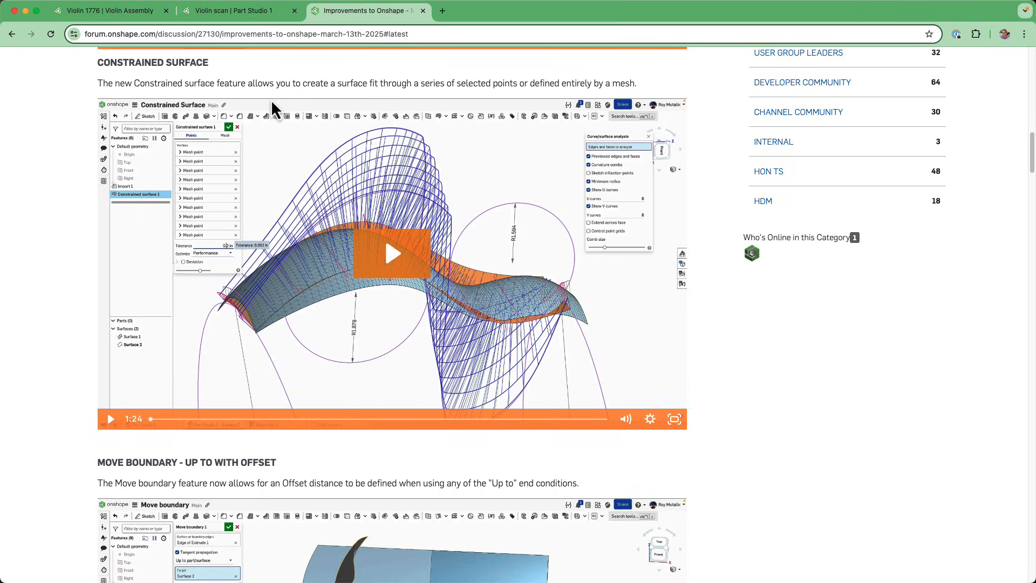
mouse_move(122, 65)
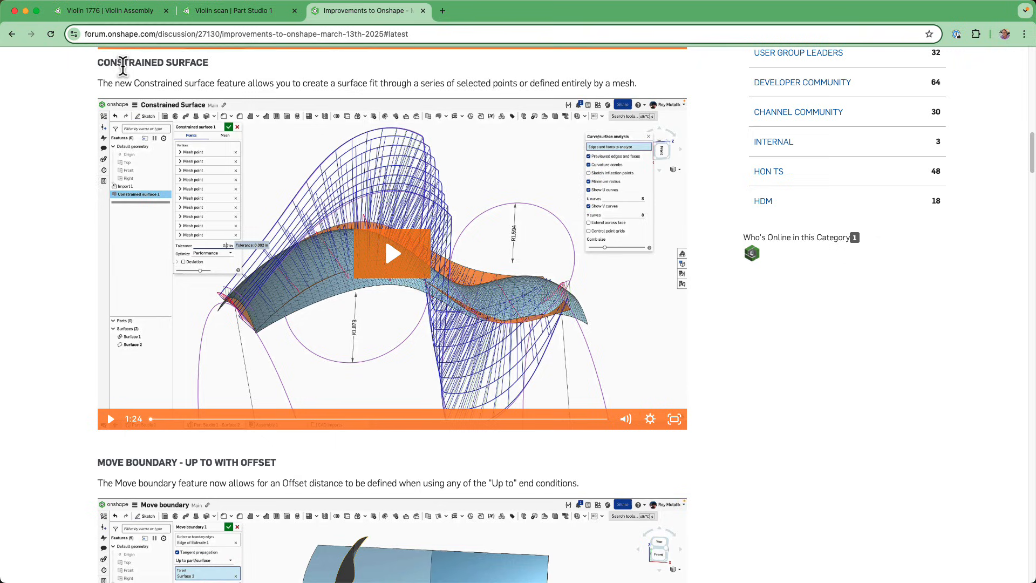
mouse_move(266, 81)
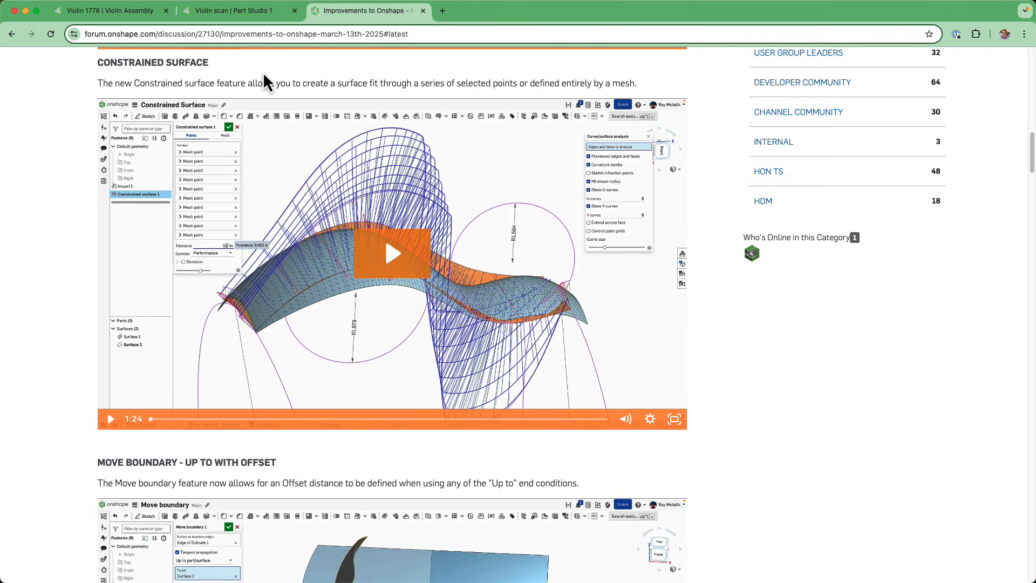
mouse_move(317, 205)
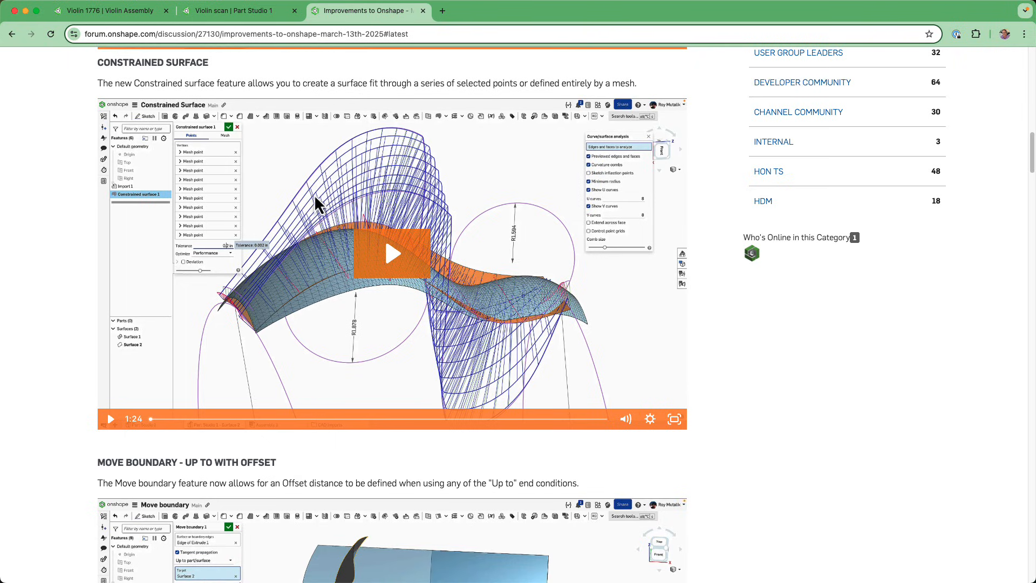
scroll("up", 3)
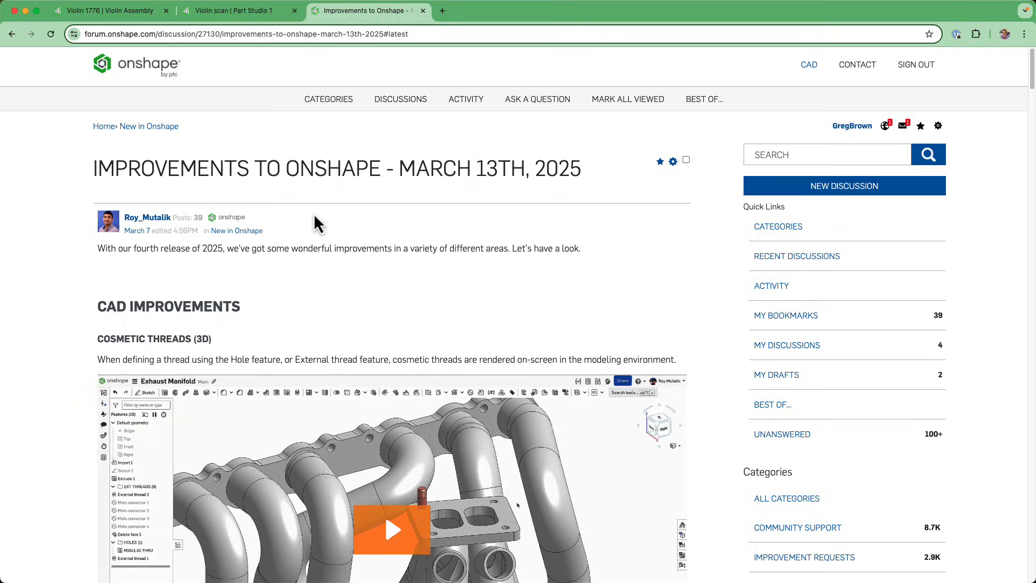
left_click(231, 11)
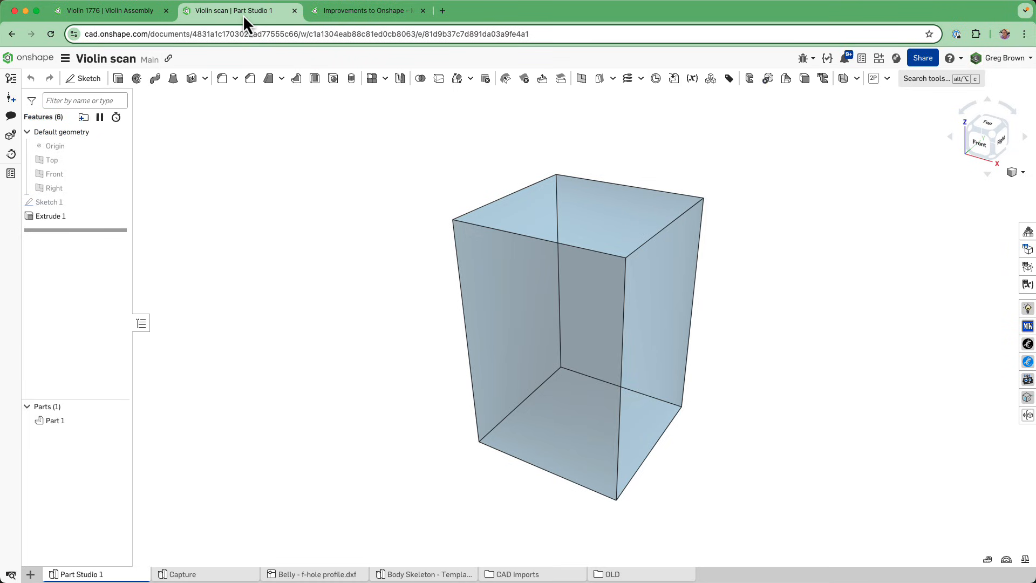
mouse_move(628, 78)
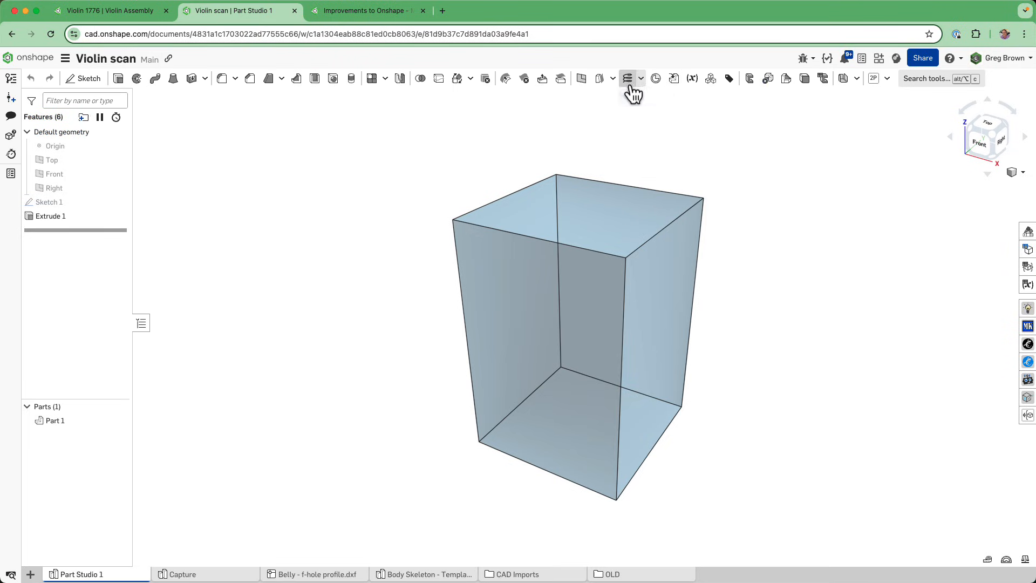
mouse_move(600, 79)
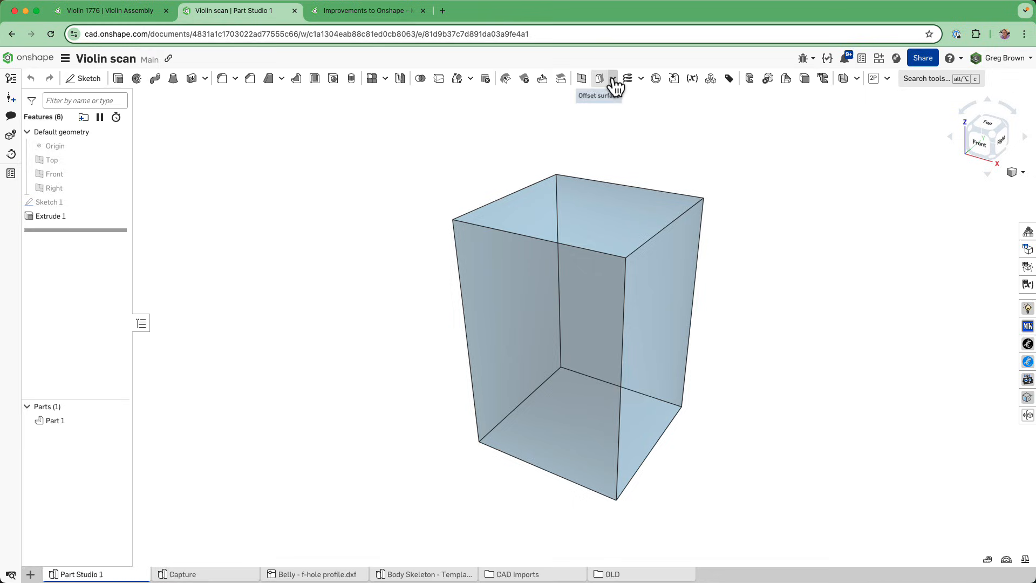
left_click(617, 78)
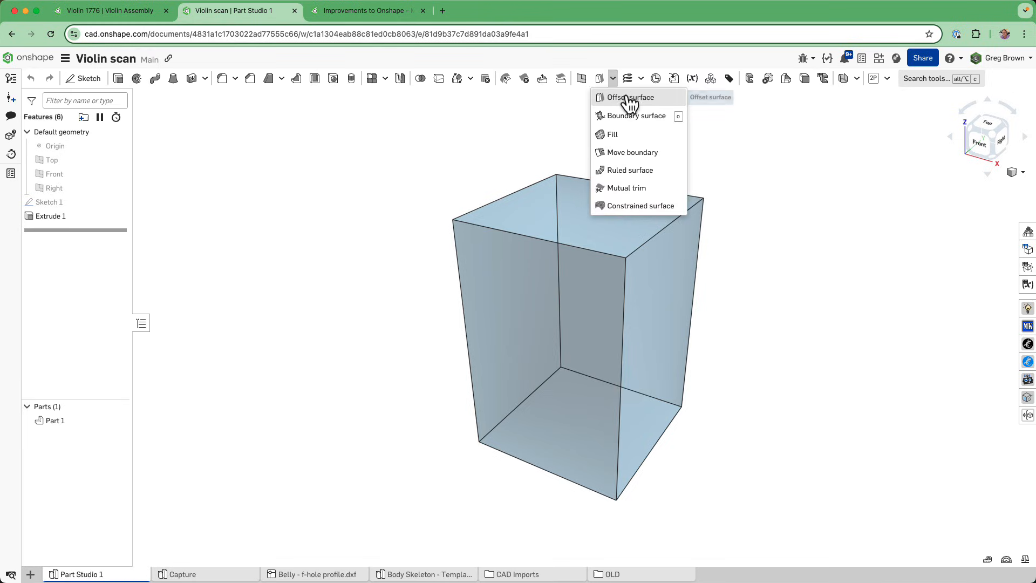
mouse_move(637, 116)
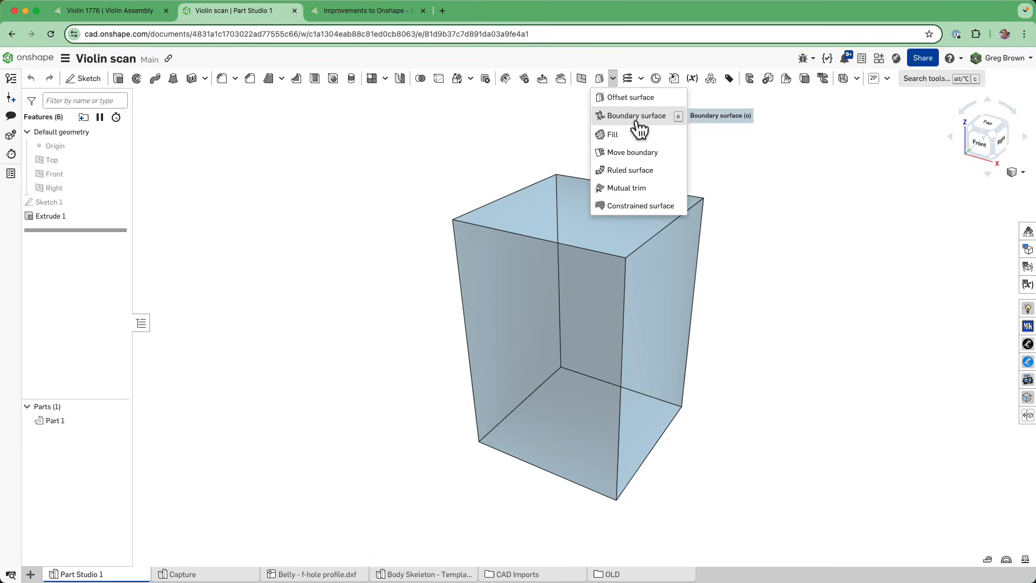
mouse_move(640, 205)
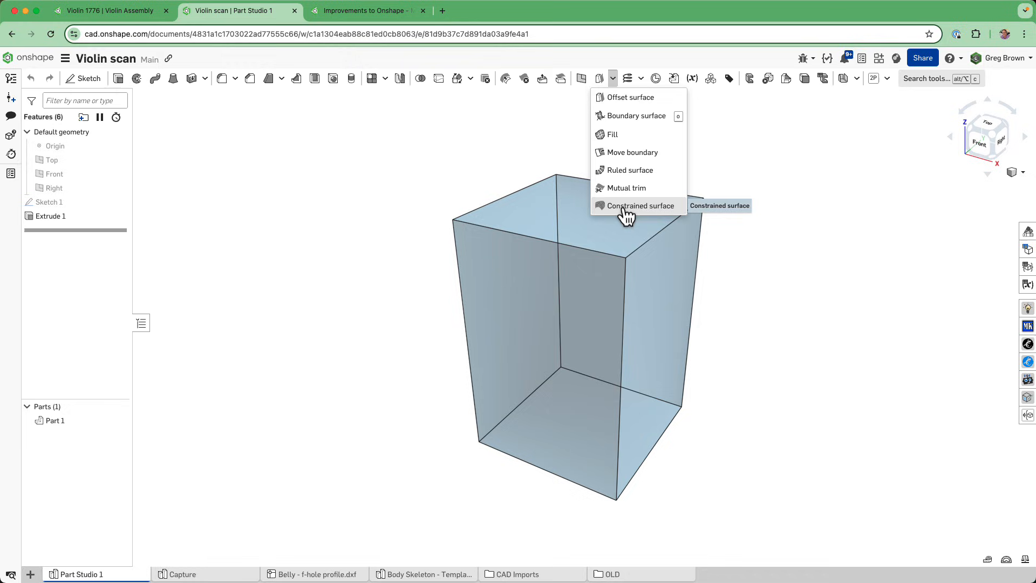
mouse_move(651, 215)
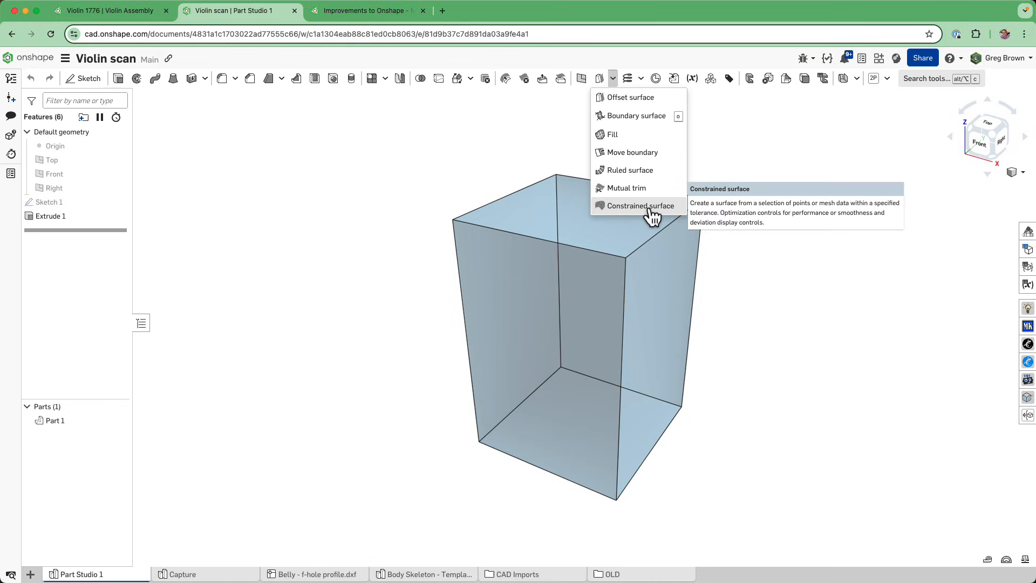
left_click(638, 205)
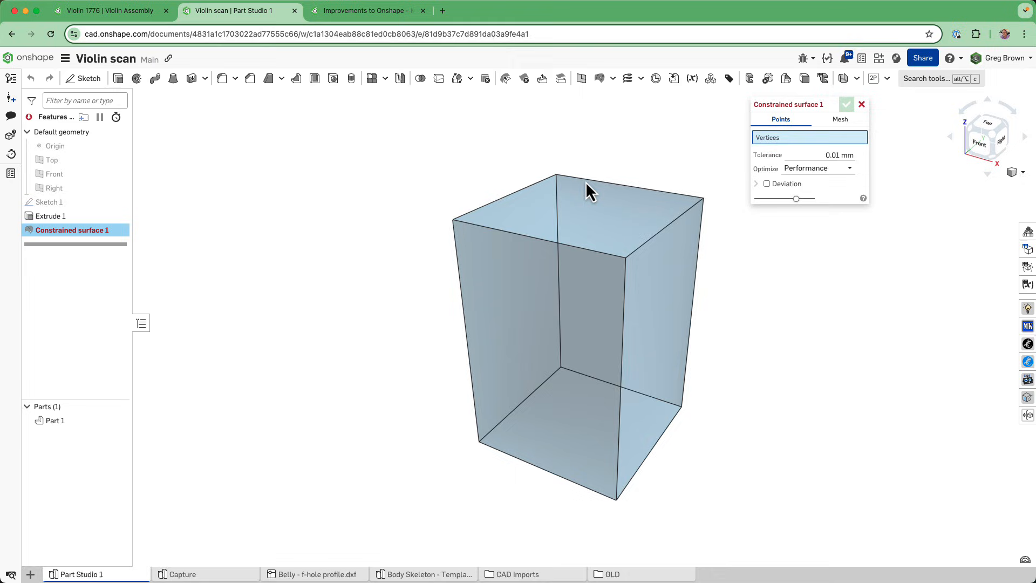
mouse_move(581, 192)
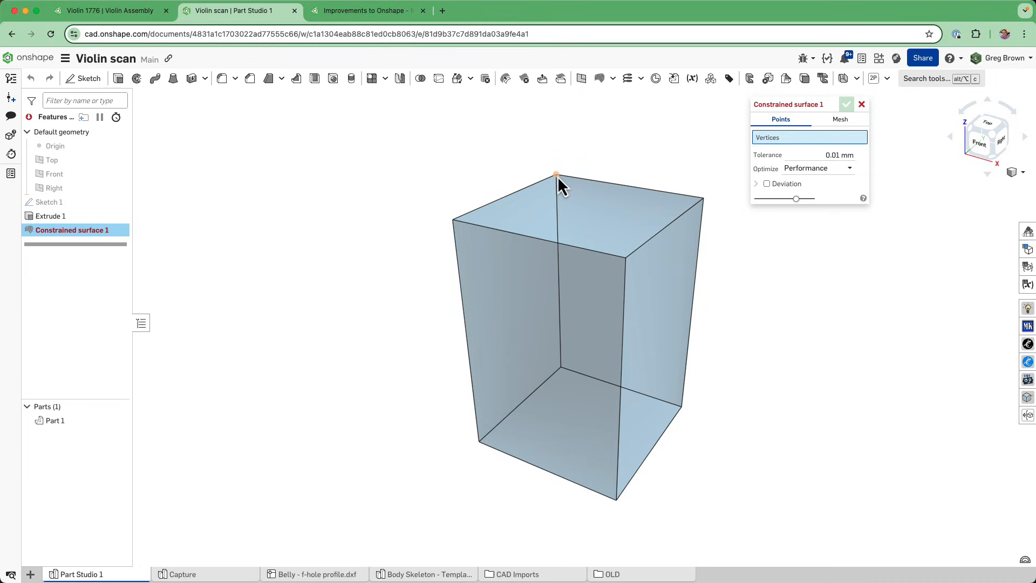
- Add box corners as fit points and set the fit to optimise for Smoothness at 0.1 mm tolerance
left_click(703, 198)
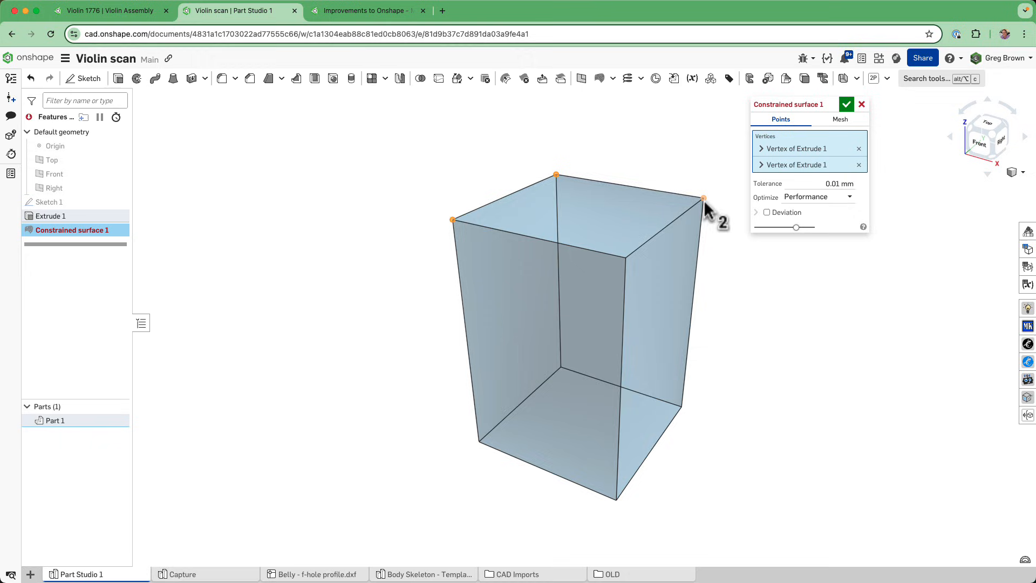
left_click(696, 198)
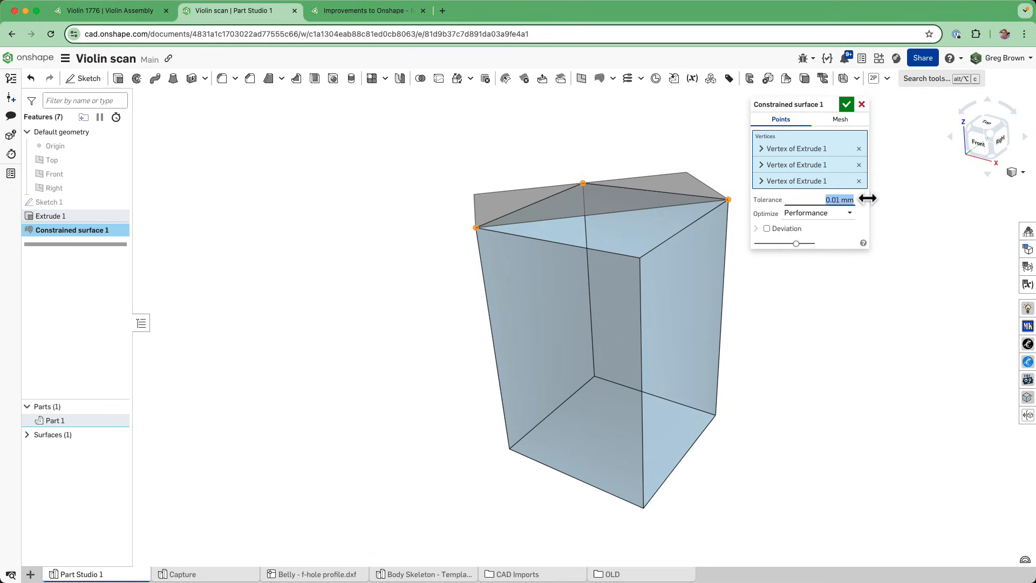
left_click(817, 213)
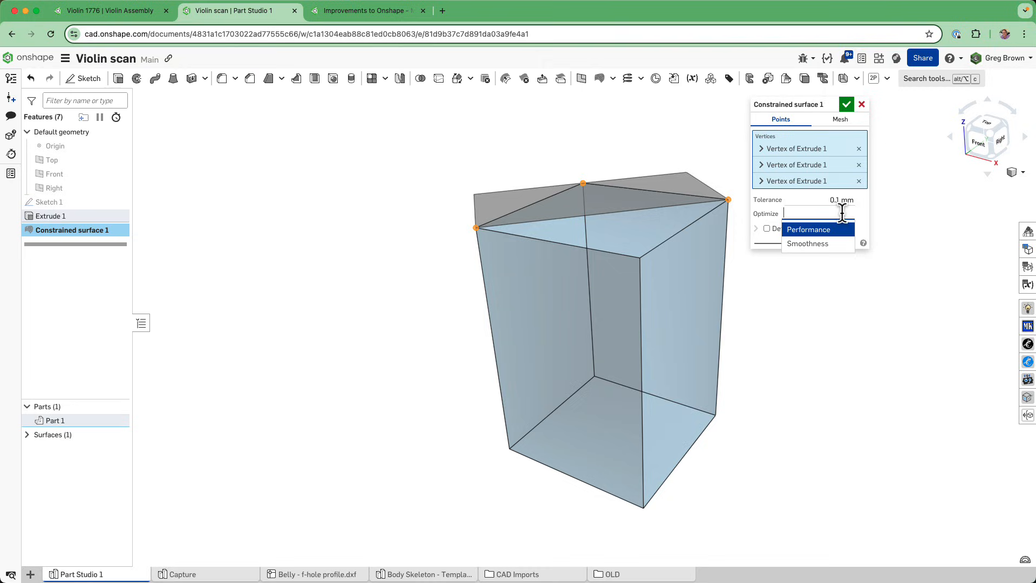
left_click(808, 243)
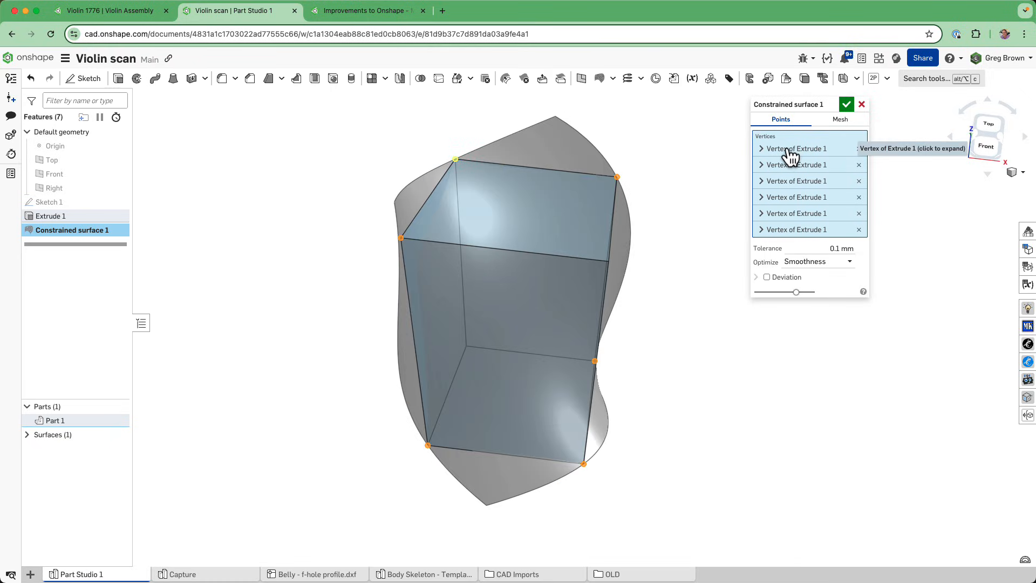
- Hold two fit points to an Extrude 1 face and edge normal, then accept the constrained surface
left_click(761, 148)
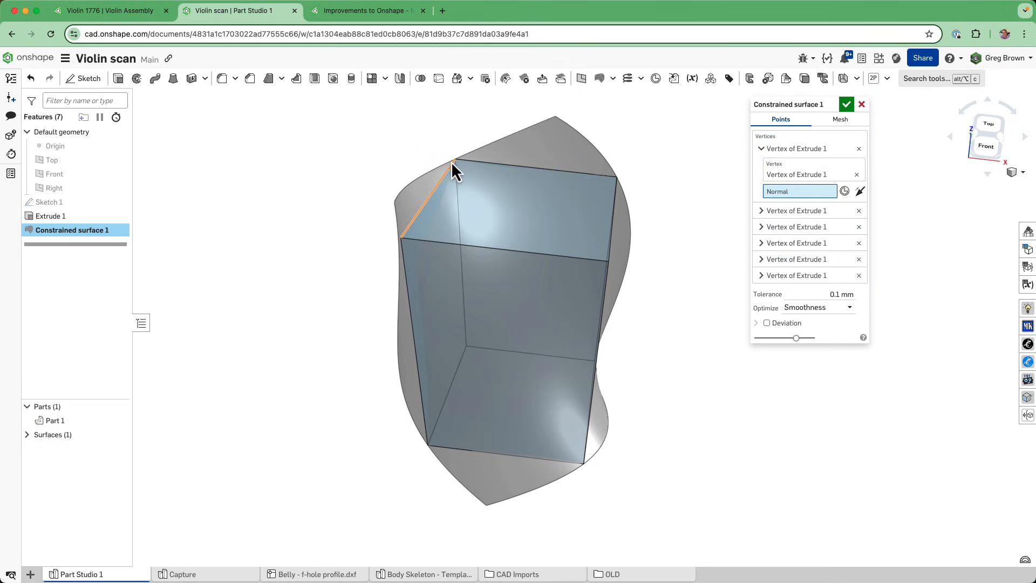
mouse_move(460, 177)
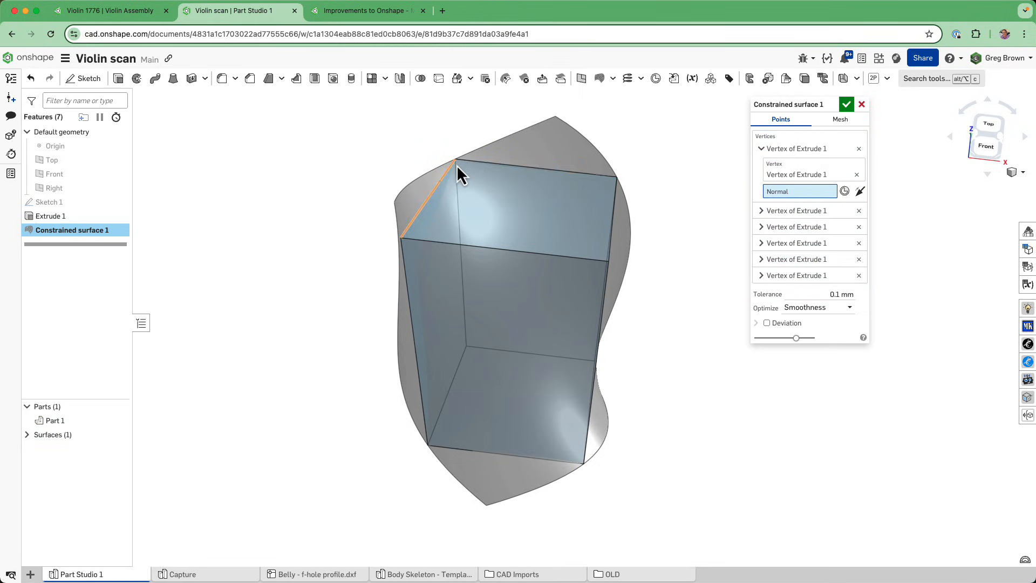
left_click(483, 178)
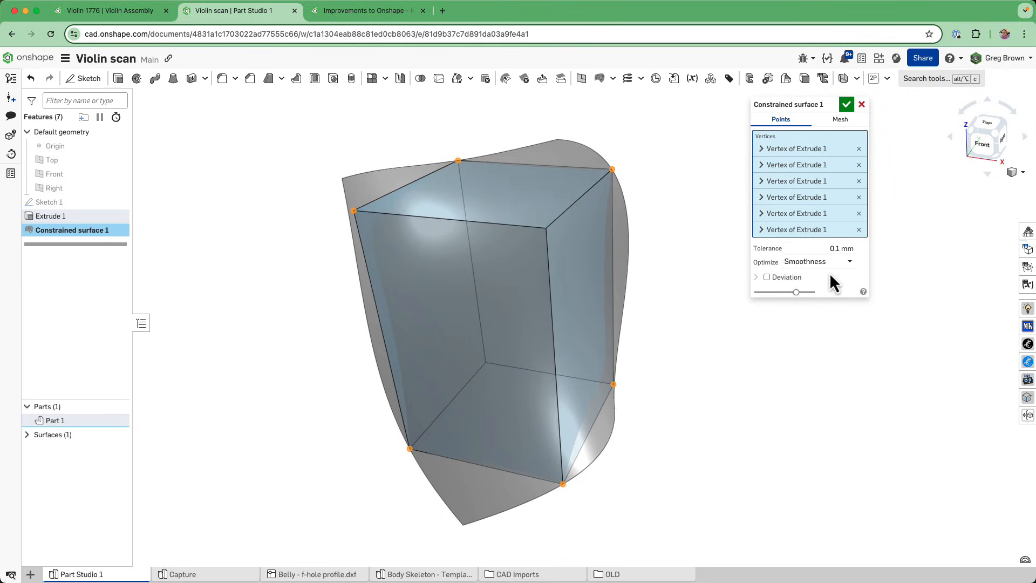
left_click(761, 229)
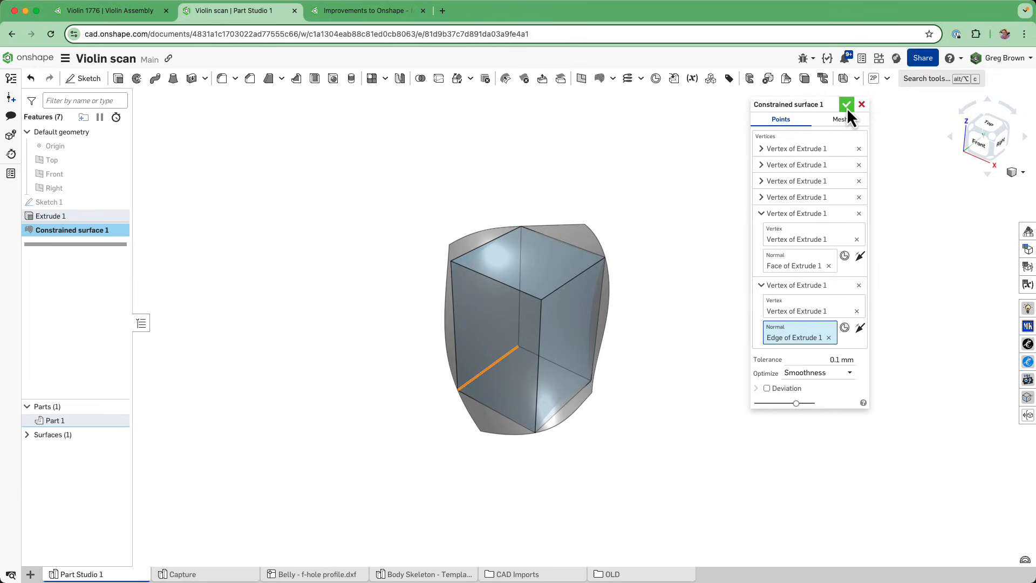
left_click(847, 105)
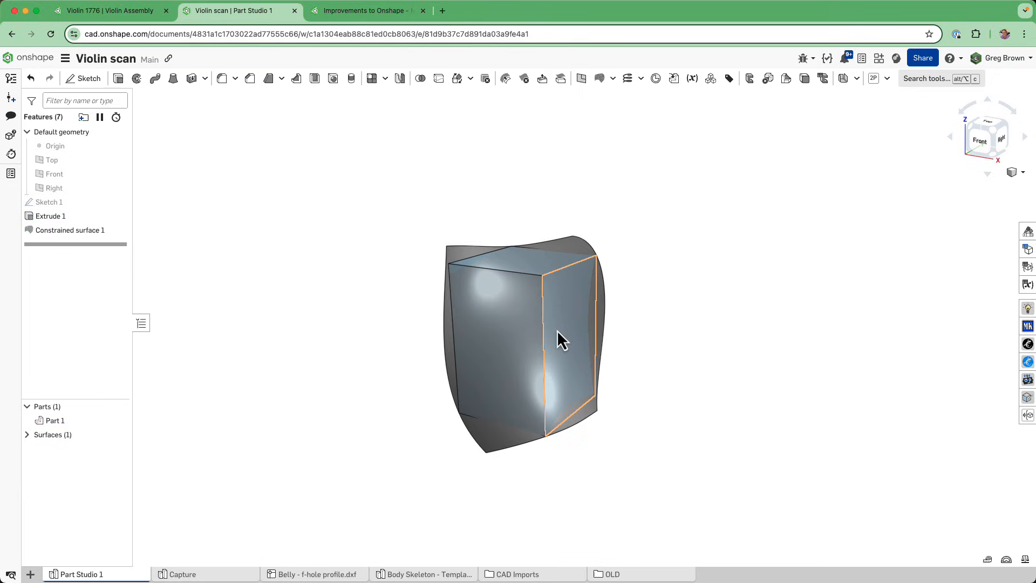
left_click(647, 306)
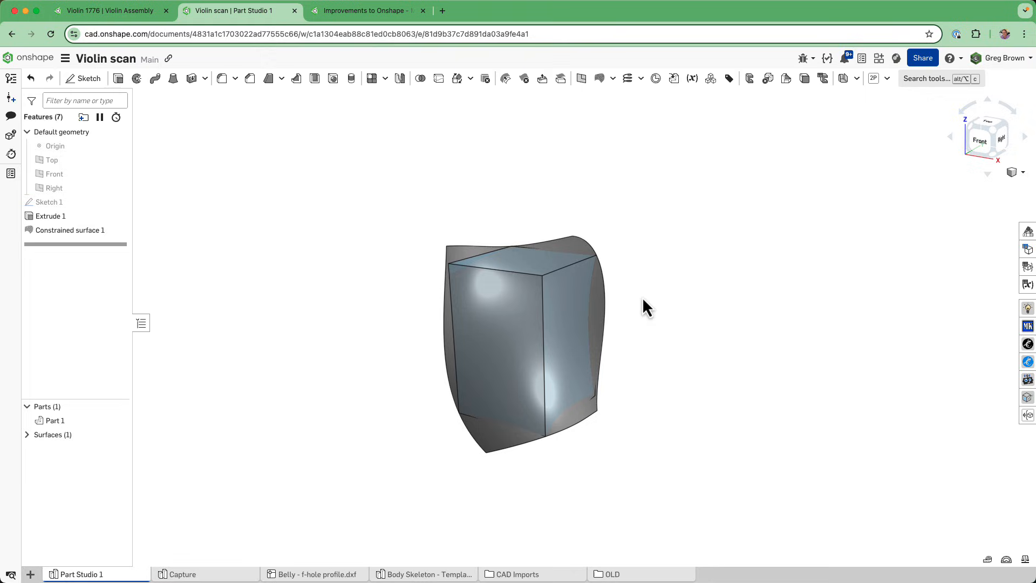
mouse_move(125, 403)
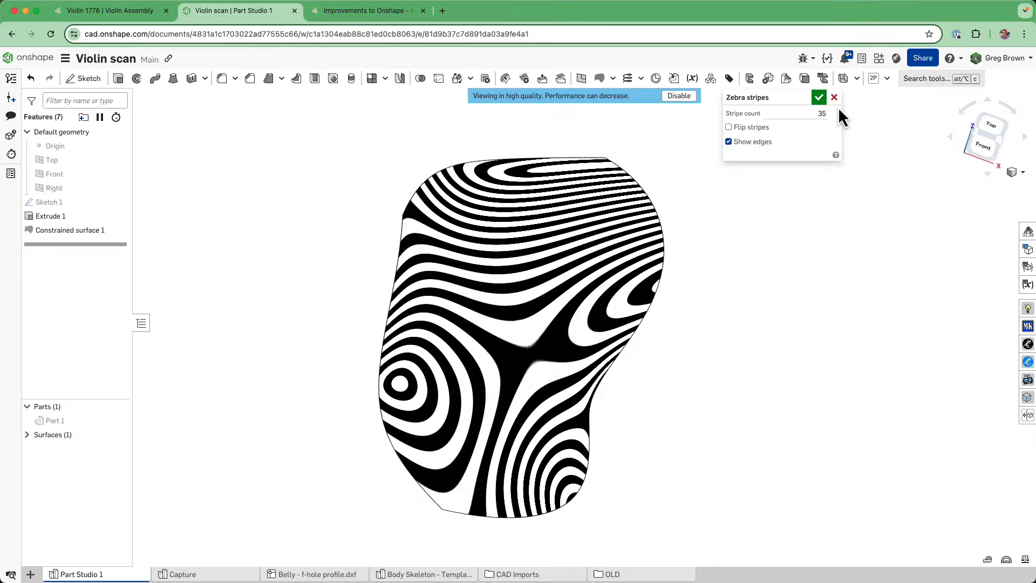
left_click(834, 97)
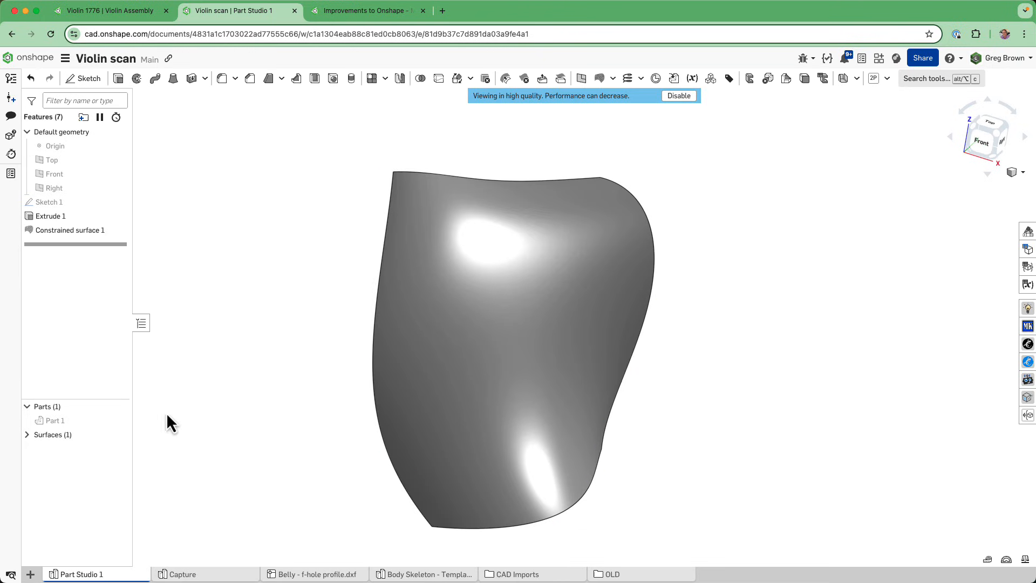
left_click(497, 180)
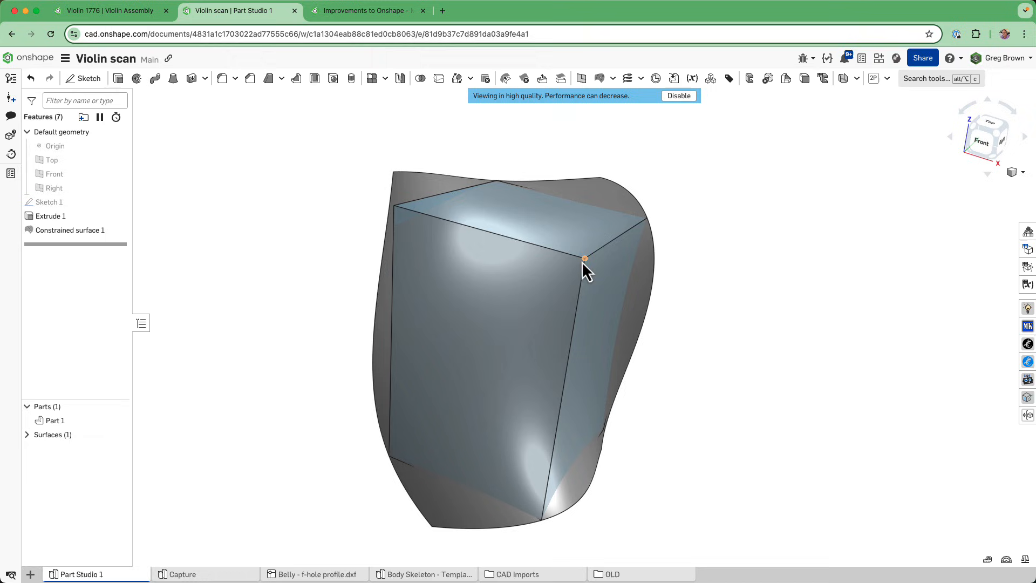
left_click(424, 479)
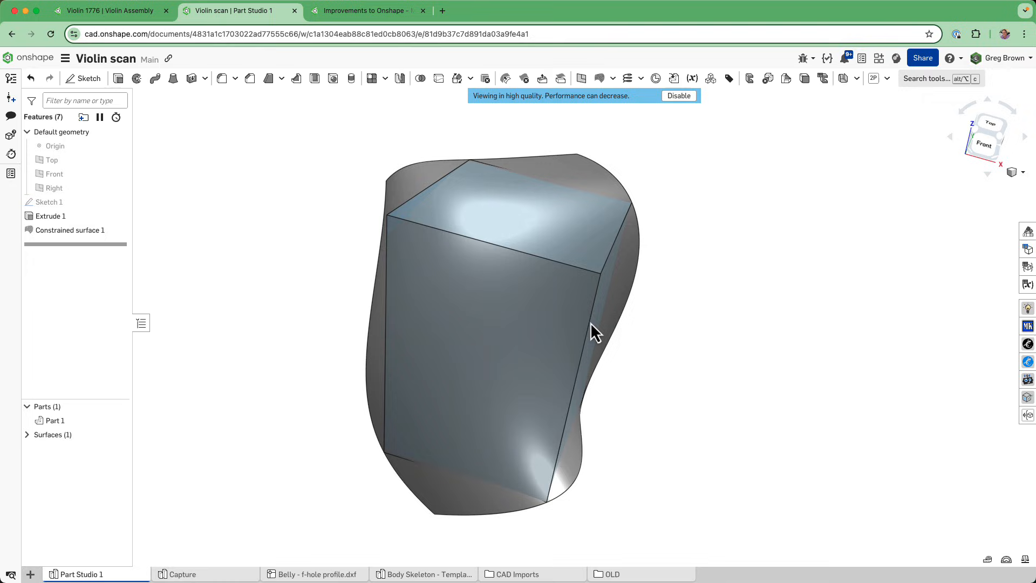
mouse_move(207, 125)
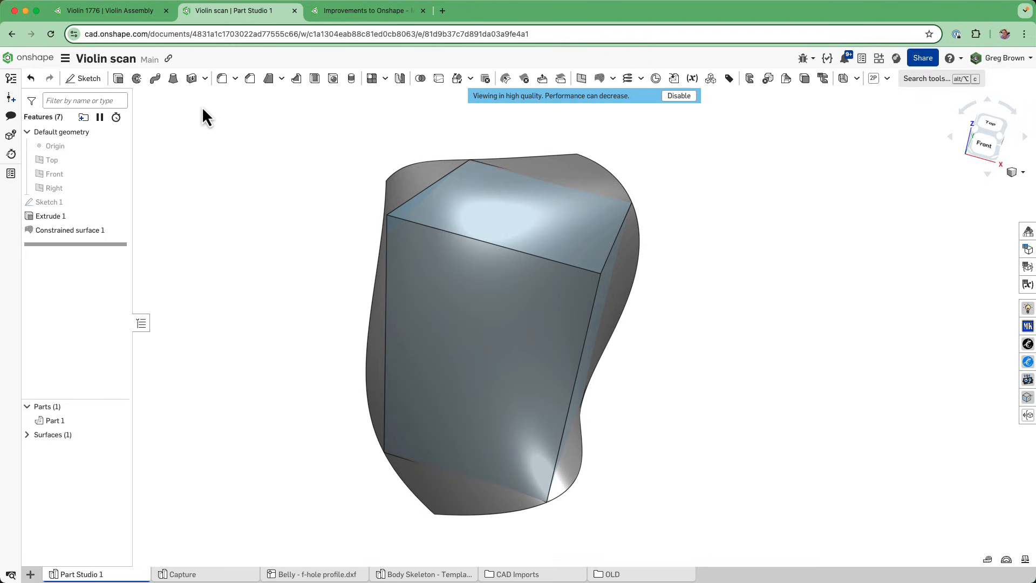
mouse_move(193, 78)
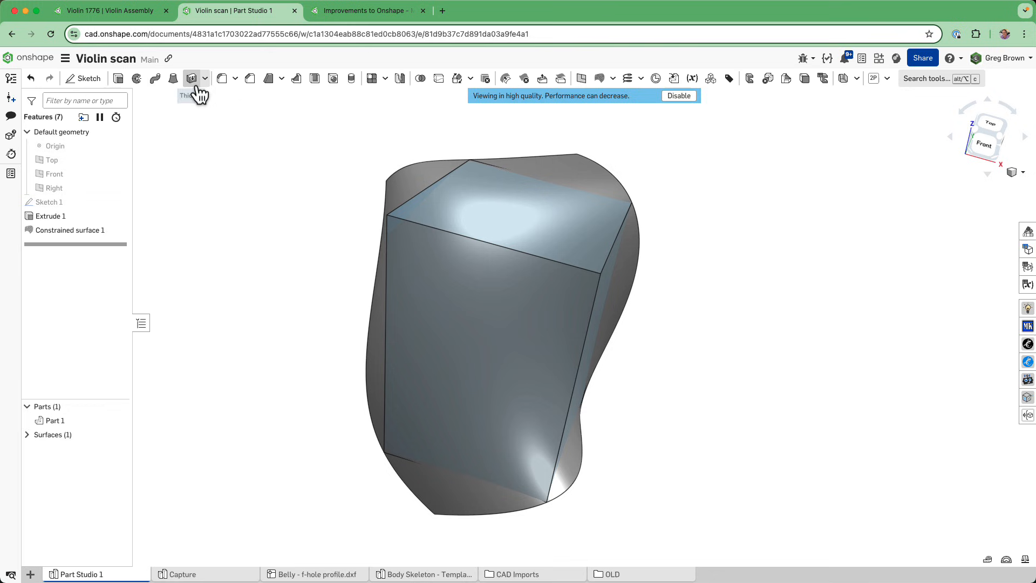
- Thicken Constrained surface 1 by 5 mm into a new solid part
left_click(192, 78)
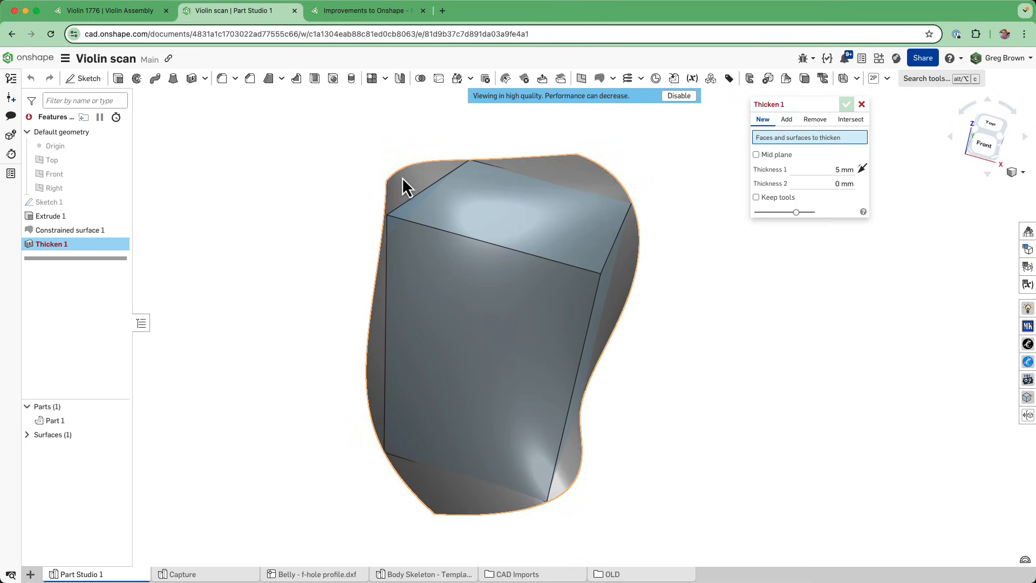
left_click(470, 178)
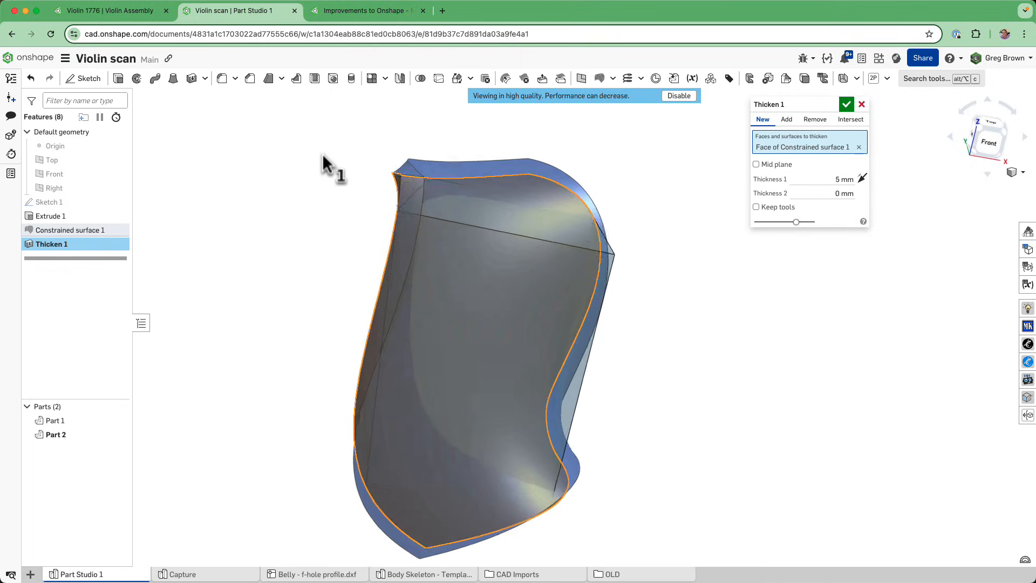
left_click(847, 104)
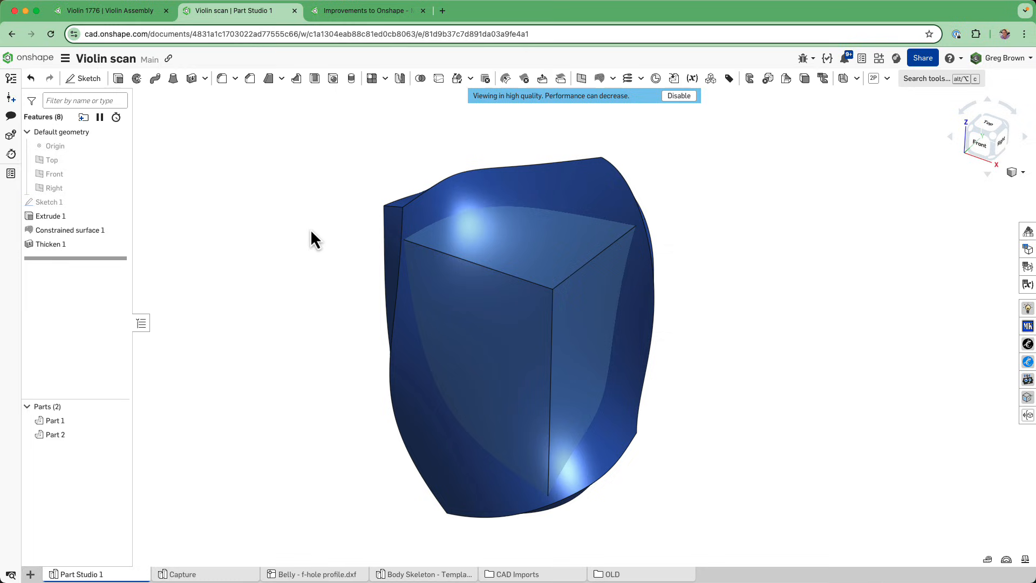
mouse_move(783, 354)
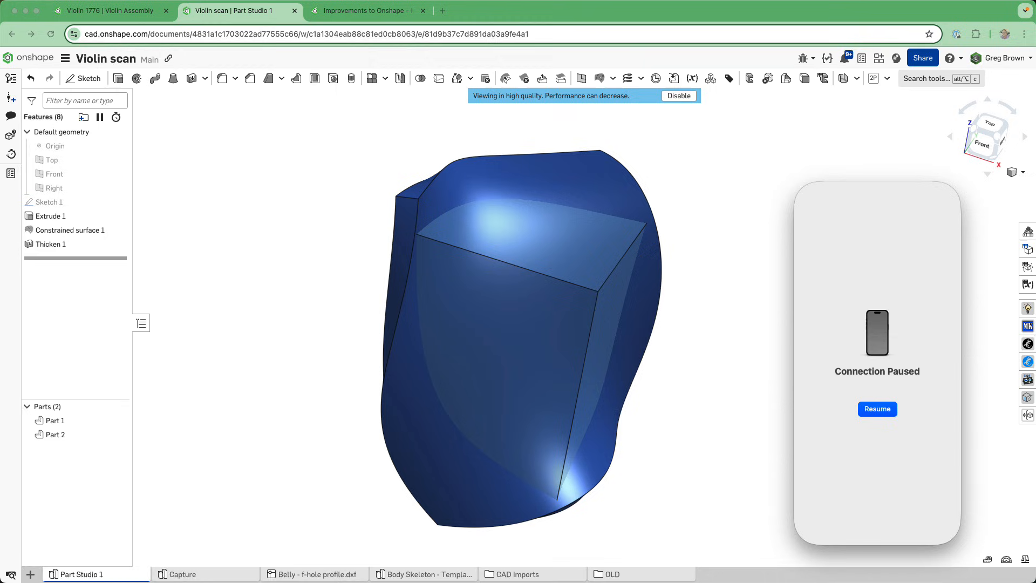
- Resume phone mirroring, open Violin scan from Recently opened and show its tab overview
left_click(877, 409)
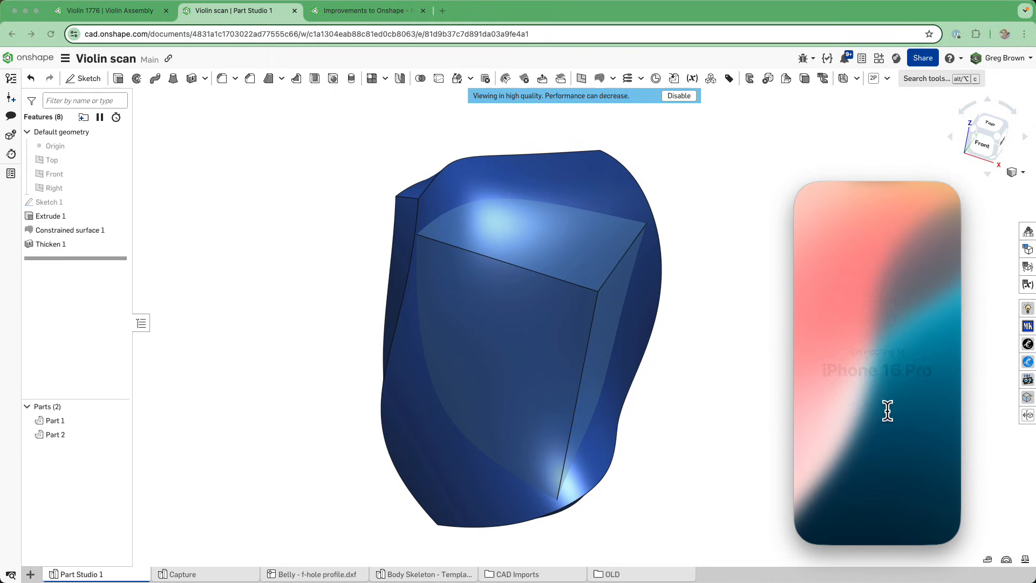
mouse_move(893, 424)
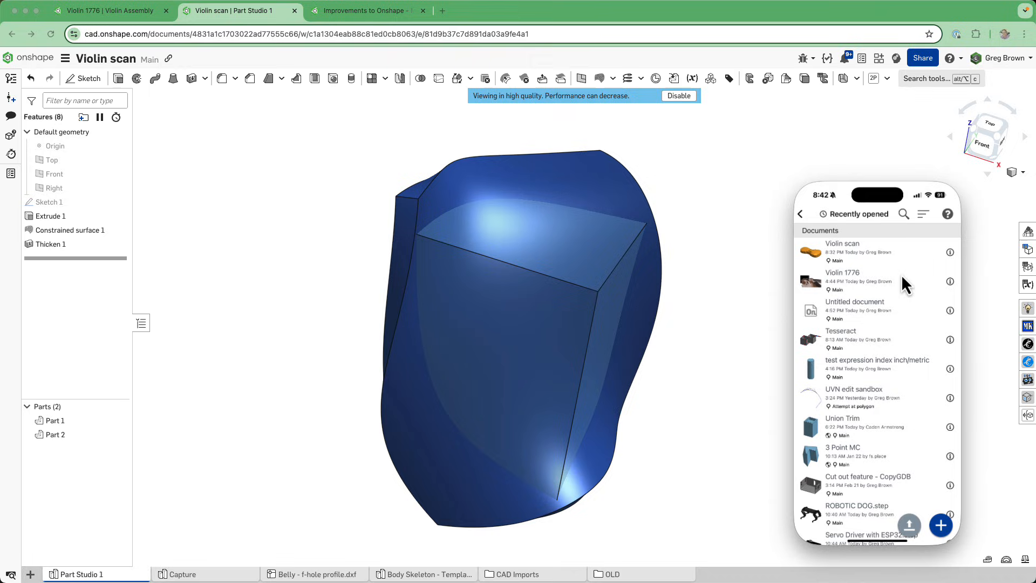
left_click(842, 251)
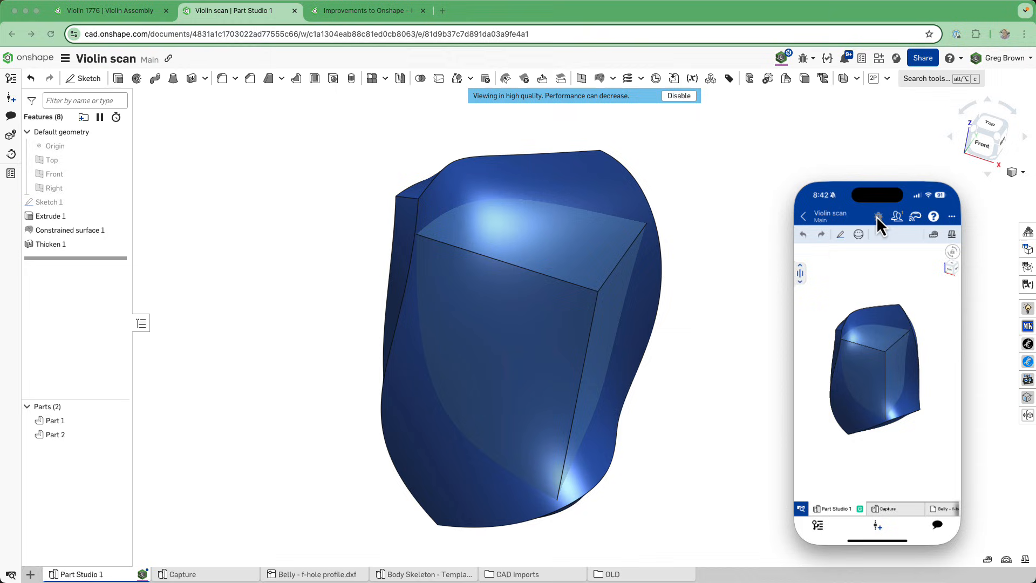
mouse_move(889, 356)
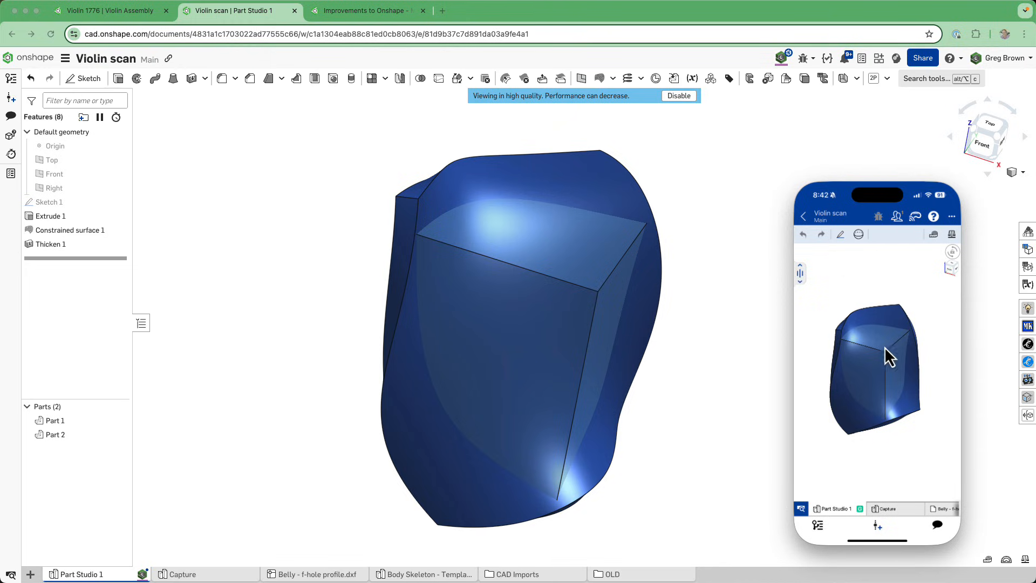
mouse_move(691, 350)
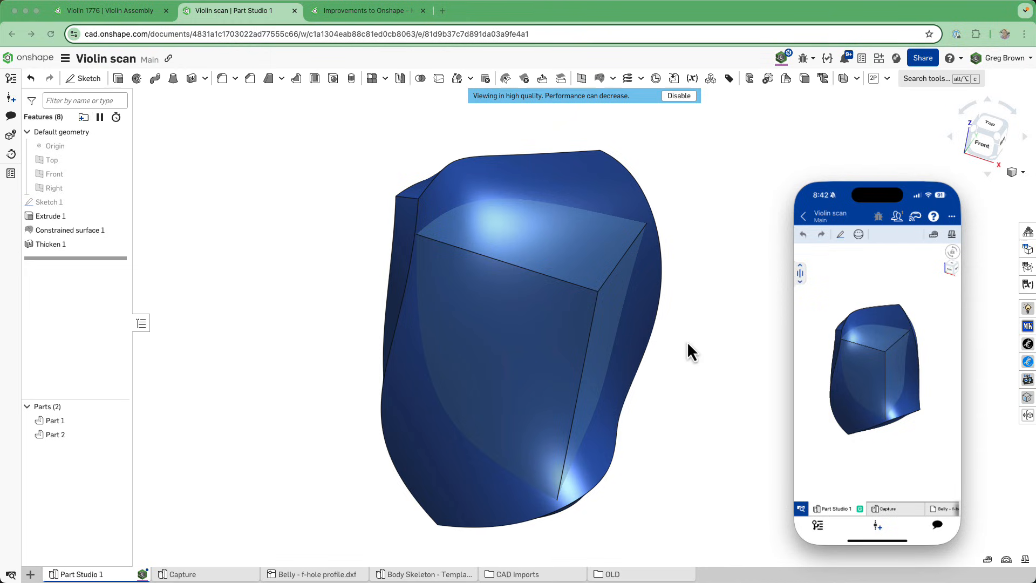
mouse_move(831, 324)
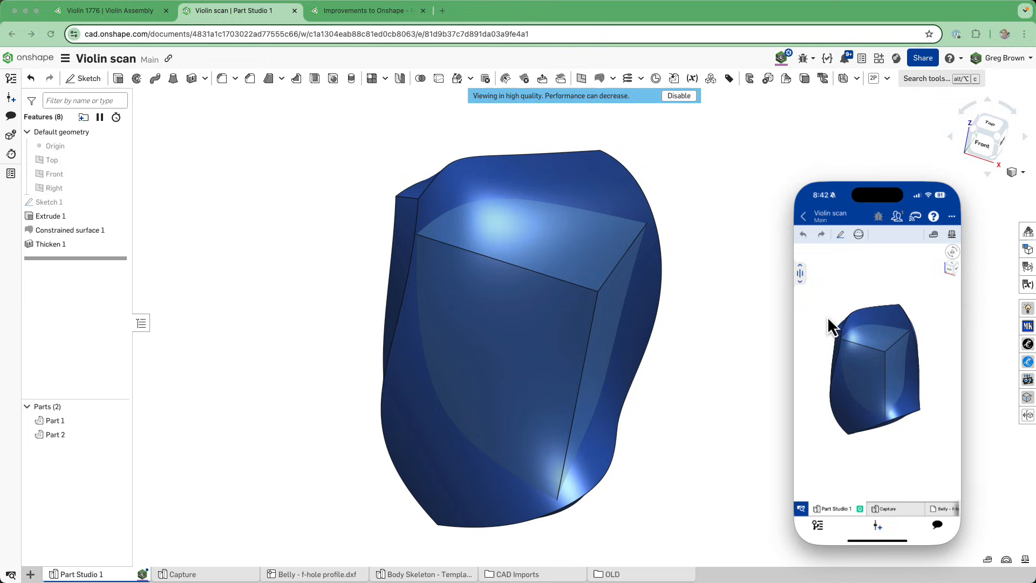
mouse_move(848, 521)
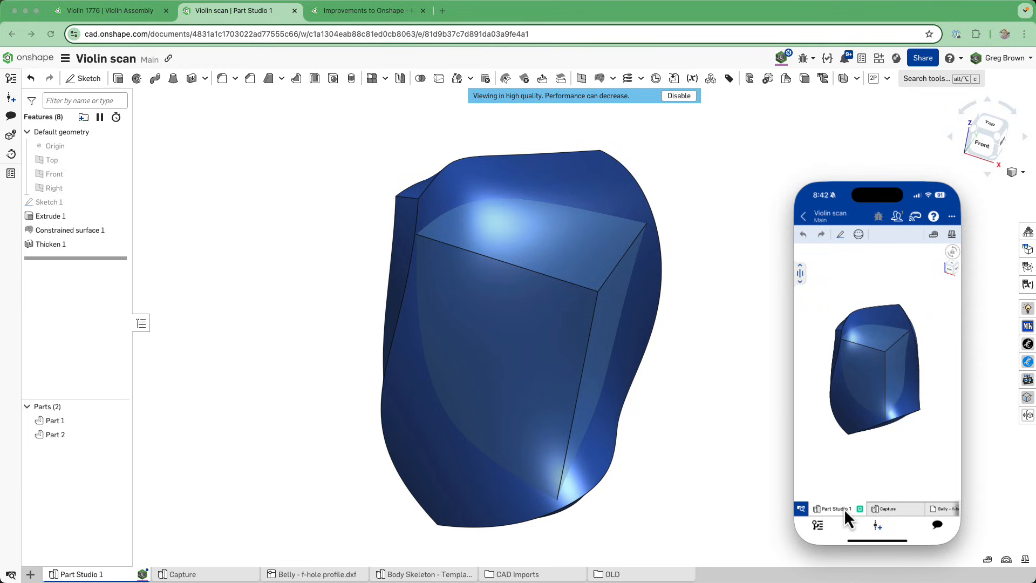
mouse_move(849, 519)
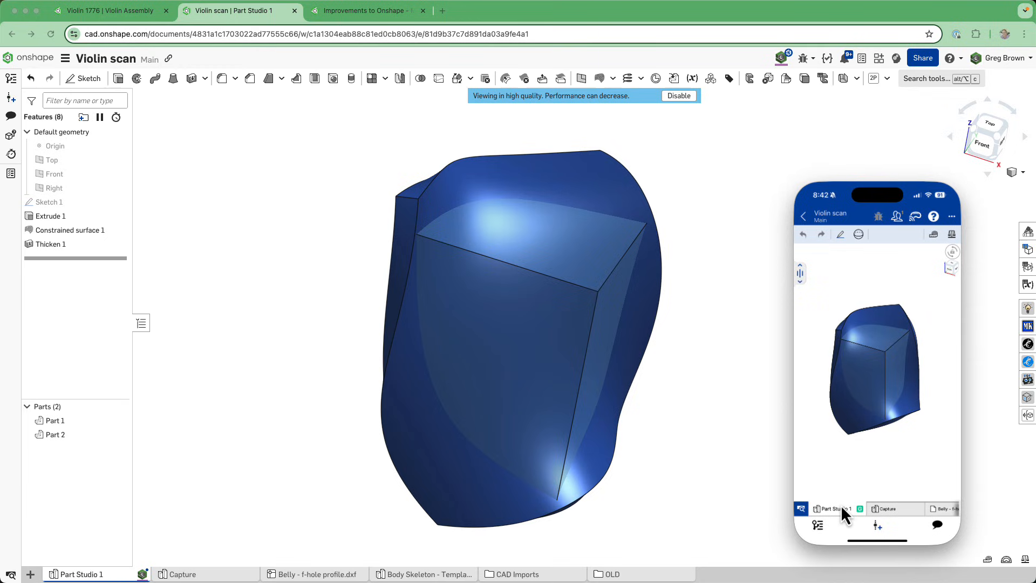
left_click(817, 508)
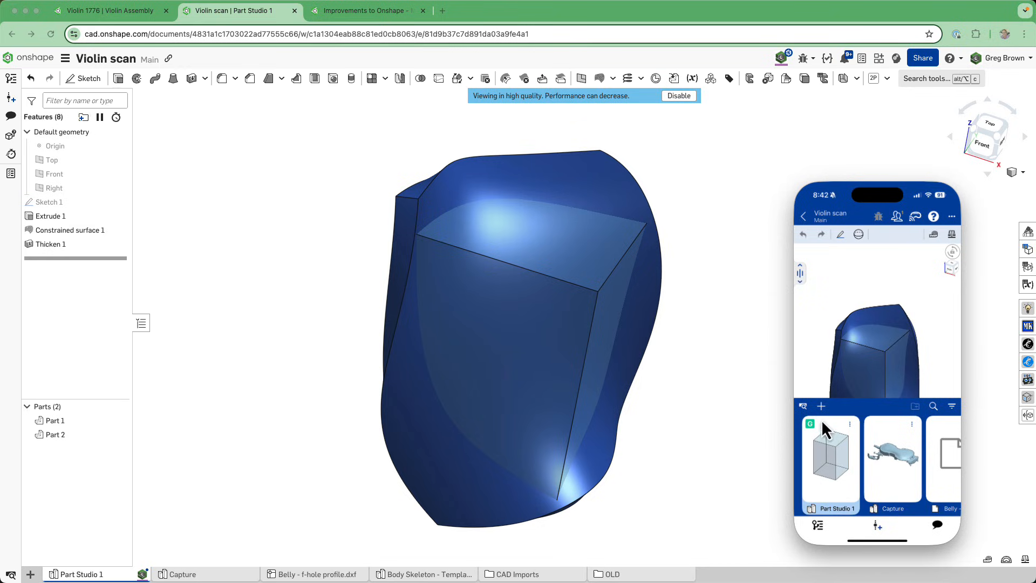
- Start importing geometry from a scan as a new tab, then cancel at the scan-mode choice
left_click(821, 406)
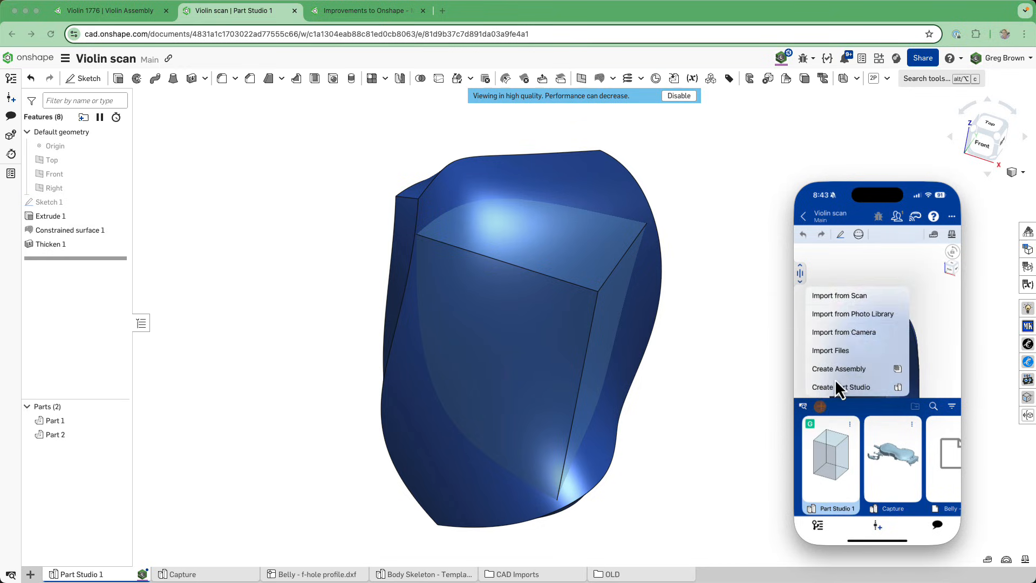
mouse_move(856, 311)
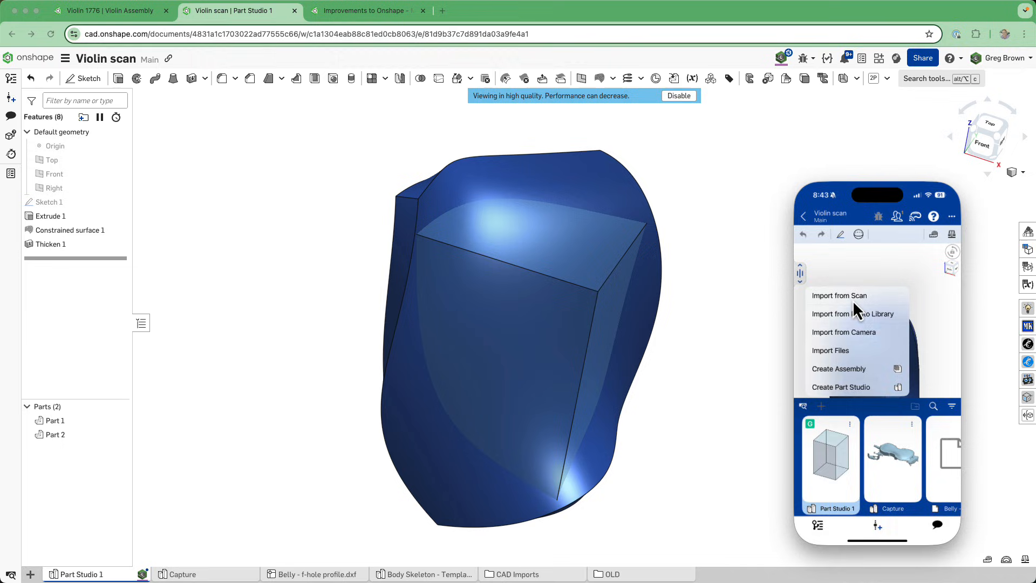
left_click(840, 296)
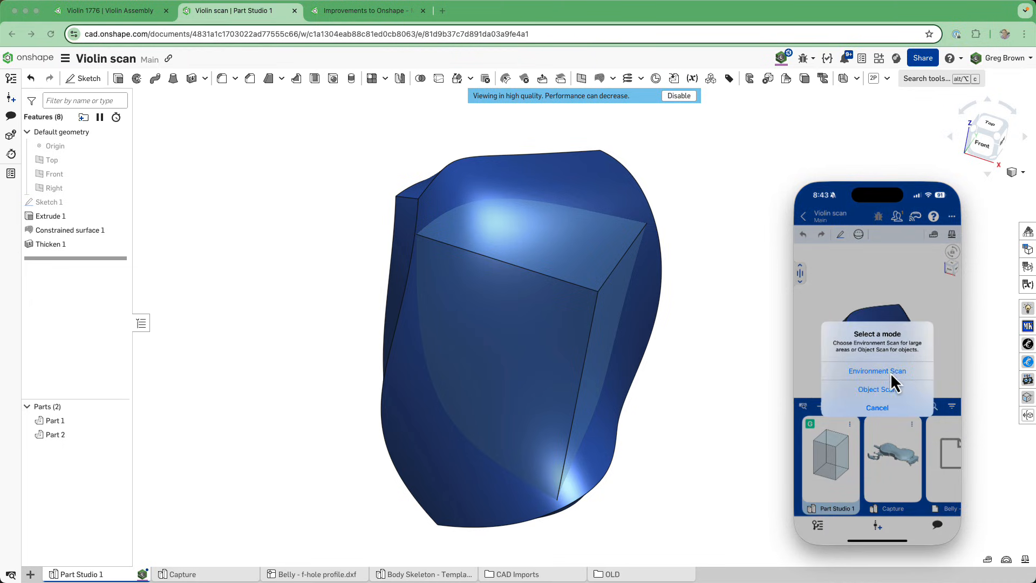
mouse_move(904, 382)
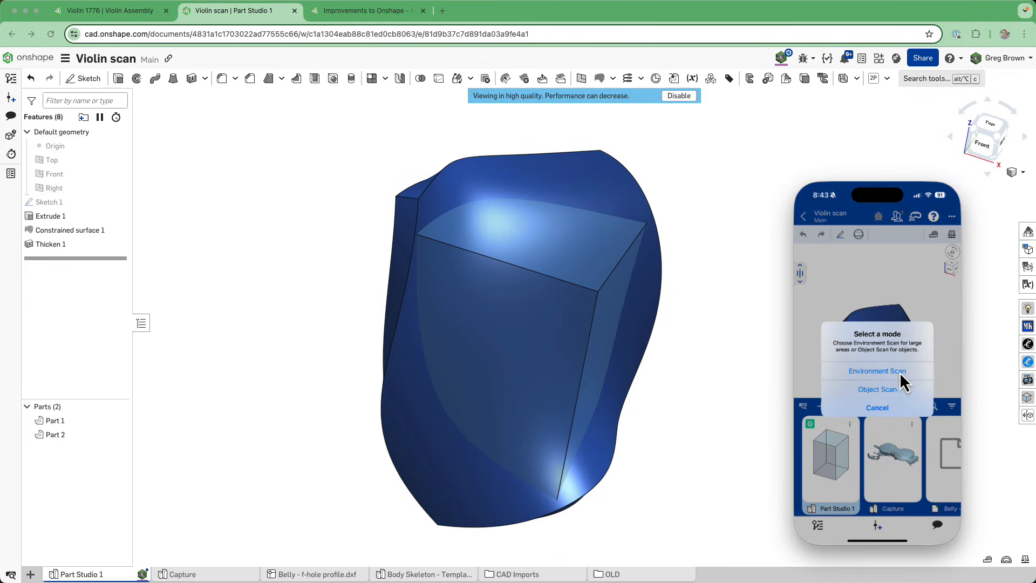
mouse_move(878, 402)
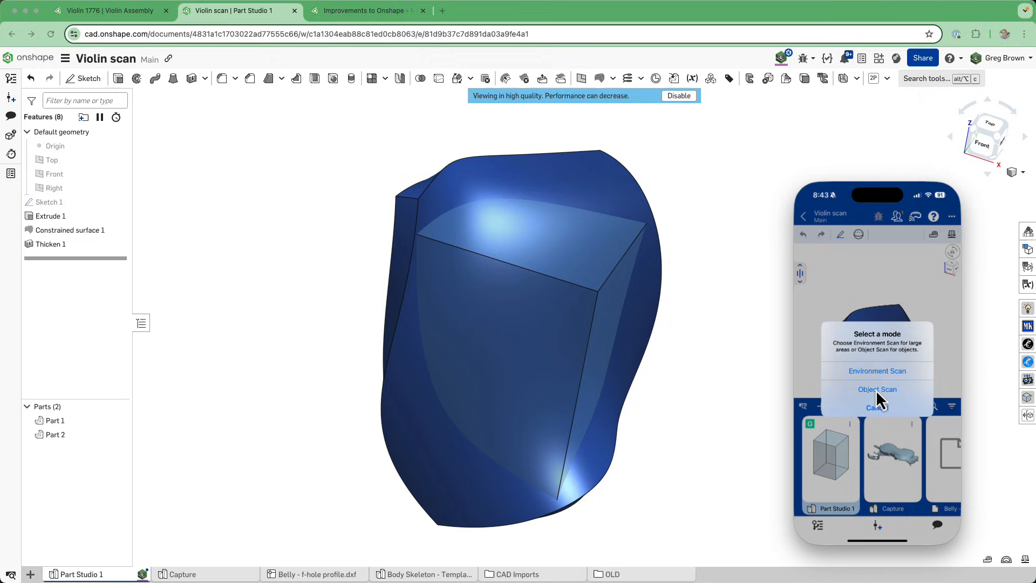
mouse_move(887, 402)
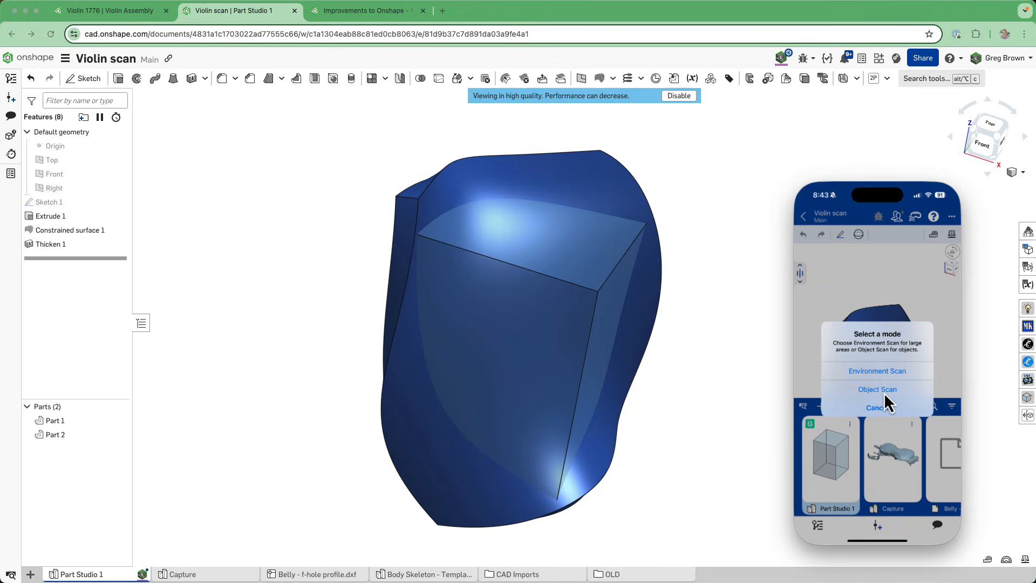
mouse_move(891, 420)
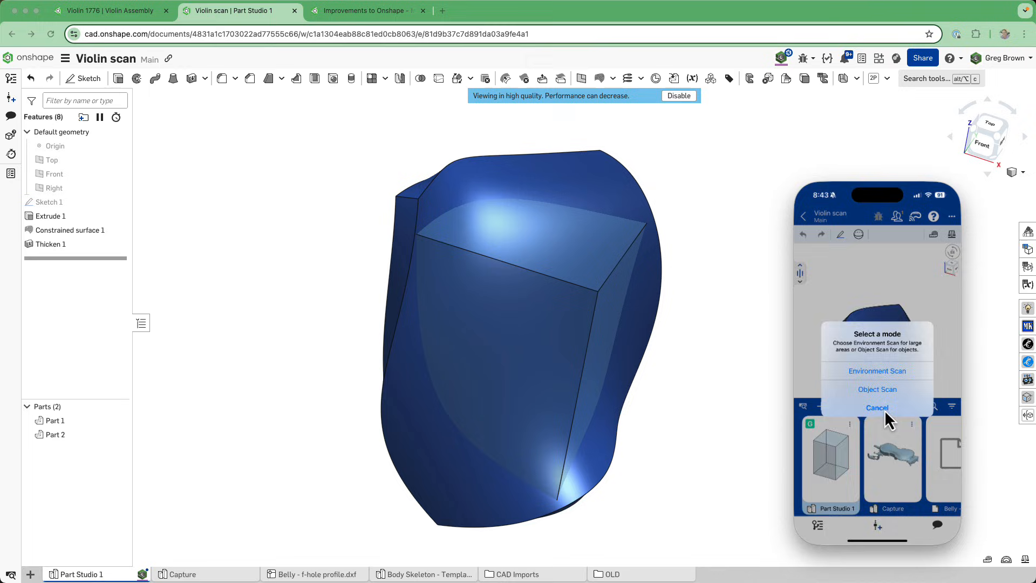
left_click(876, 407)
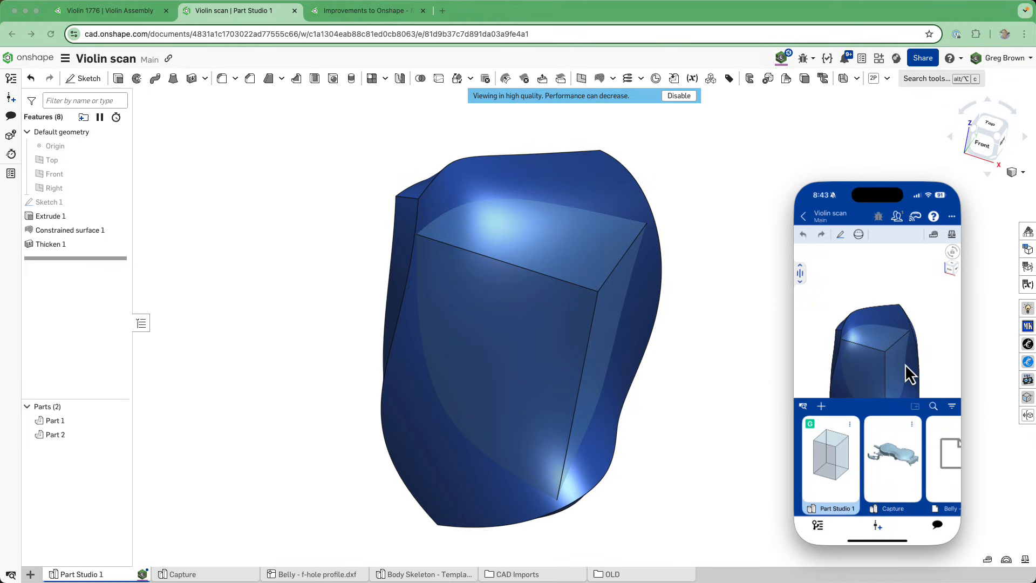
mouse_move(900, 475)
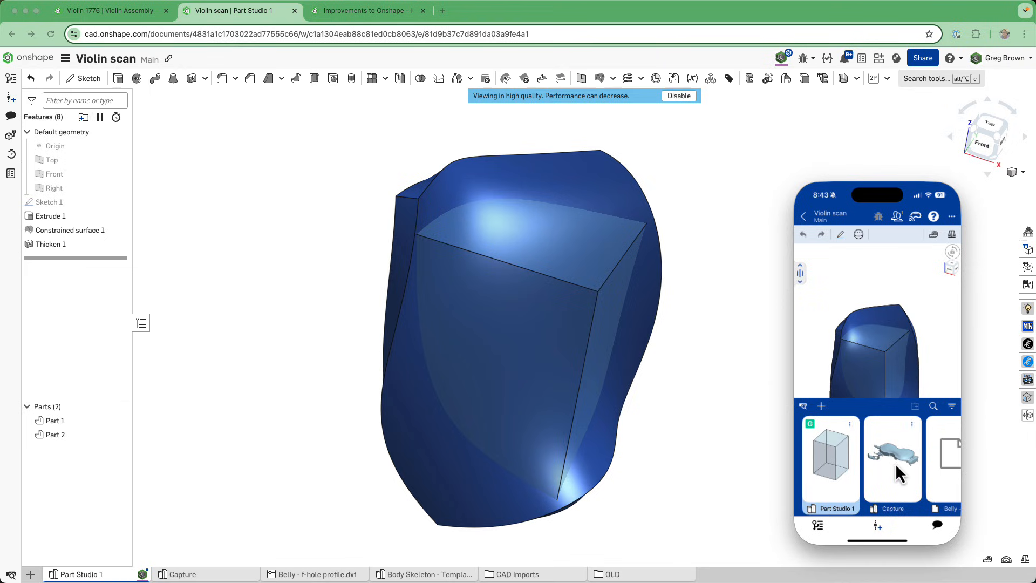
- Open the Capture tab on the phone and rotate the scanned violin mesh to inspect it
left_click(892, 459)
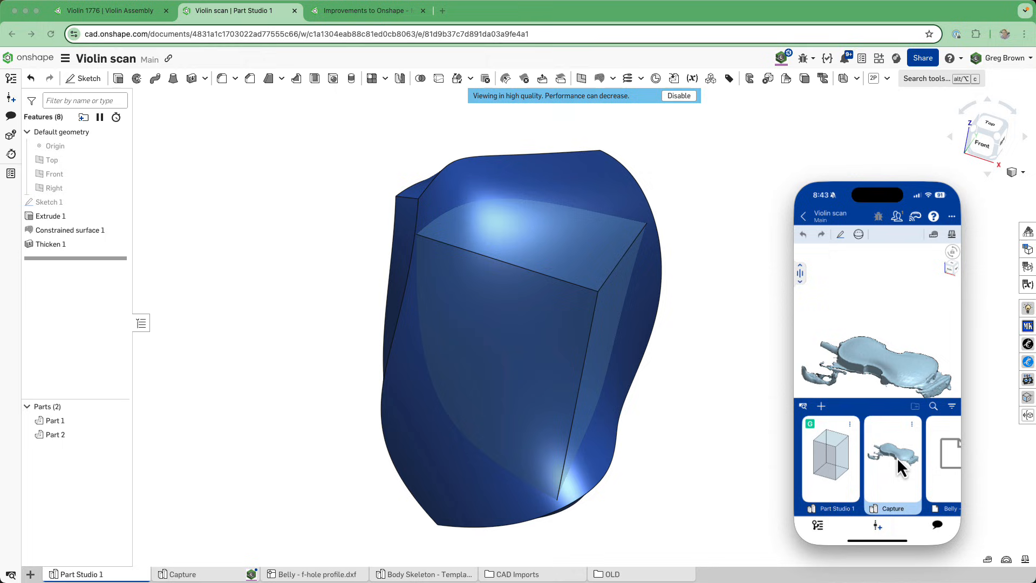
mouse_move(888, 349)
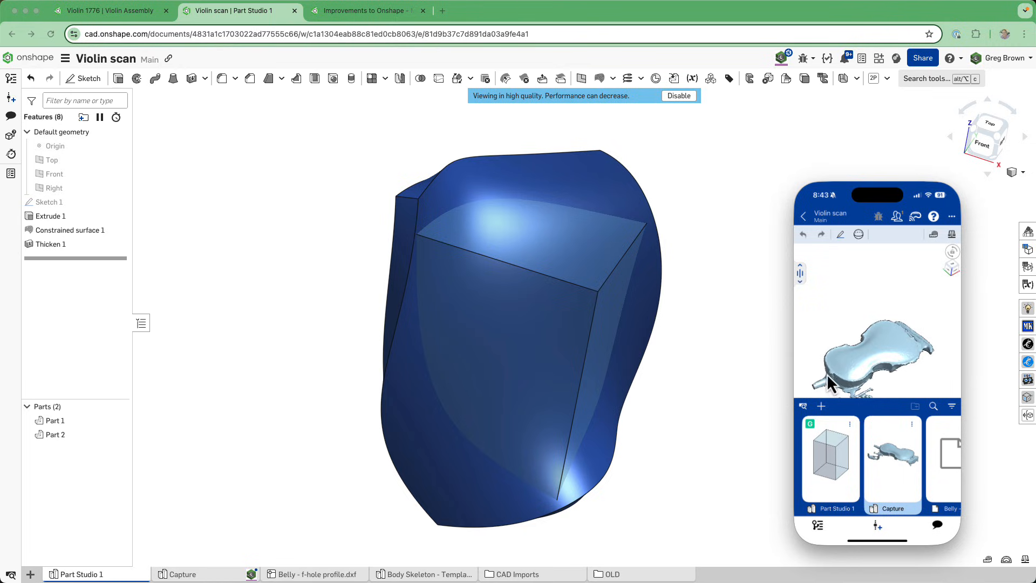
mouse_move(922, 361)
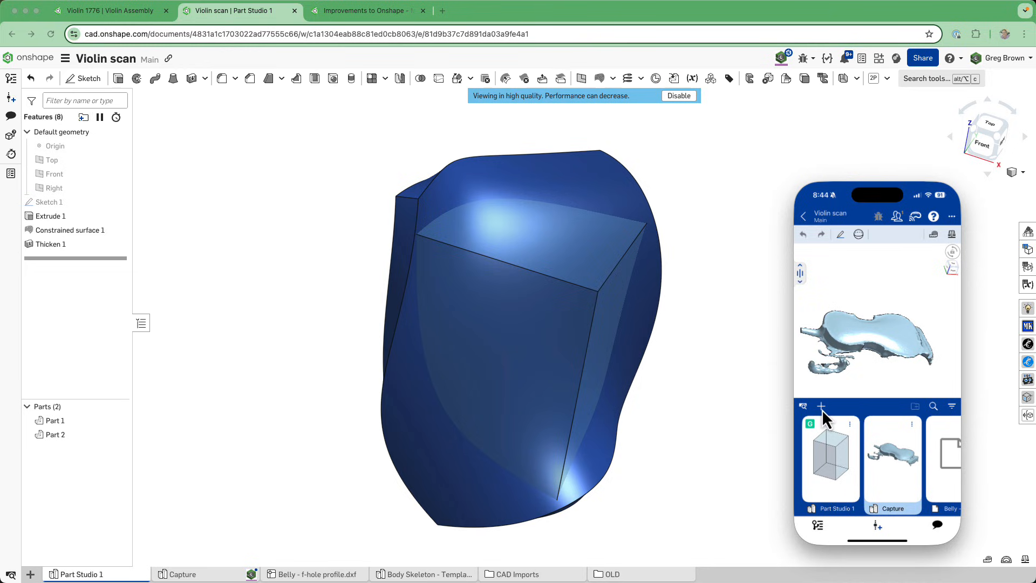
left_click(821, 406)
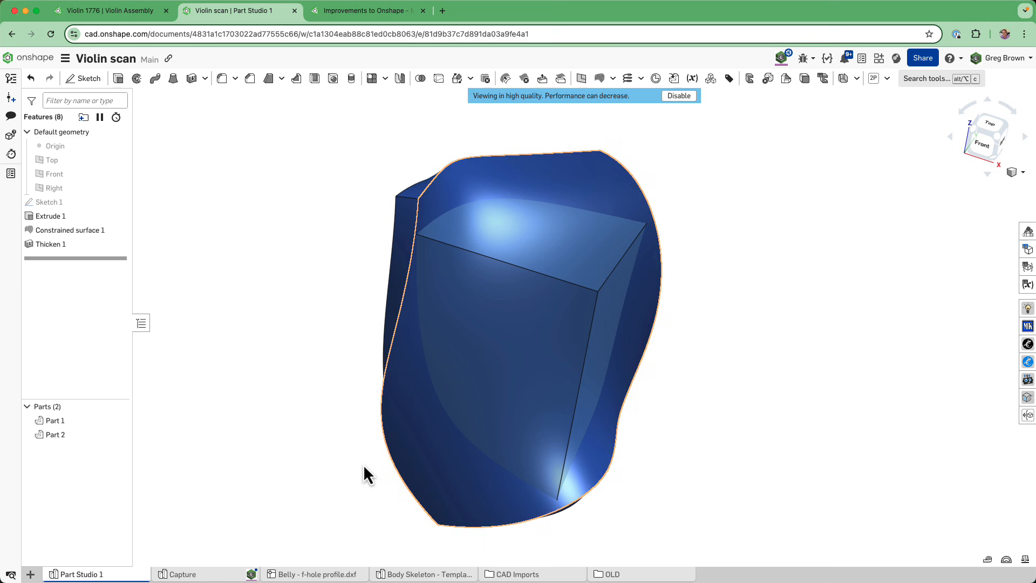
- Open the desktop Capture tab and zoom into the scan mesh to read the roughly 2 mm vertex spacing
left_click(183, 573)
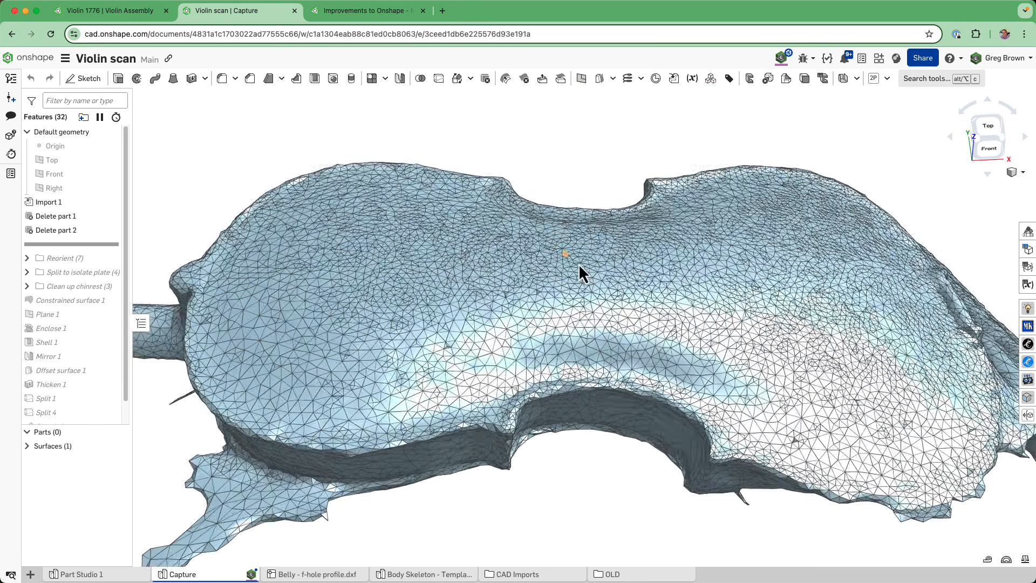
scroll("up", 3)
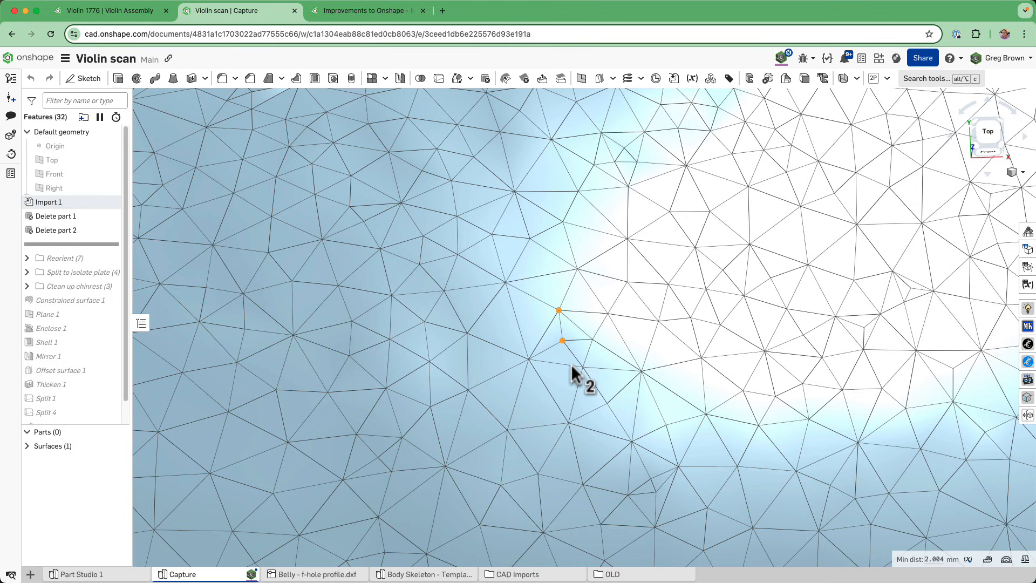
mouse_move(644, 271)
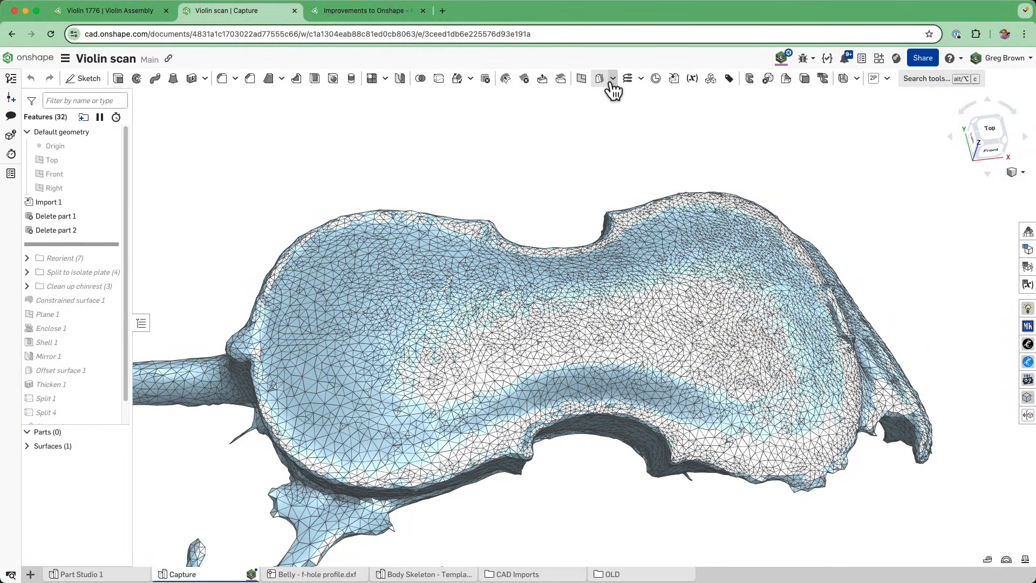
- Start a second constrained surface through picked scan-mesh vertices and test the Smoothness optimization
left_click(600, 79)
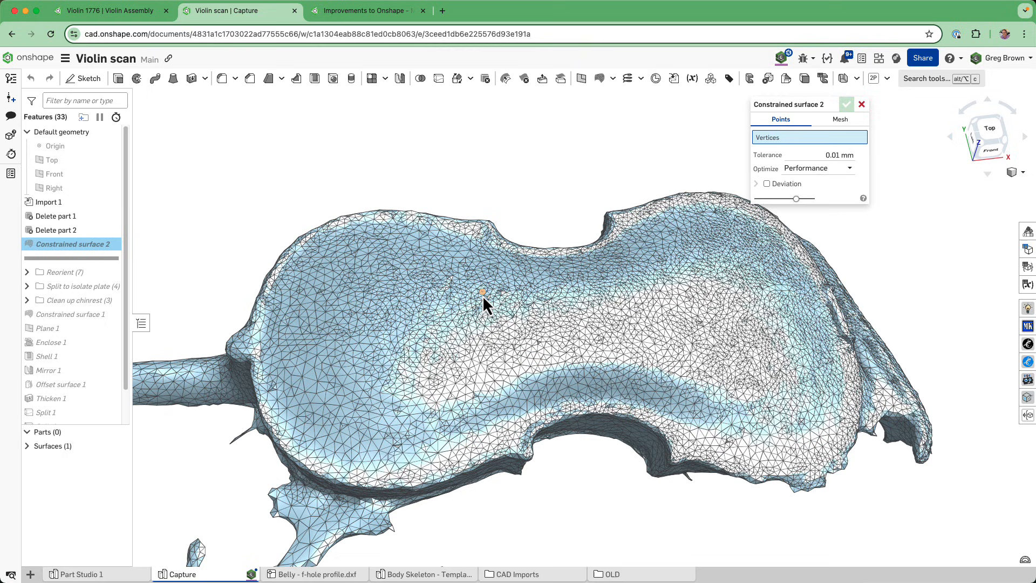
left_click(597, 343)
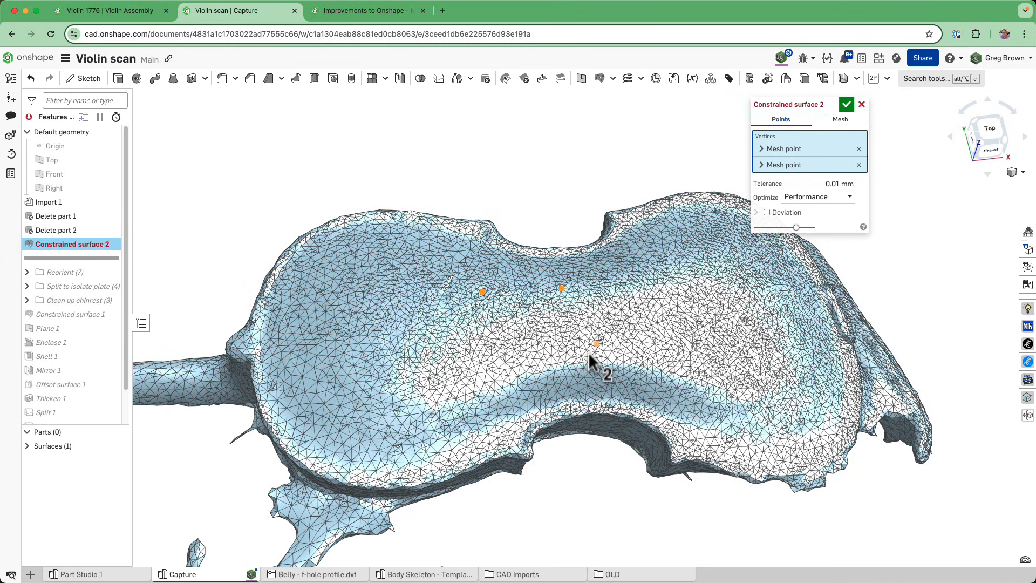
left_click(487, 359)
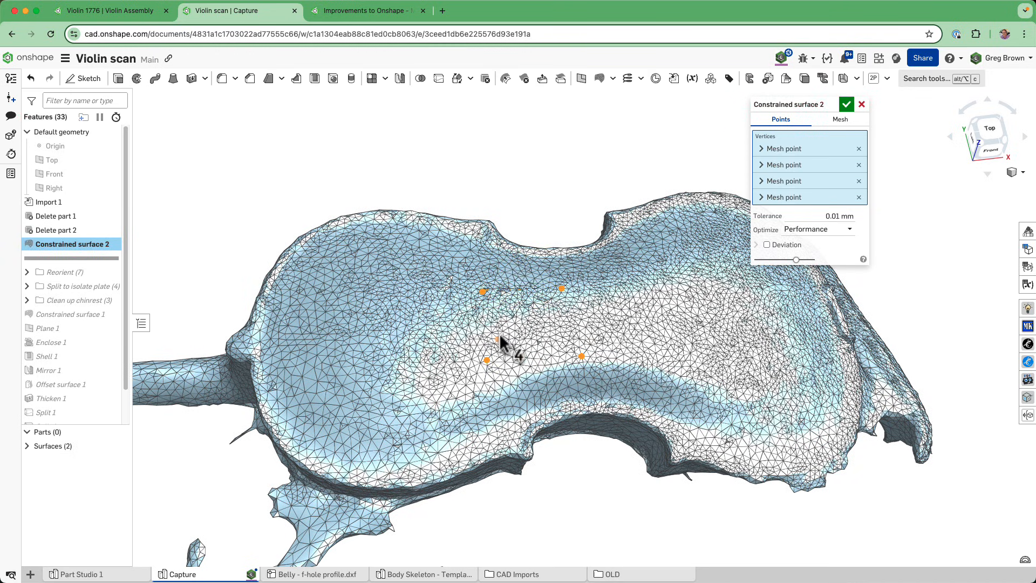
left_click(519, 328)
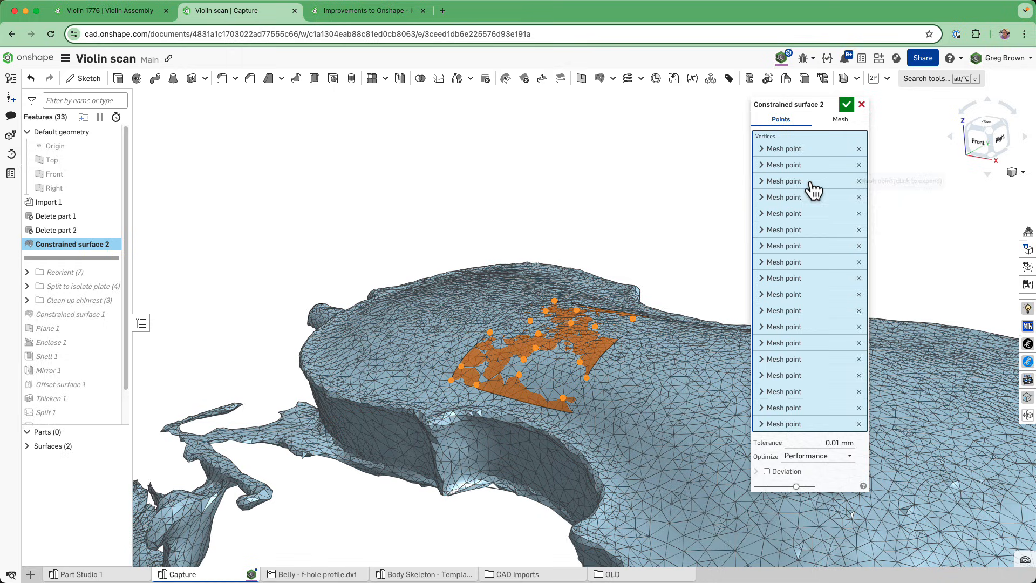
mouse_move(840, 463)
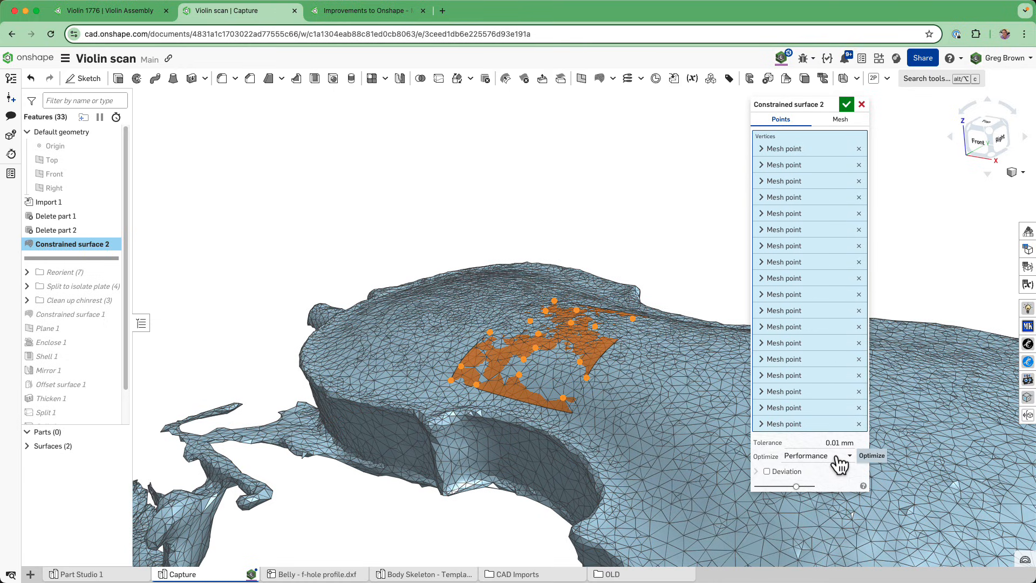
left_click(817, 456)
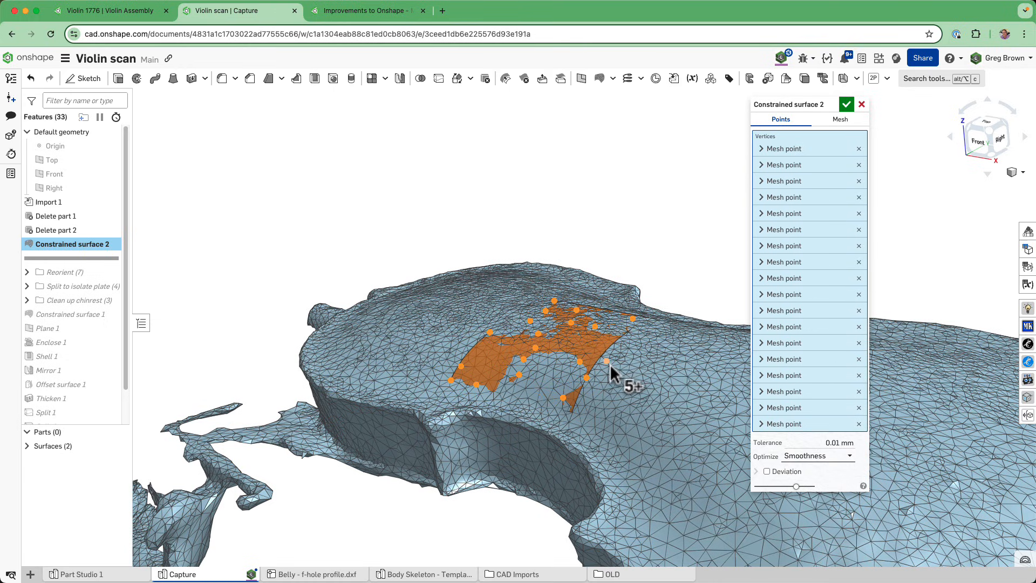
left_click(818, 456)
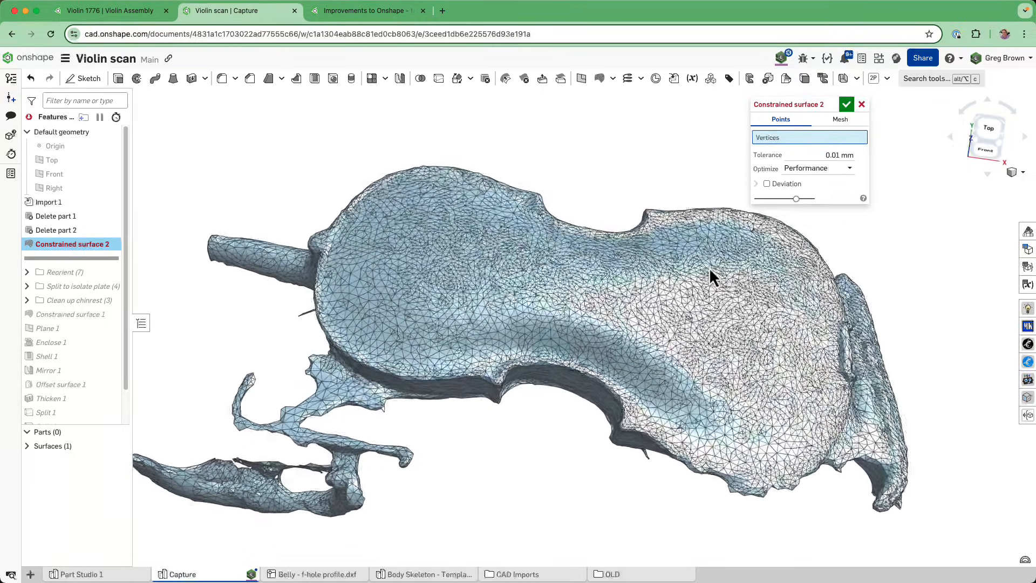
- Discard Constrained surface 2 and roll history forward past the Reorient and Split to isolate plate folders
left_click(846, 104)
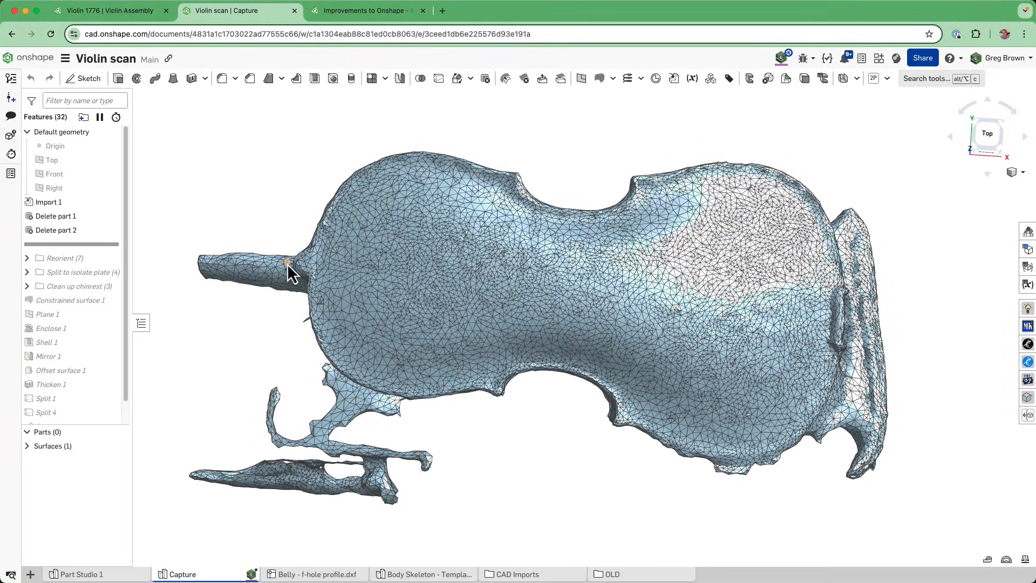
mouse_move(182, 263)
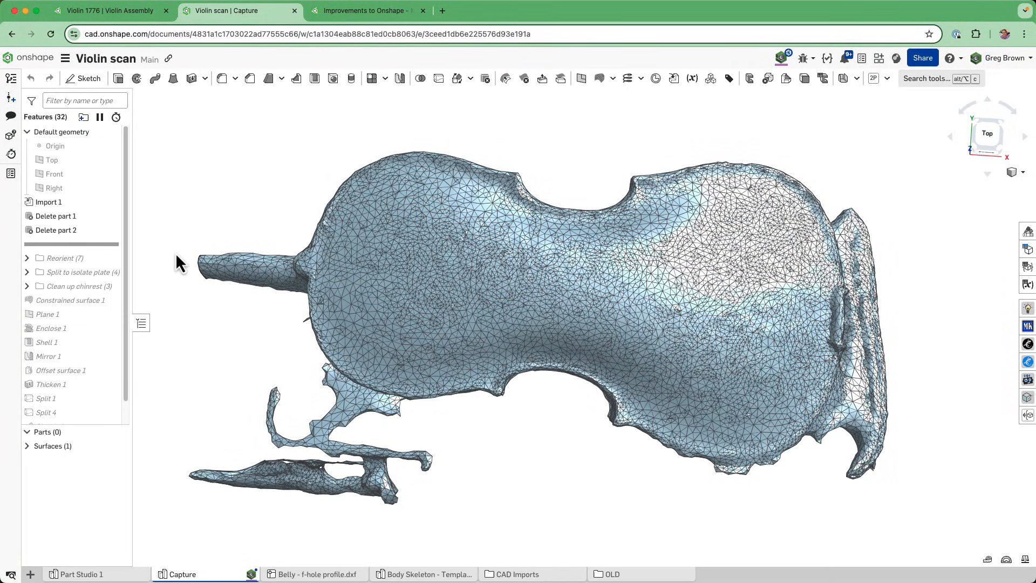
mouse_move(99, 254)
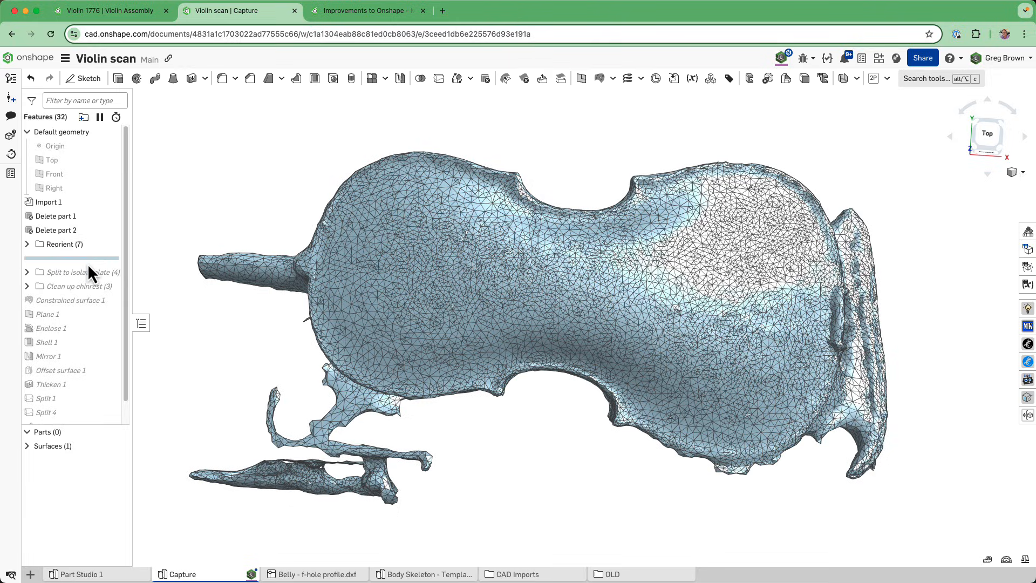
left_click(63, 244)
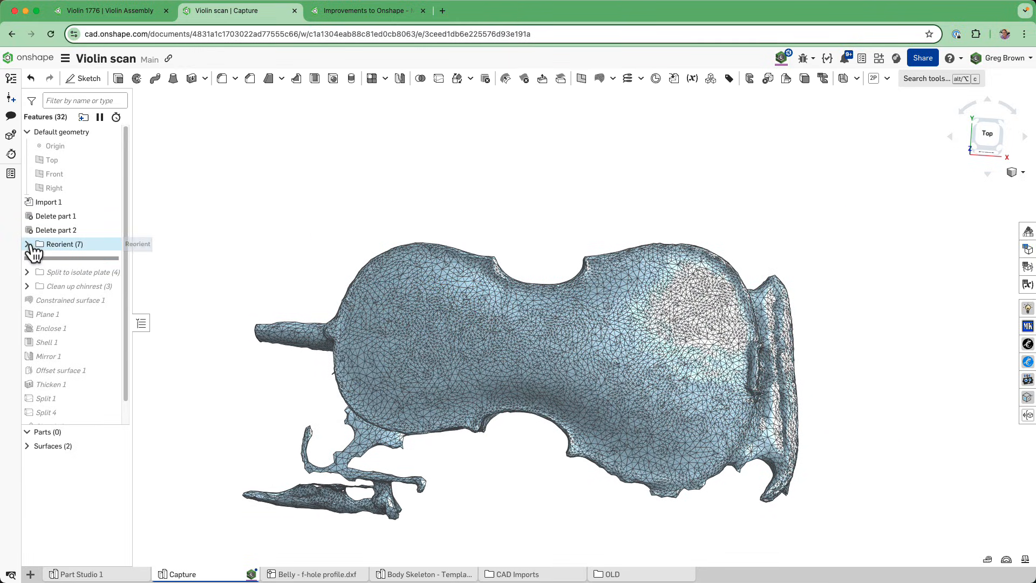
left_click(27, 244)
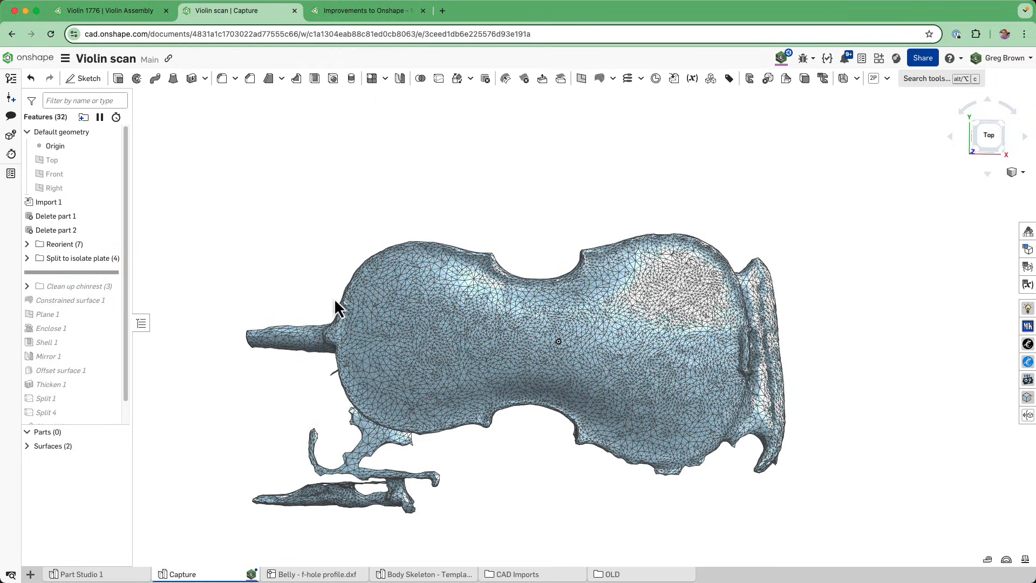
- Expand the 'Split to isolate plate' folder to show its sketch, extrude, split and delete features
left_click(83, 258)
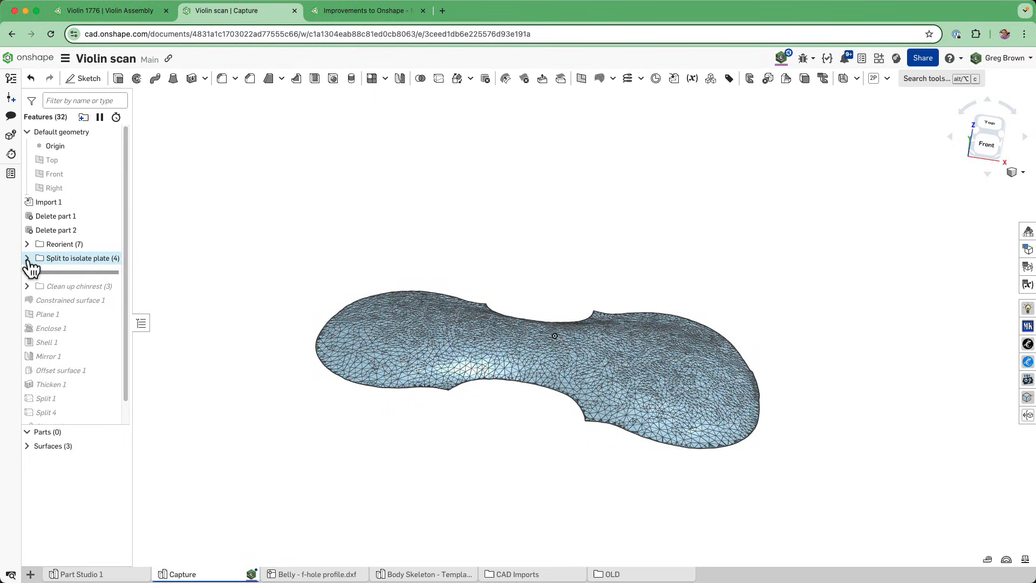
right_click(82, 258)
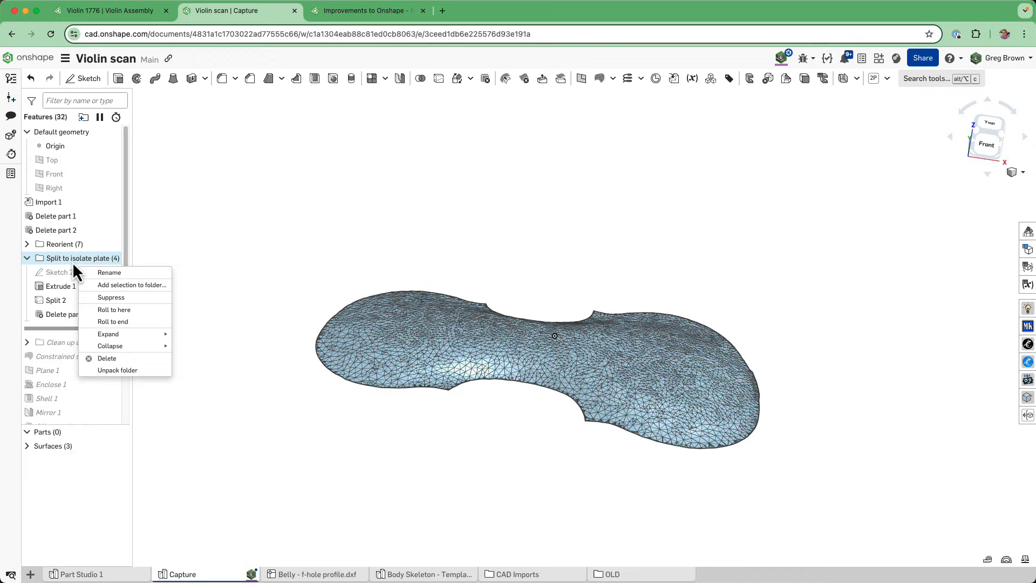
mouse_move(125, 292)
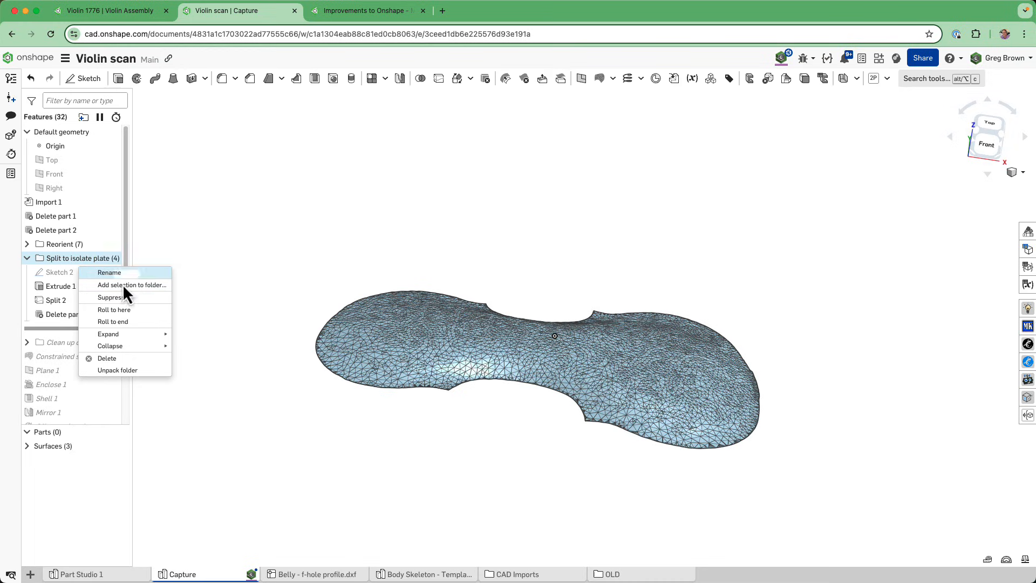
mouse_move(108, 333)
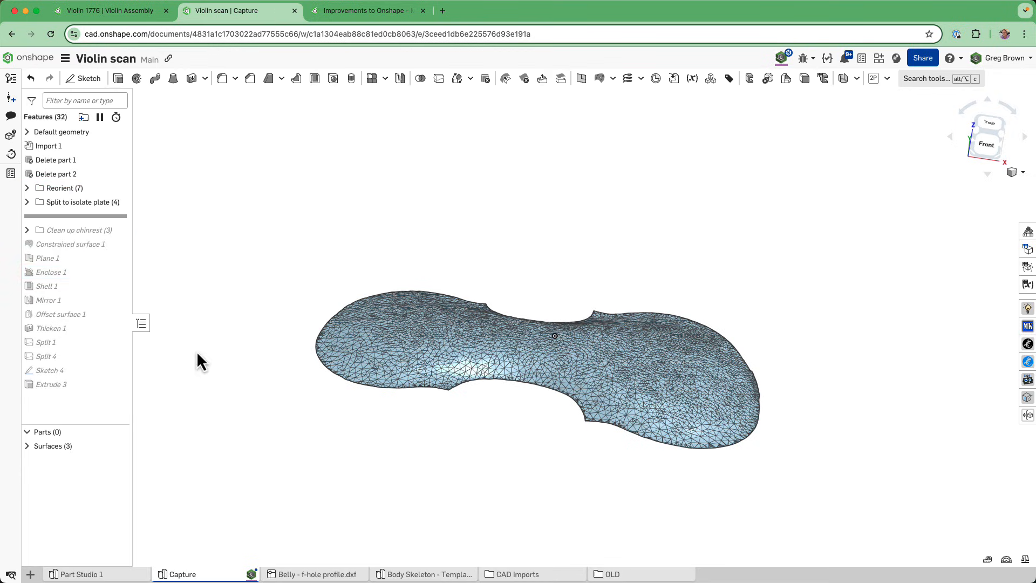
mouse_move(196, 251)
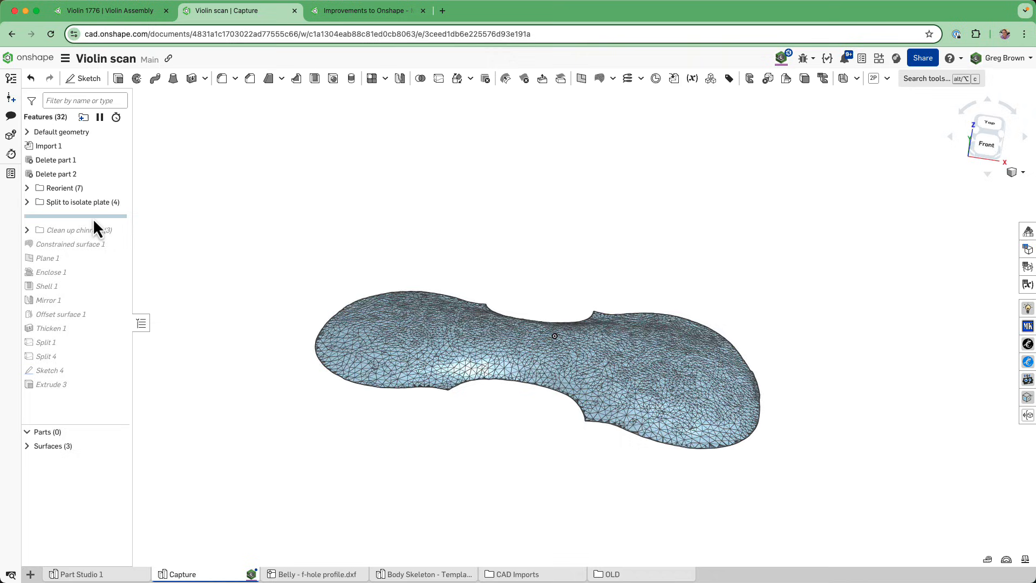
left_click(27, 202)
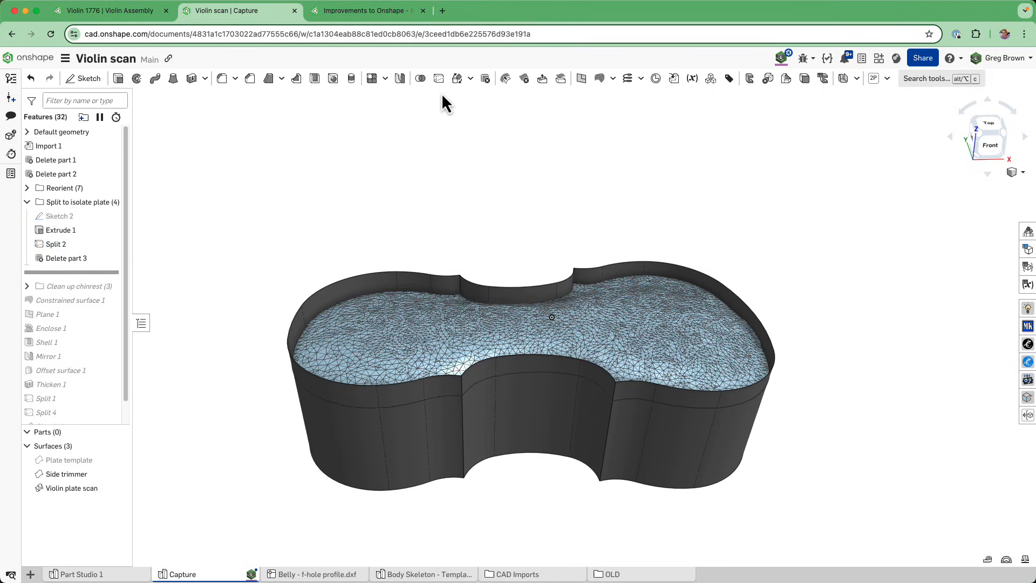
mouse_move(56, 244)
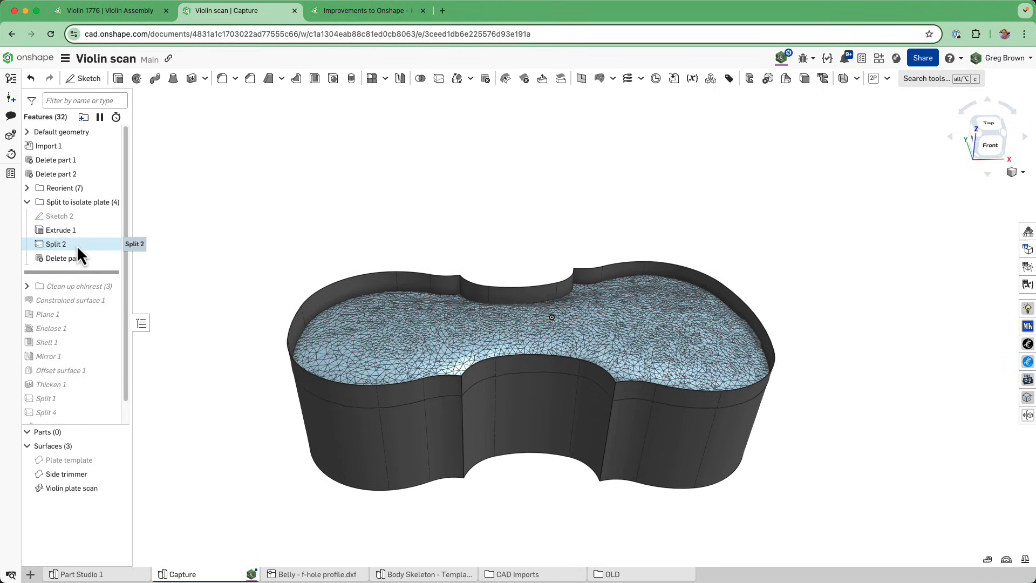
- Review the Split 2 settings and close the dialog without changes
double_click(55, 244)
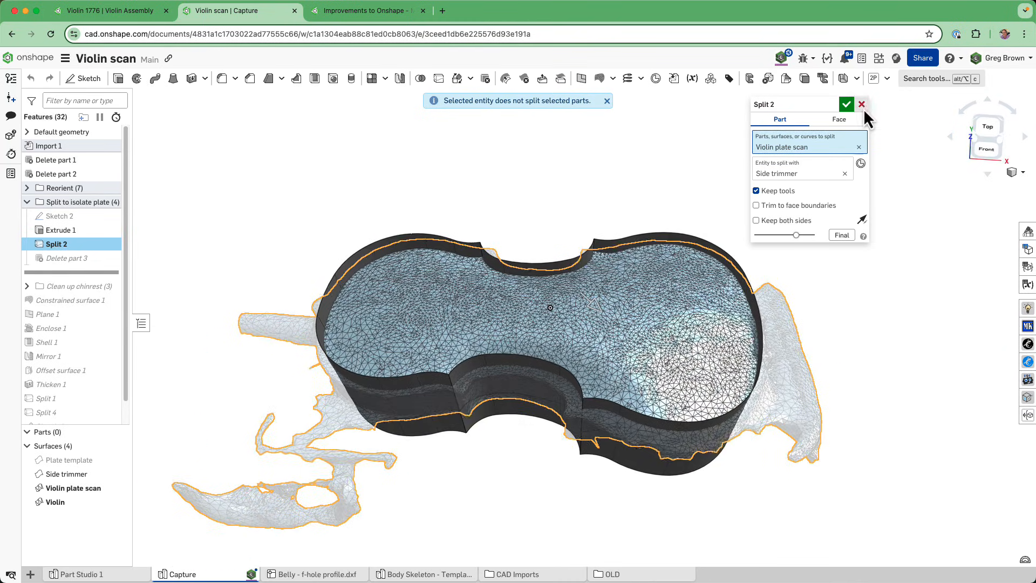
left_click(847, 104)
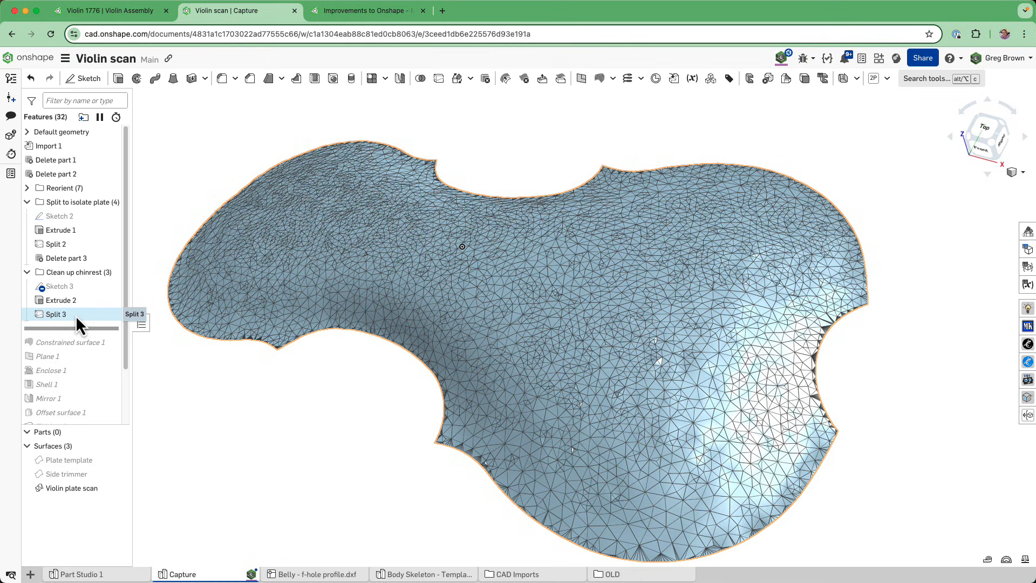
left_click(67, 474)
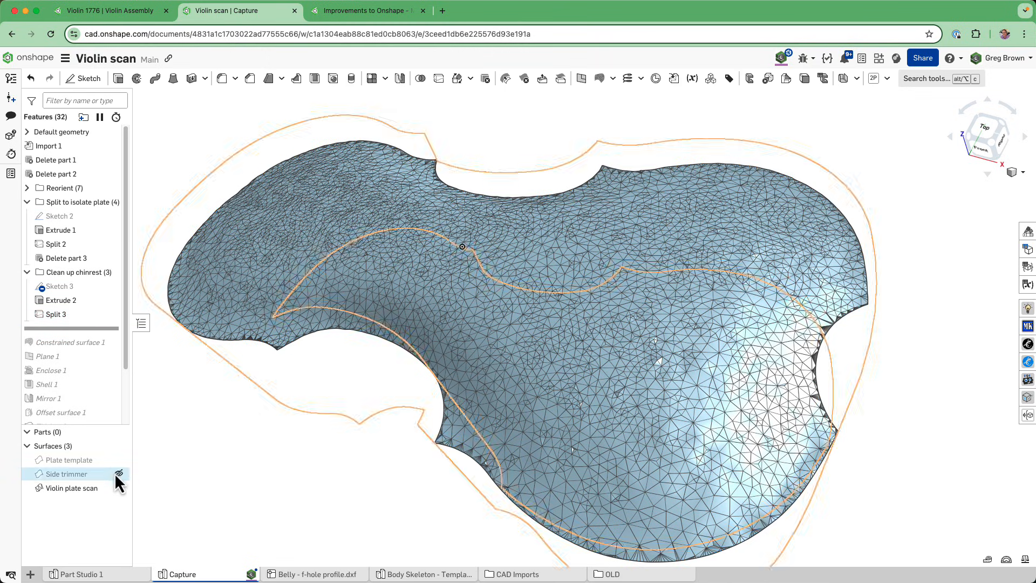
left_click(117, 474)
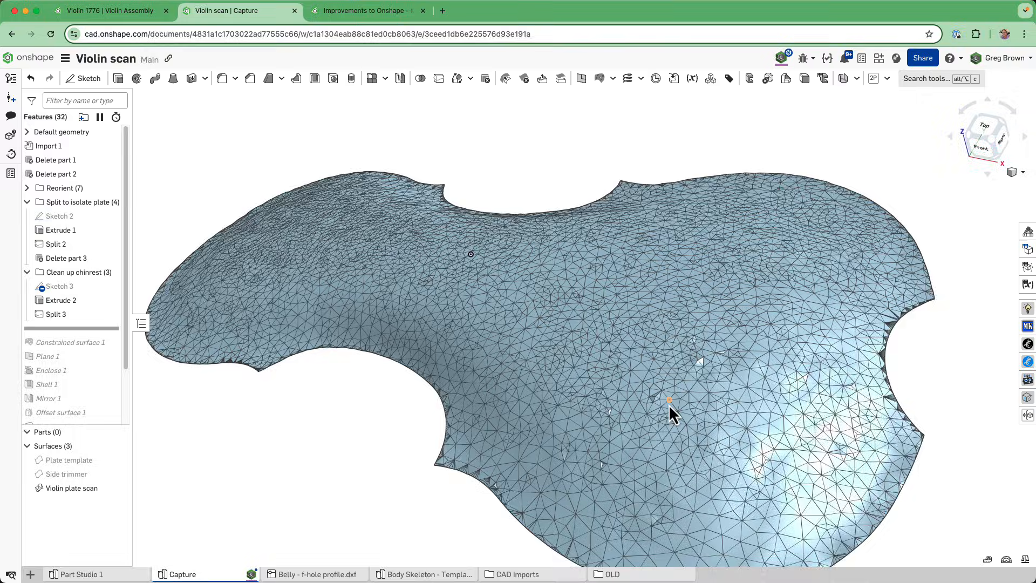
scroll("up", 3)
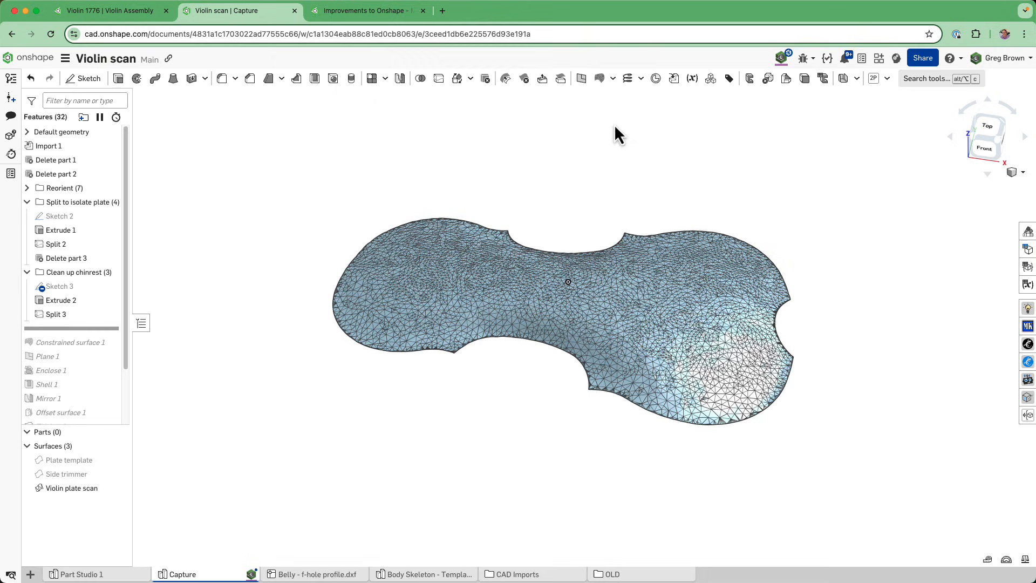
mouse_move(601, 78)
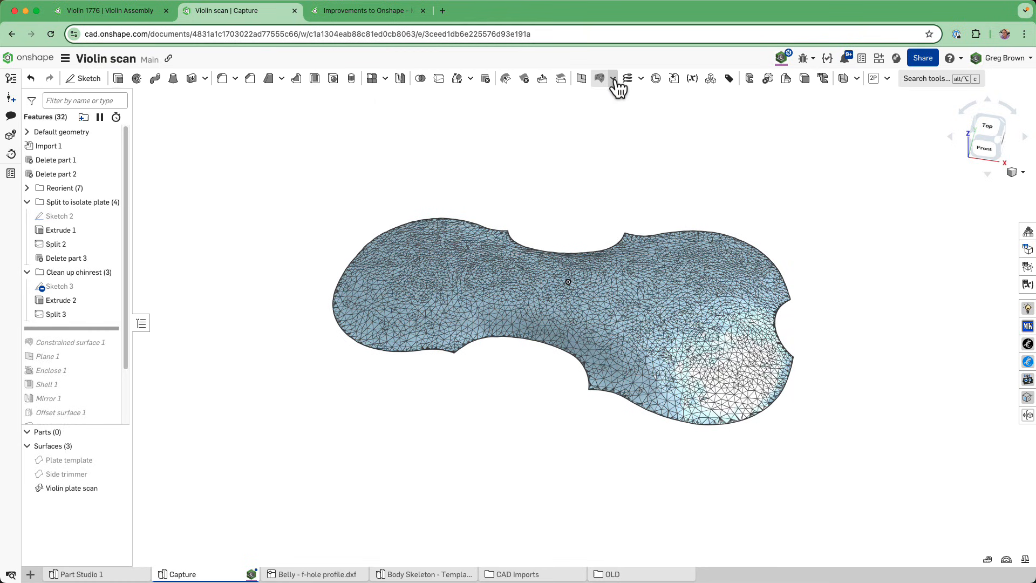
- Fit a constrained surface to the Violin plate scan mesh, 1 mm tolerance, Smoothness-optimized, and accept it
left_click(613, 78)
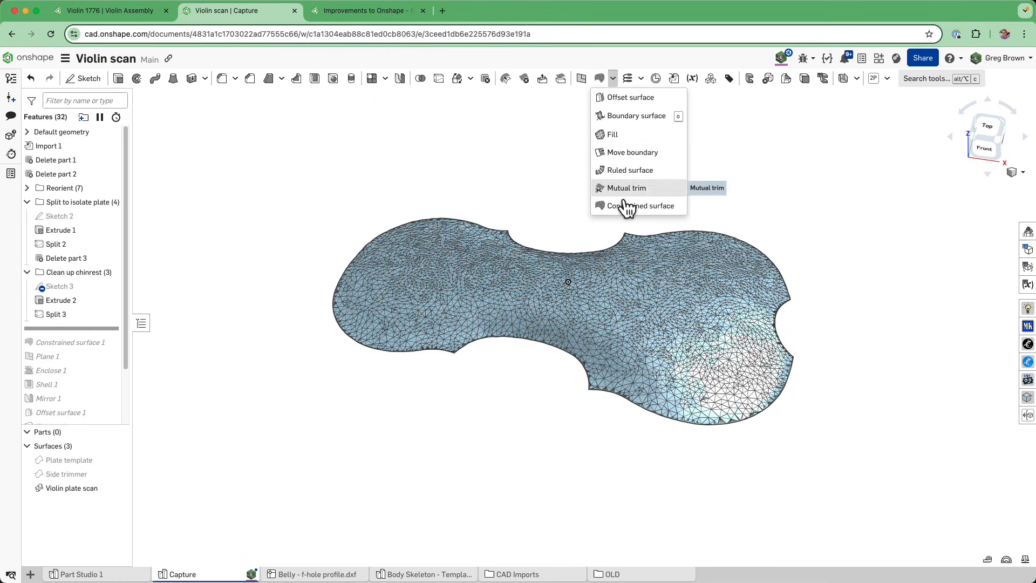
left_click(638, 205)
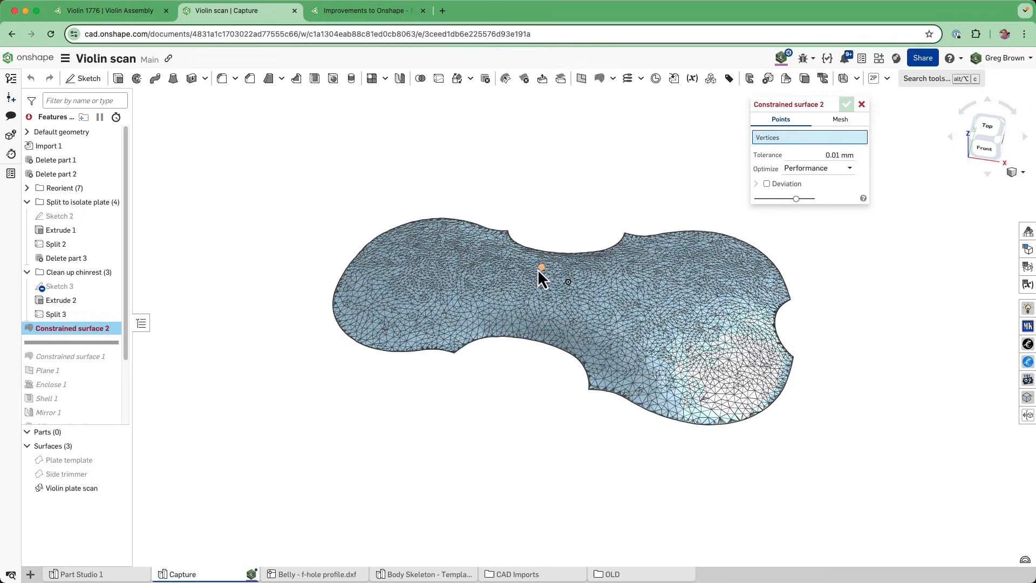
mouse_move(651, 253)
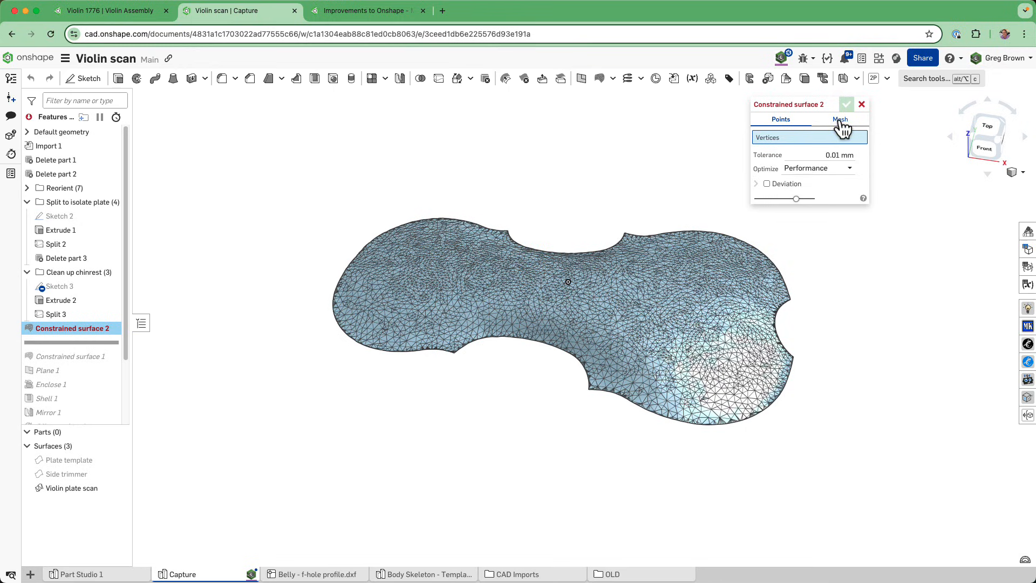
left_click(840, 120)
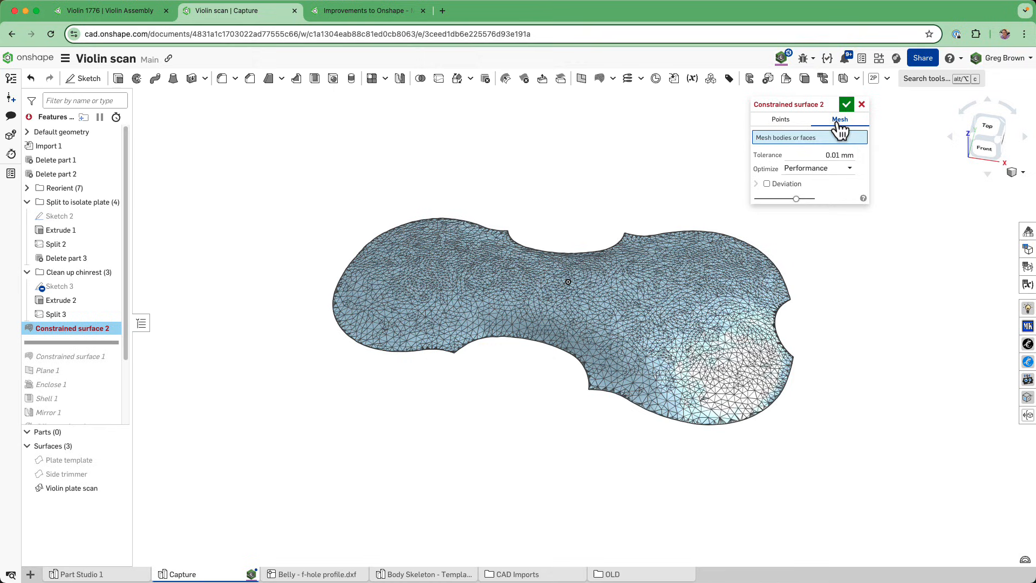
mouse_move(832, 155)
type("1")
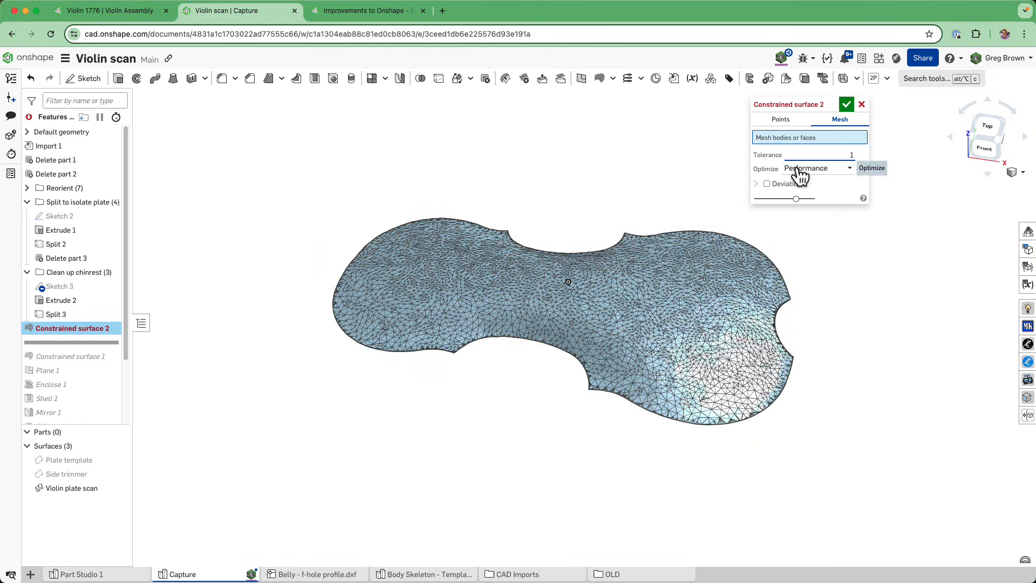
left_click(818, 169)
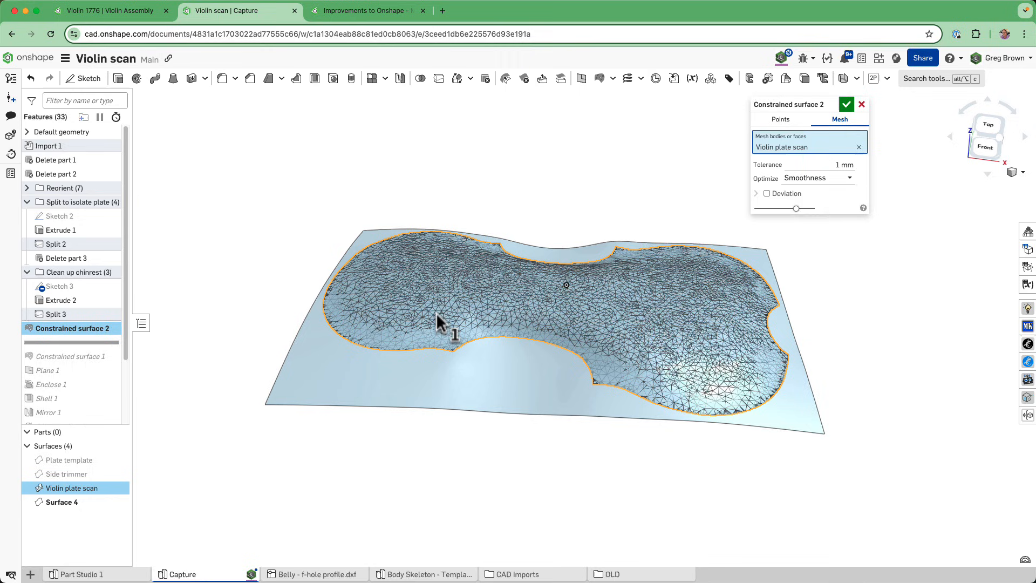
mouse_move(554, 339)
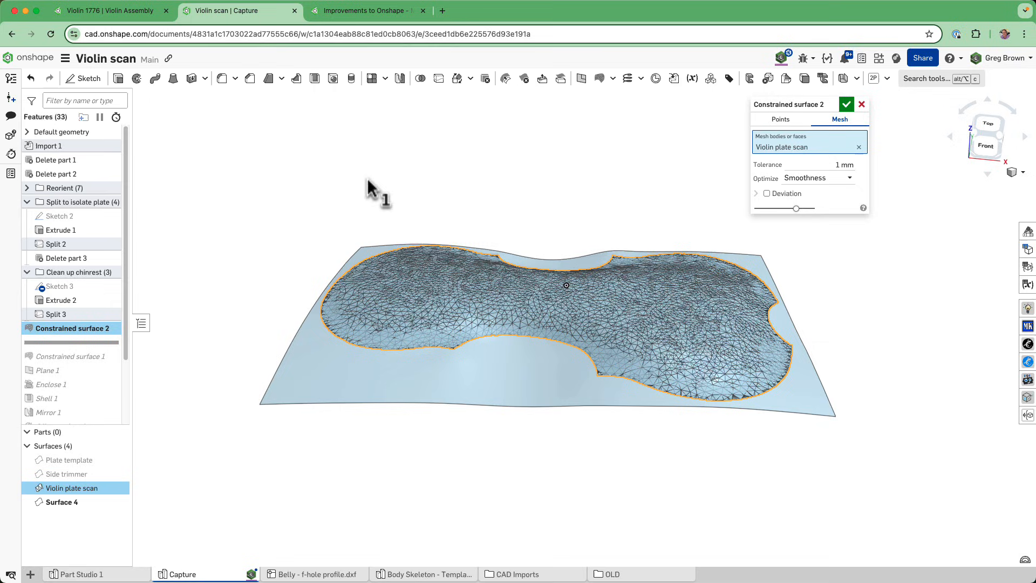
left_click(847, 104)
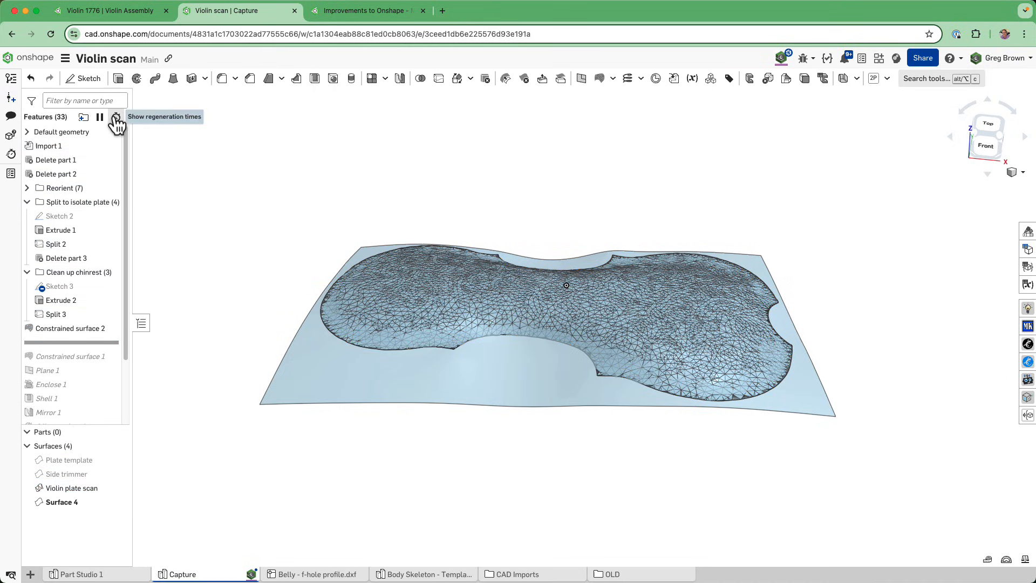
- Inspect the new surface with control point grids in Curve/surface analysis, then close the analysis
left_click(117, 117)
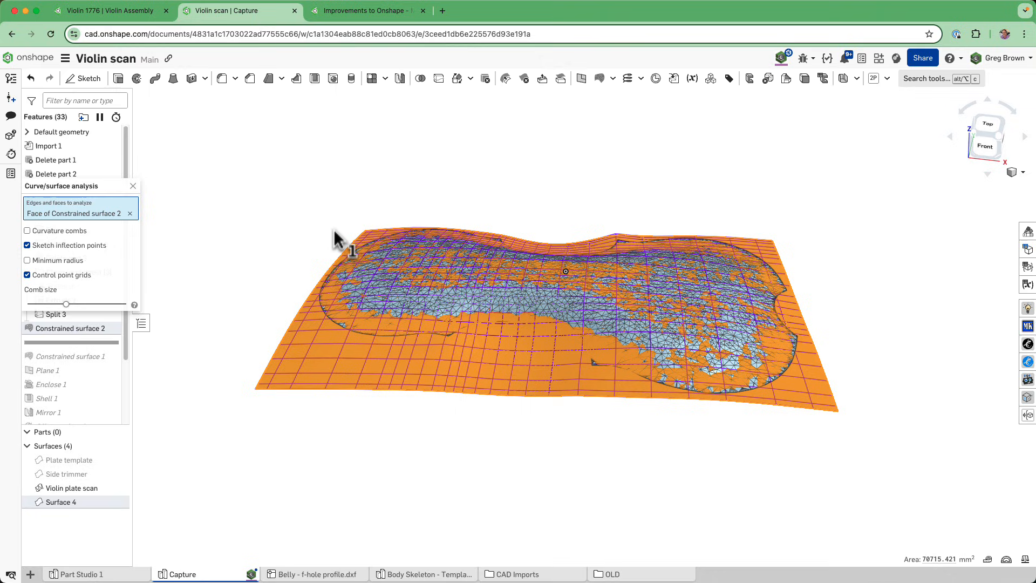
mouse_move(190, 198)
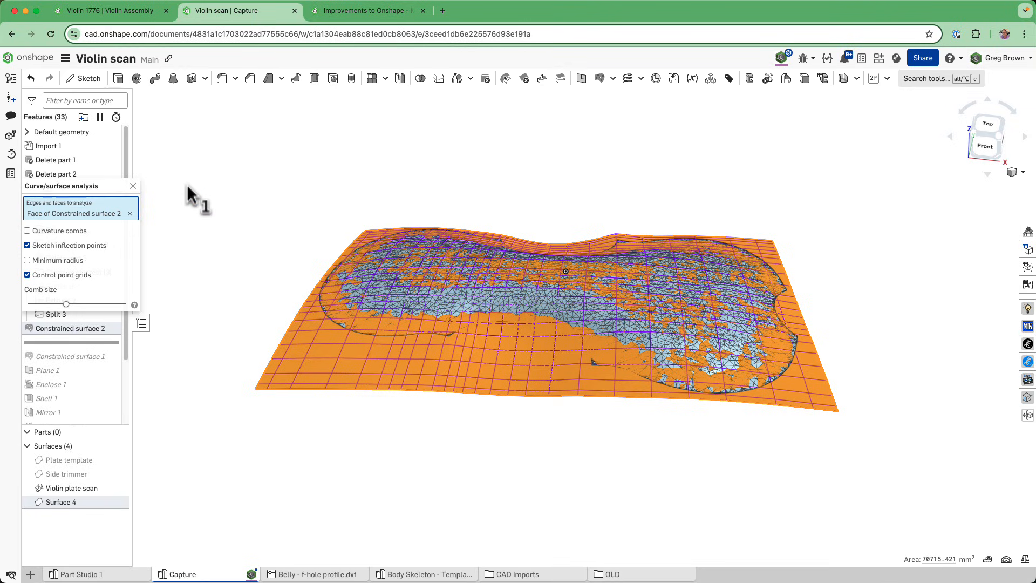
mouse_move(125, 209)
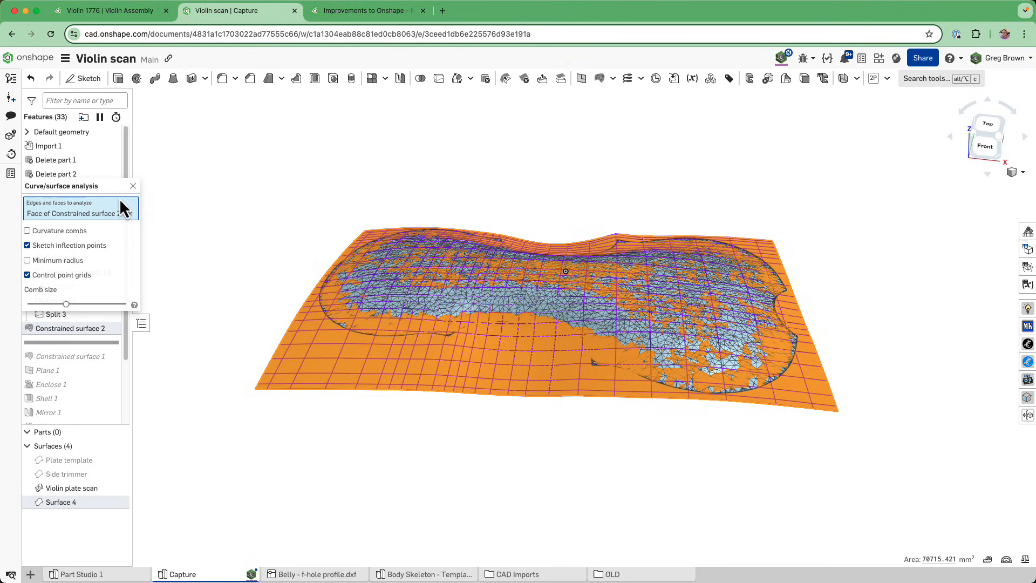
left_click(133, 186)
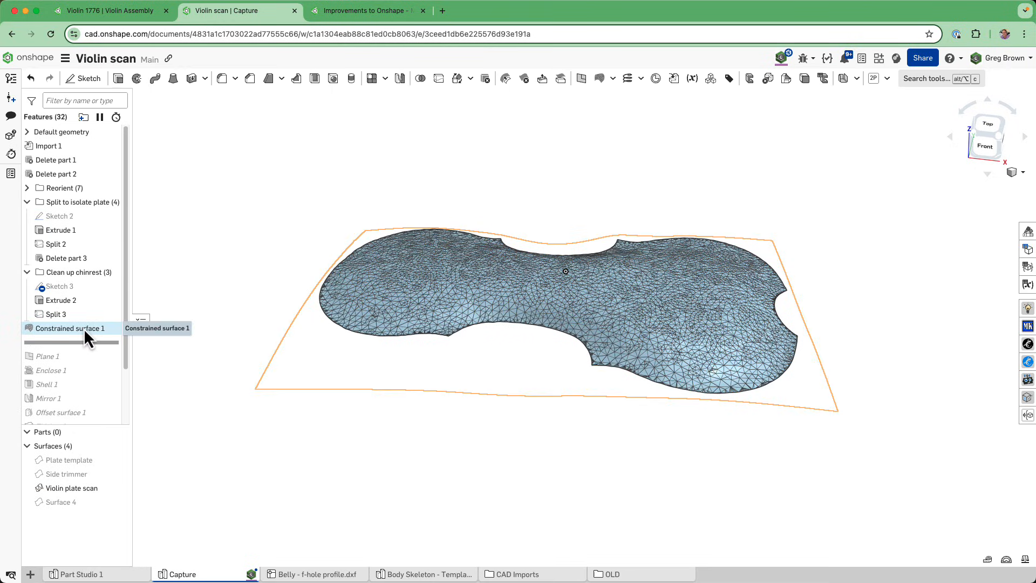
- Reopen Constrained surface 1 and show all deviations from the scan mesh, not just the maximum
double_click(70, 328)
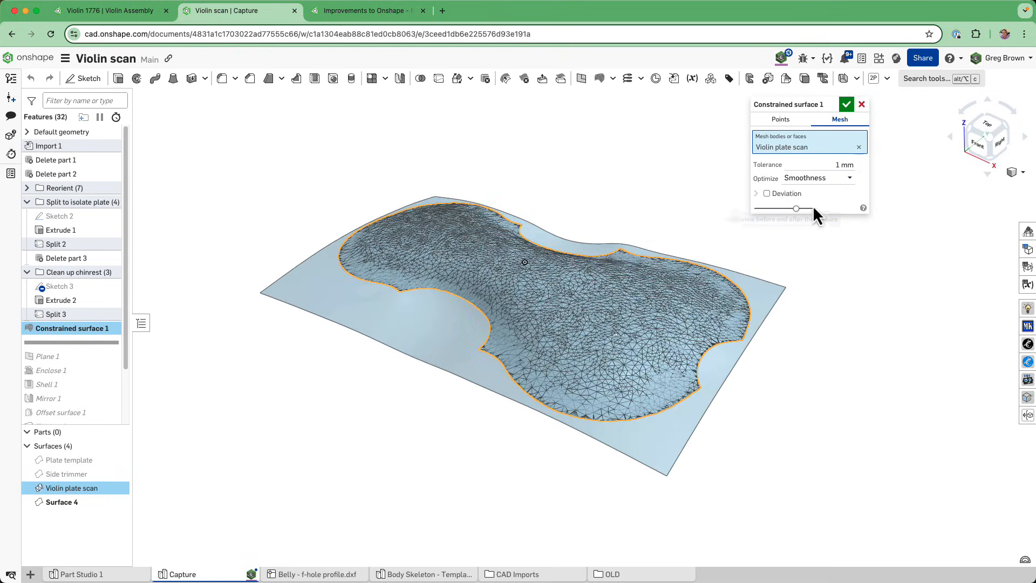
left_click(766, 193)
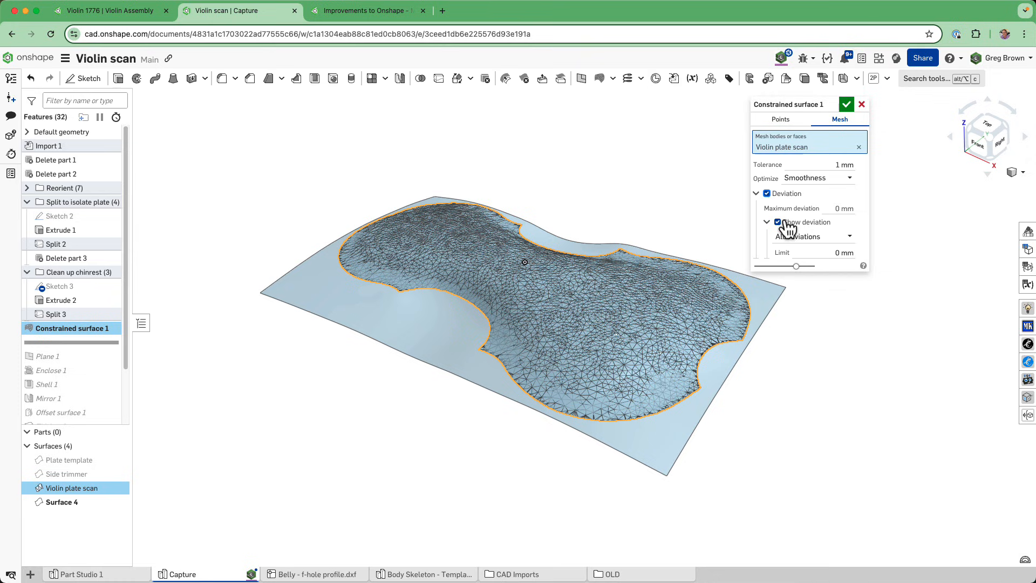
left_click(813, 236)
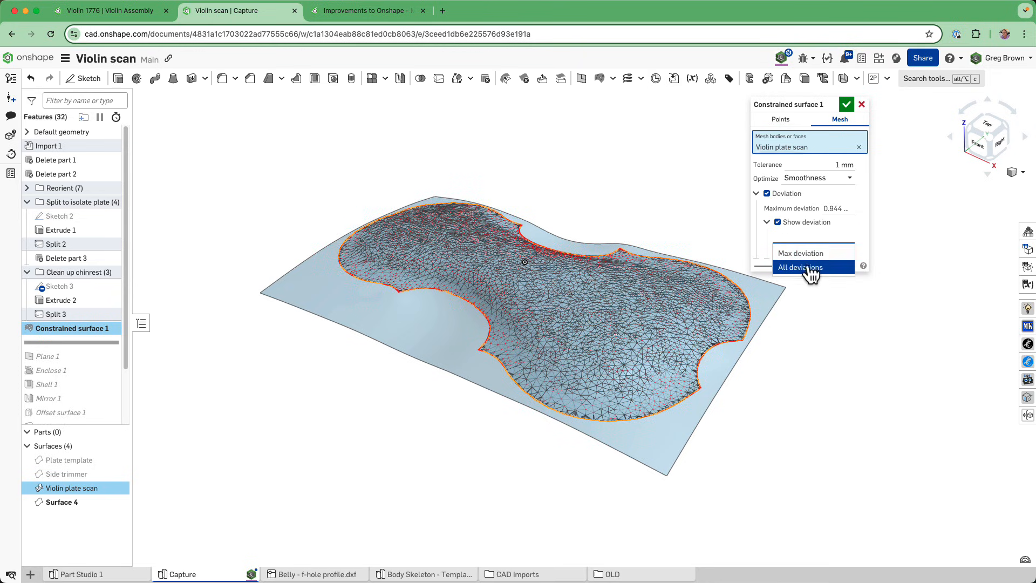
left_click(800, 267)
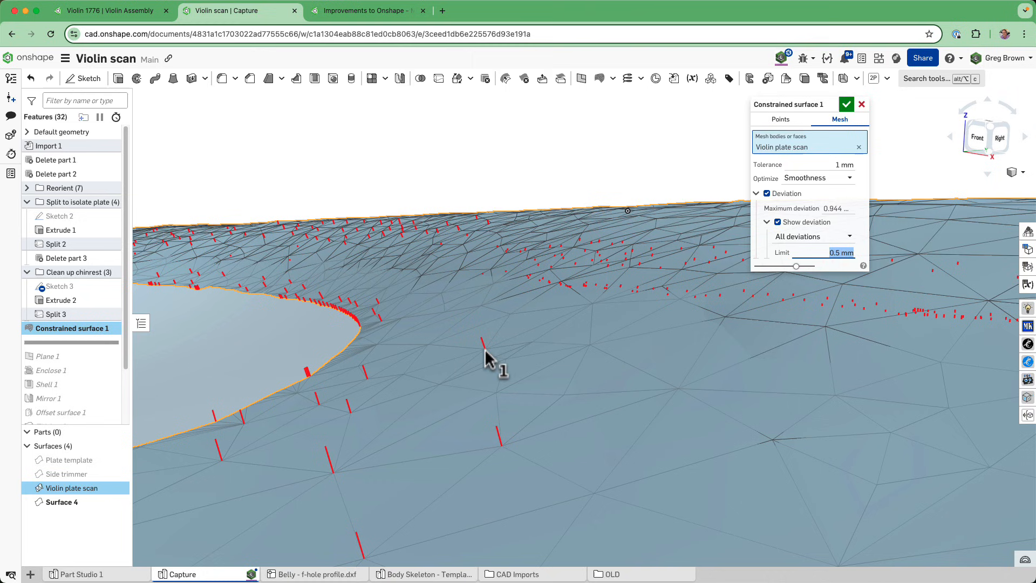
mouse_move(489, 362)
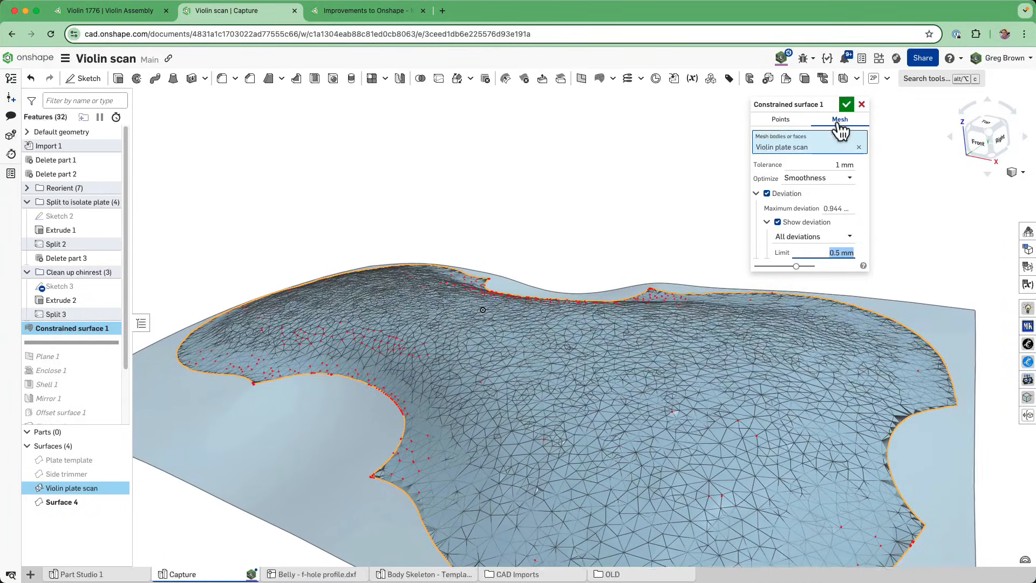
left_click(847, 104)
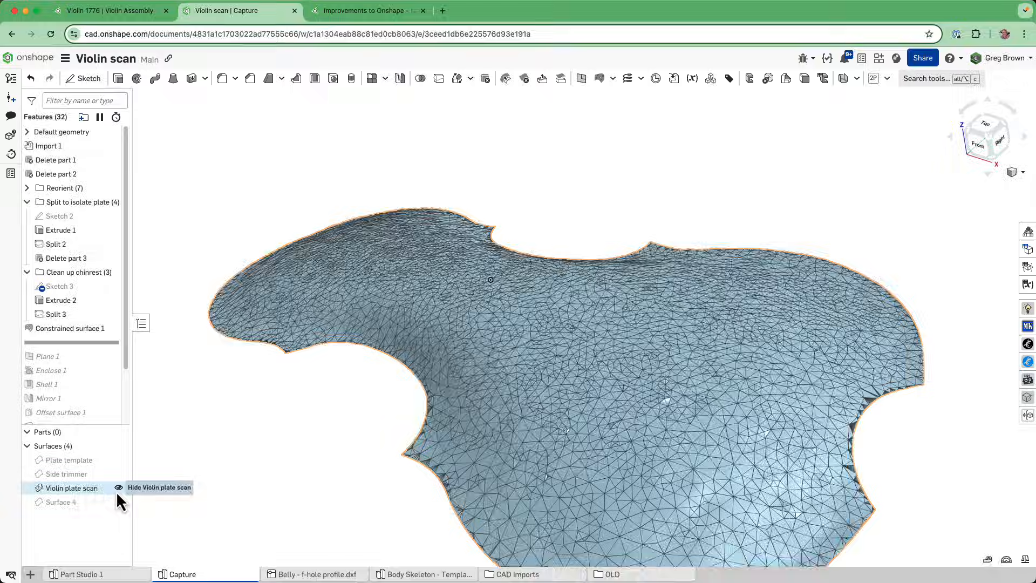
left_click(119, 487)
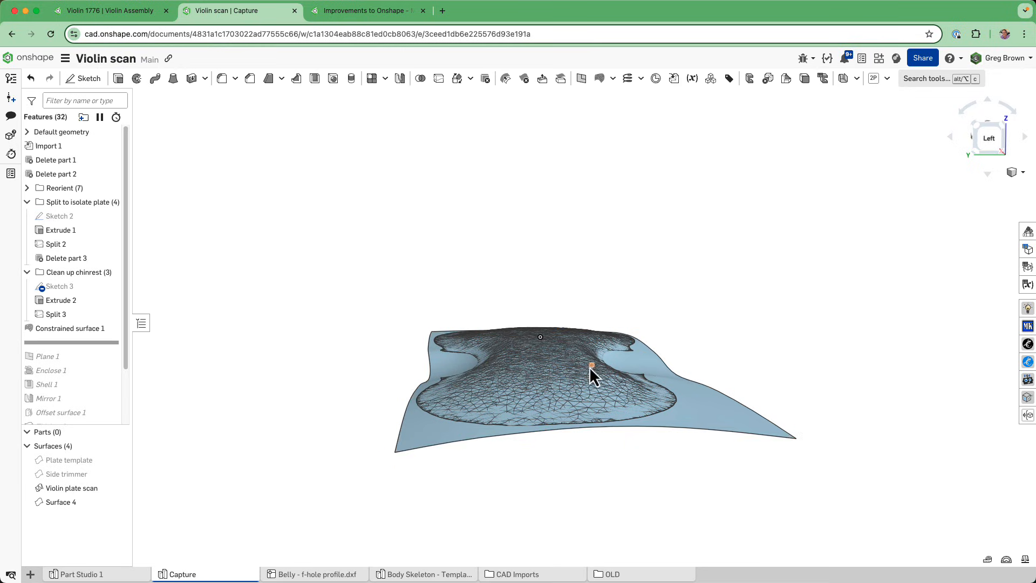
mouse_move(463, 402)
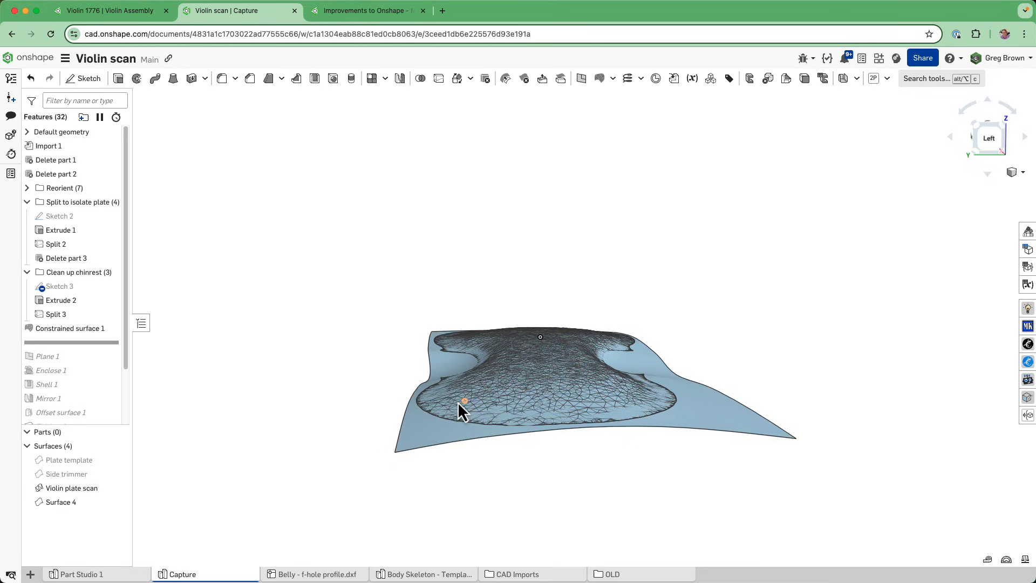
mouse_move(608, 388)
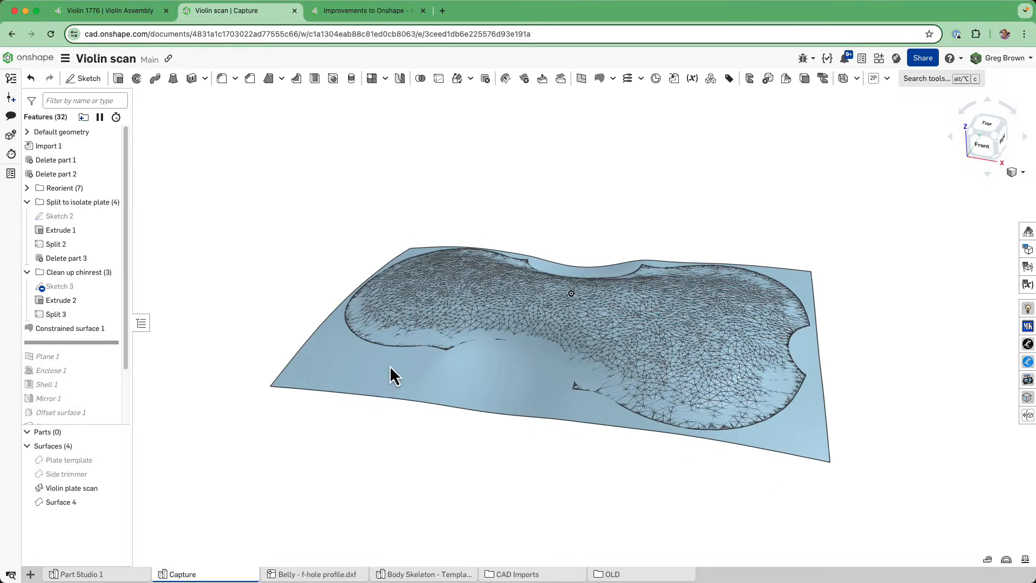
- Hide the Violin plate scan mesh and roll the history past Plane 1 and Enclose 1, producing solid Part 1
left_click(67, 474)
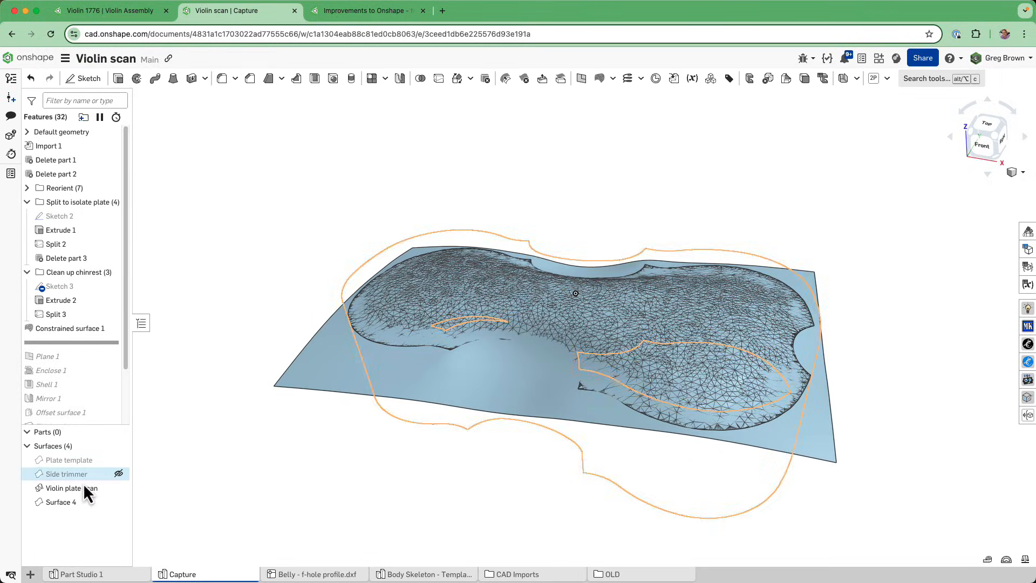
left_click(119, 488)
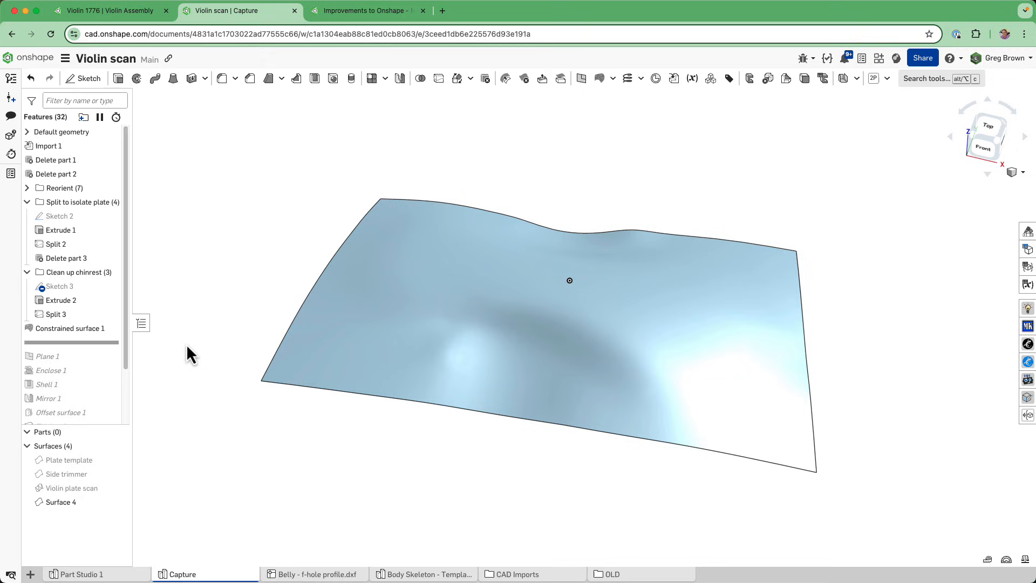
left_click(369, 377)
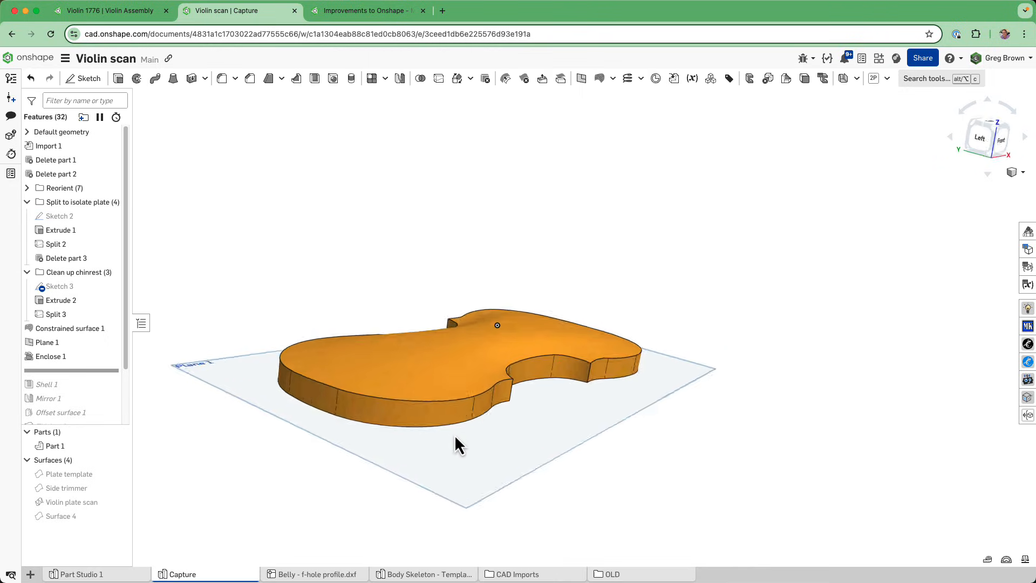
- View the solid plate from the side and roll the history forward to include Shell 1
left_click(993, 136)
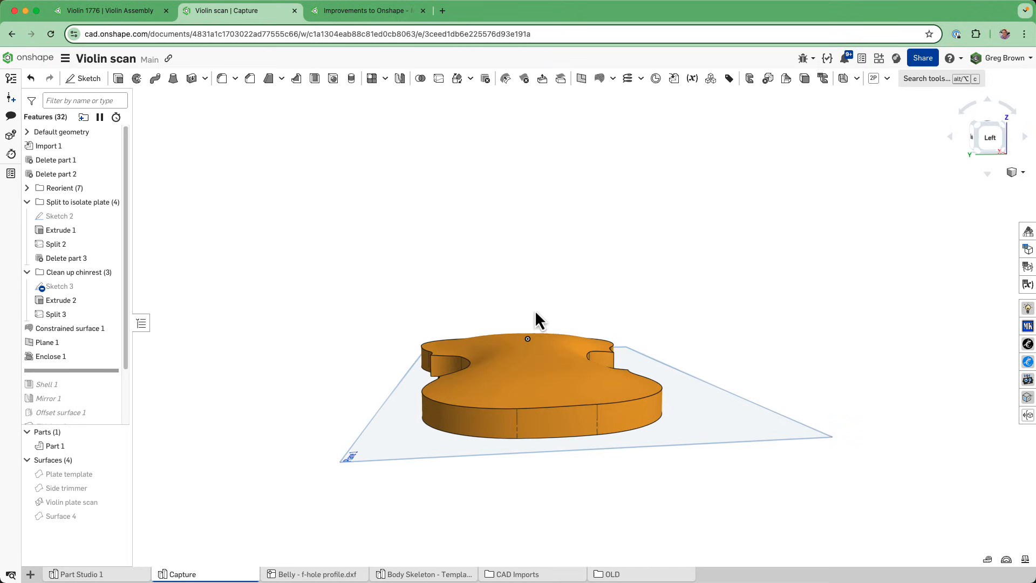
mouse_move(585, 435)
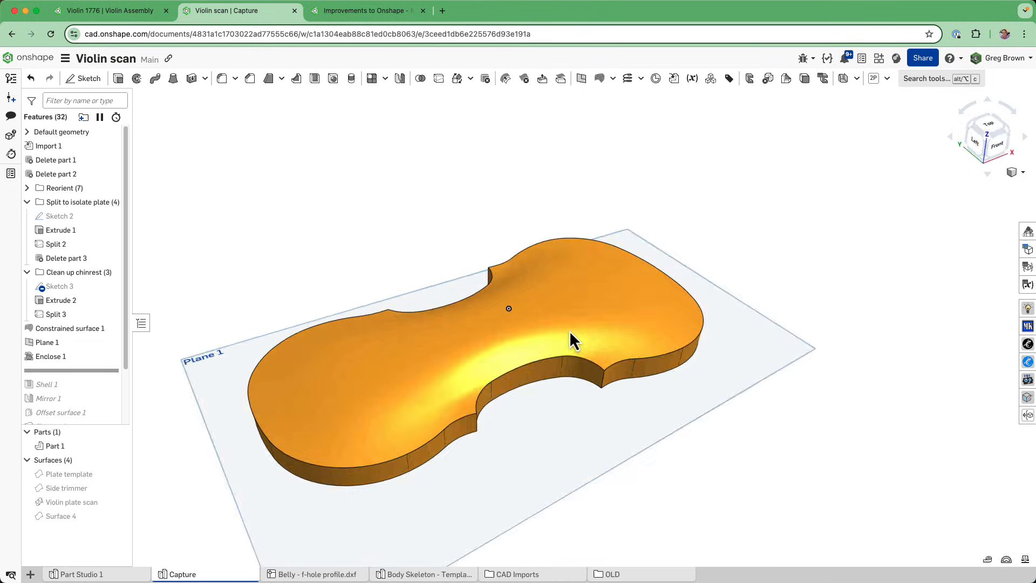
left_click(987, 135)
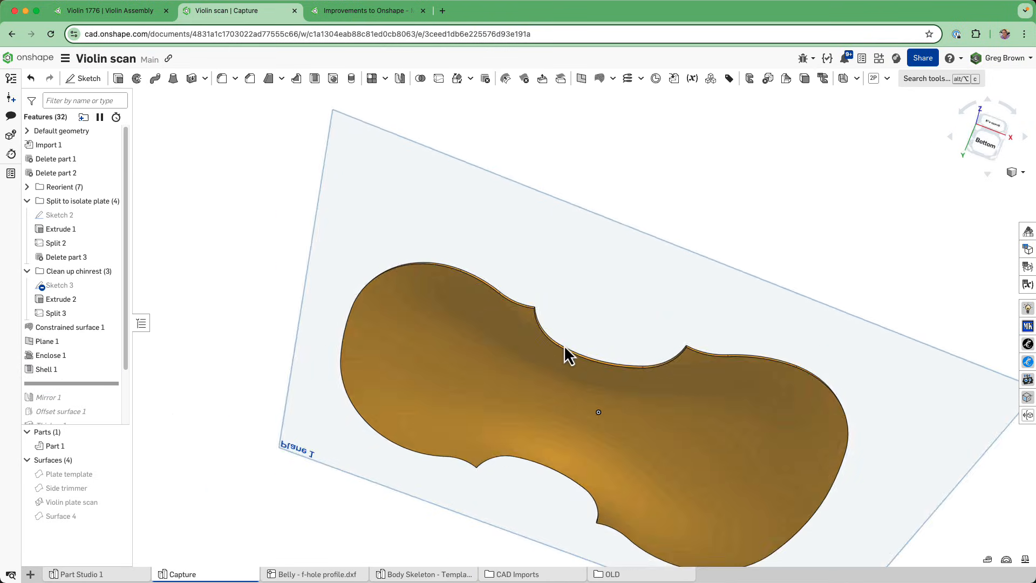
- Review Shell 1's 2.5 mm shell settings and close the dialog without changes
left_click(46, 370)
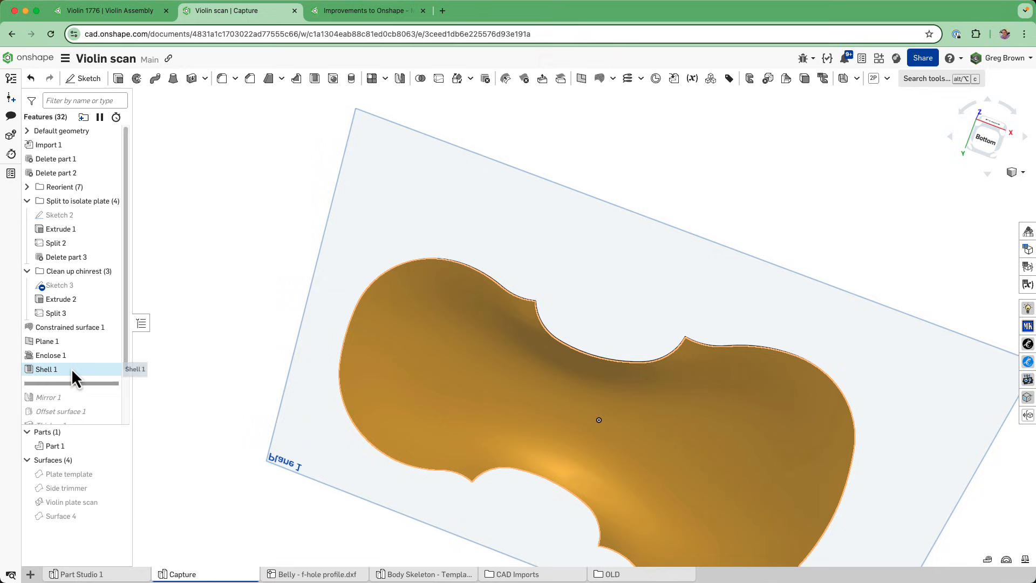
double_click(47, 369)
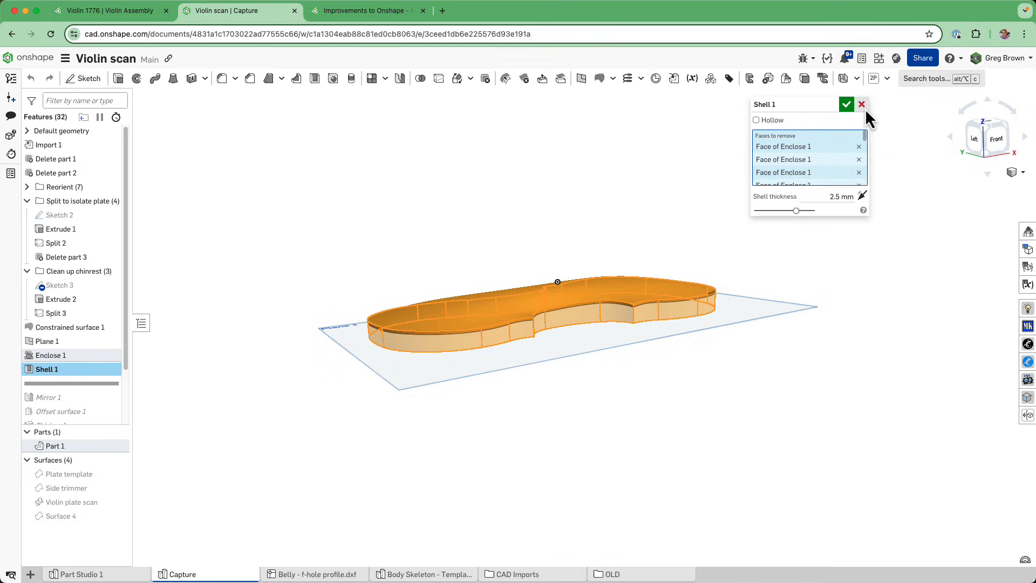
left_click(846, 103)
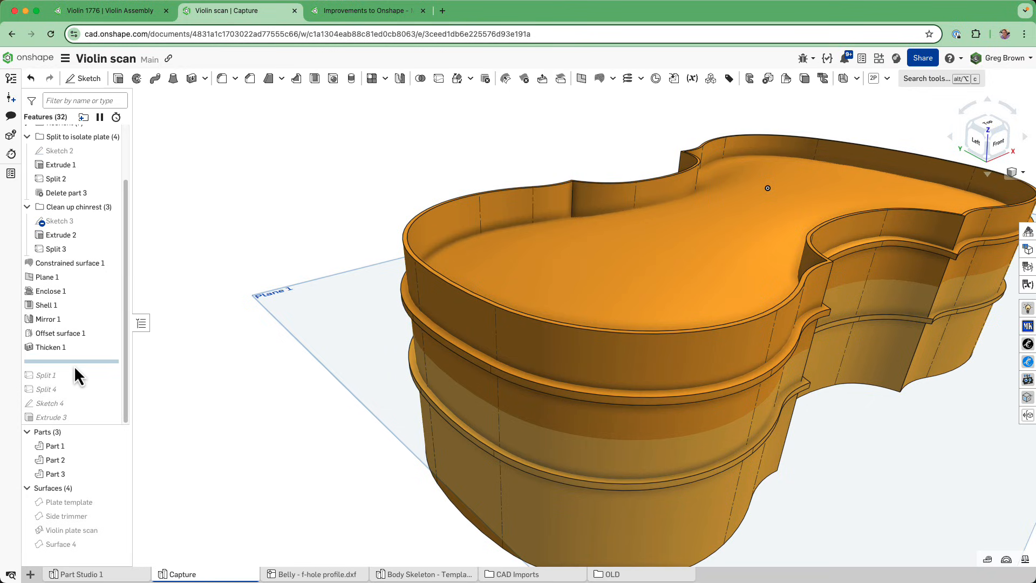
mouse_move(79, 390)
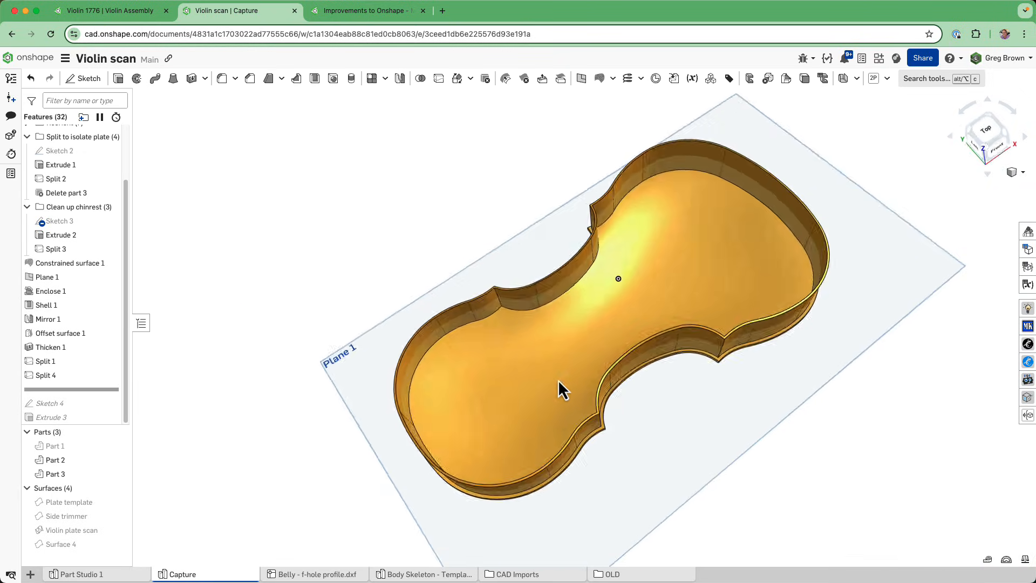
- Toggle visibility of Part 1 and Part 2 in the Parts list to check each plate on its own
left_click(118, 445)
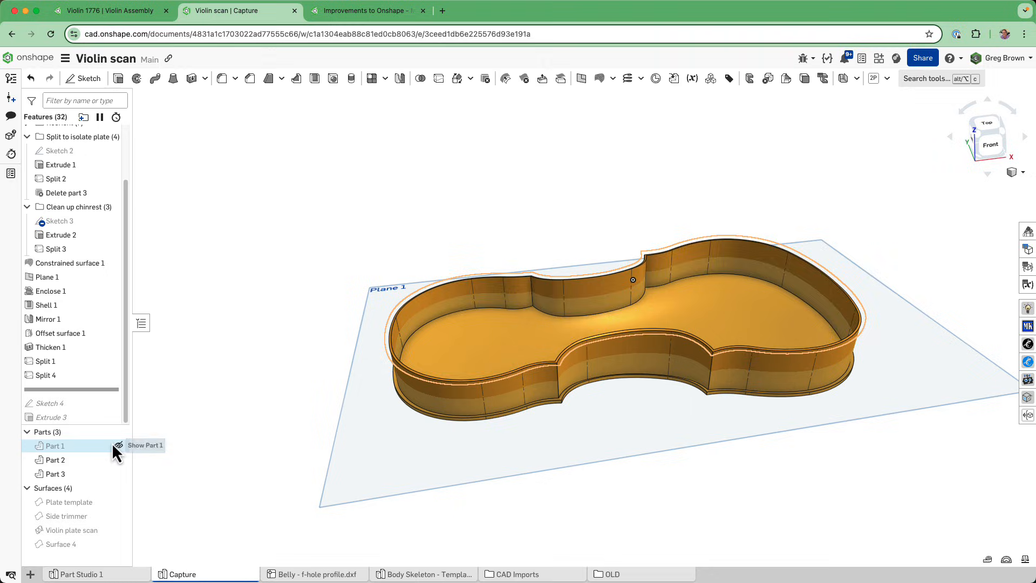
left_click(118, 445)
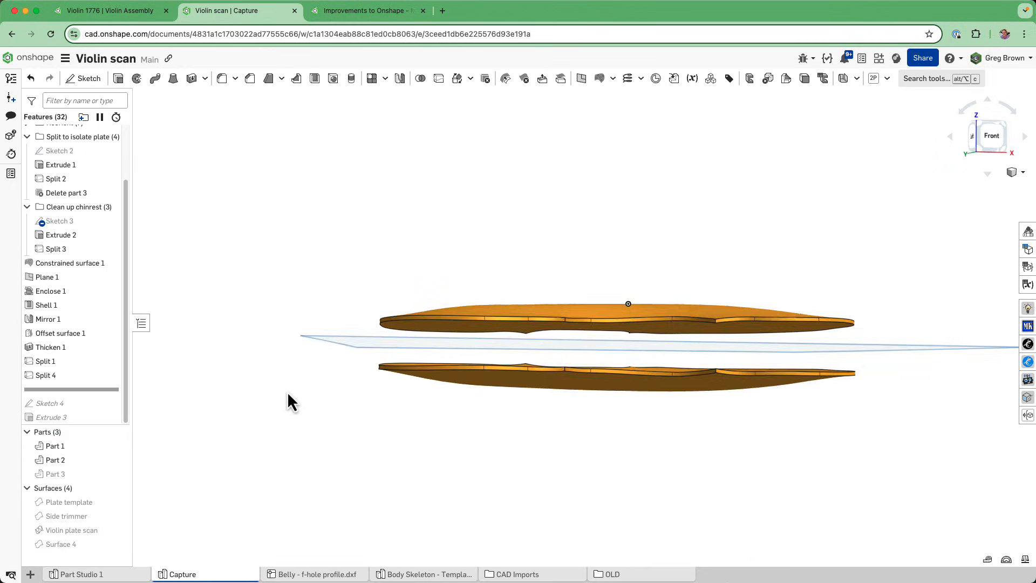
left_click(118, 446)
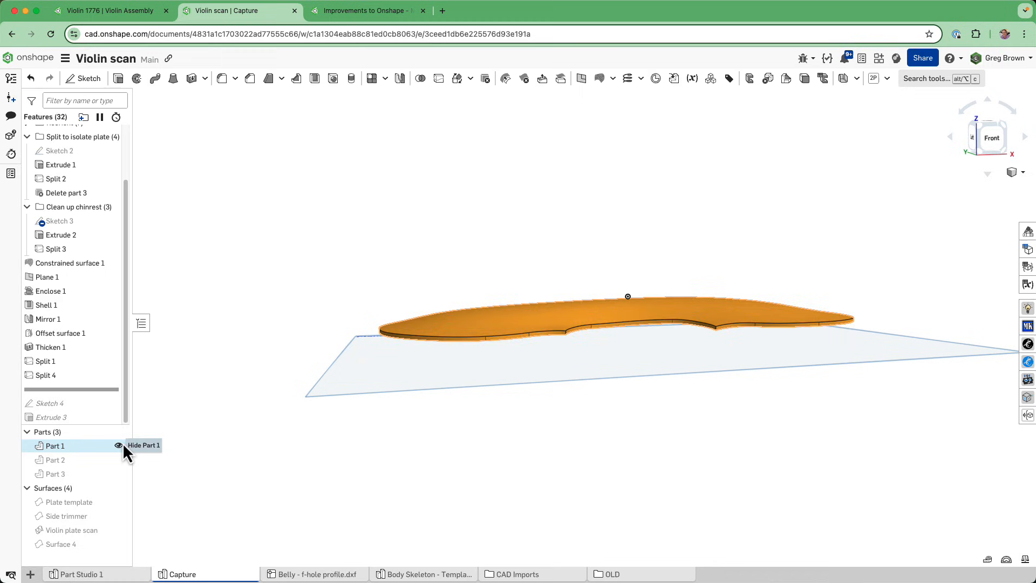
left_click(119, 445)
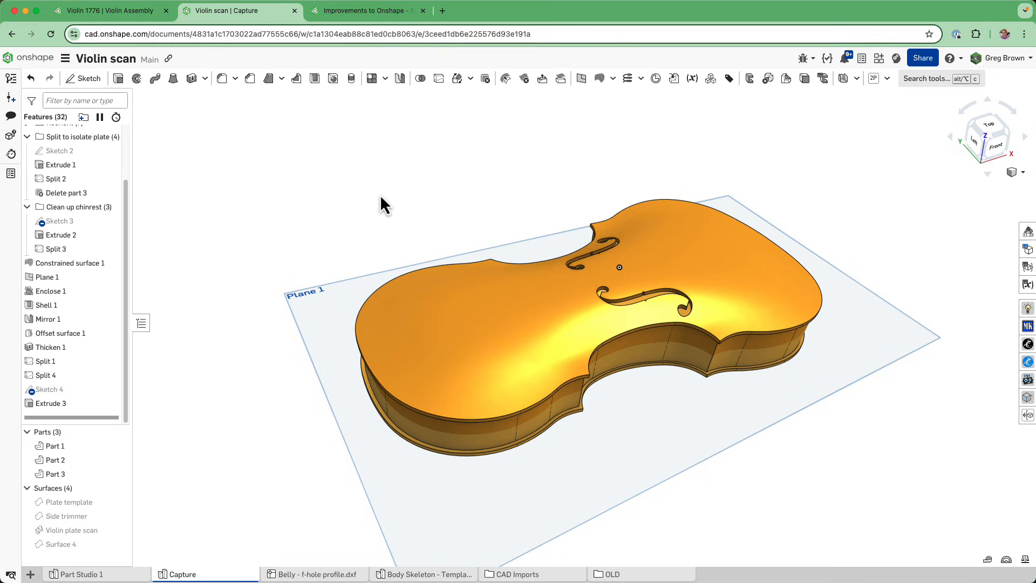
mouse_move(592, 265)
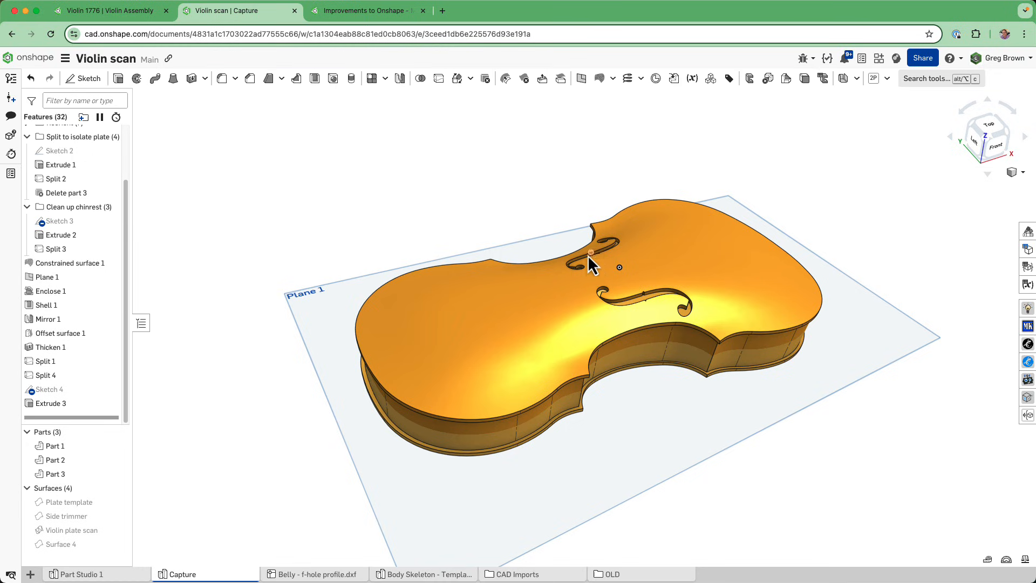
- Inspect the upper f-hole edge cut through the top plate
left_click(109, 11)
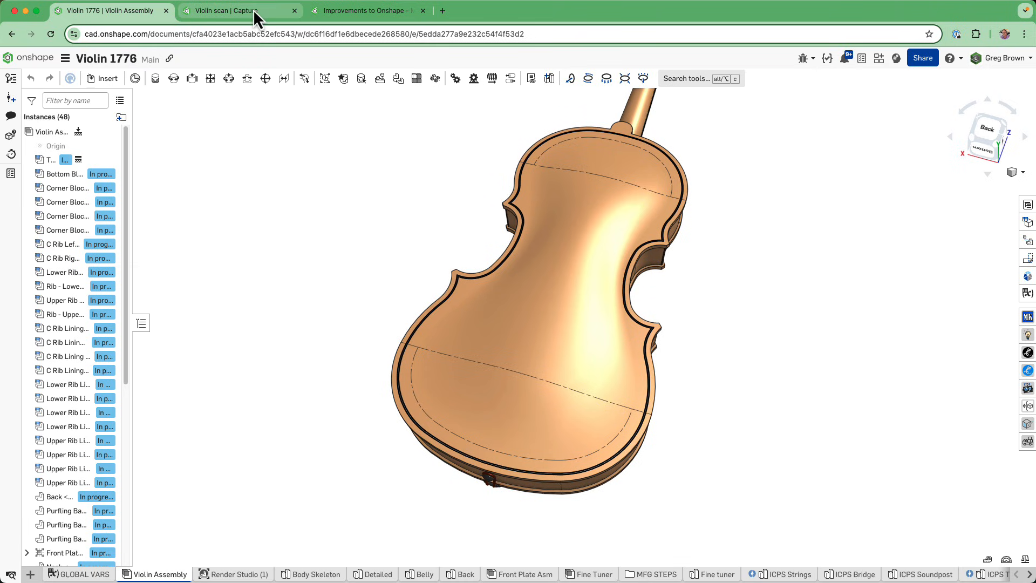
- Compare the f-holed top plate against the Violin 1776 assembly, ending in the Violin scan part studio
left_click(237, 11)
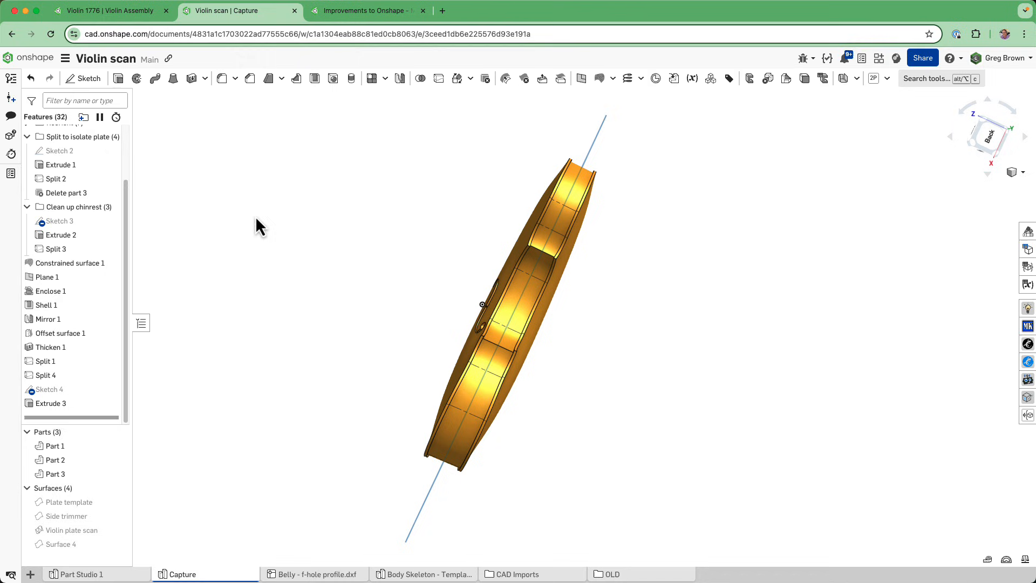
scroll("up", 3)
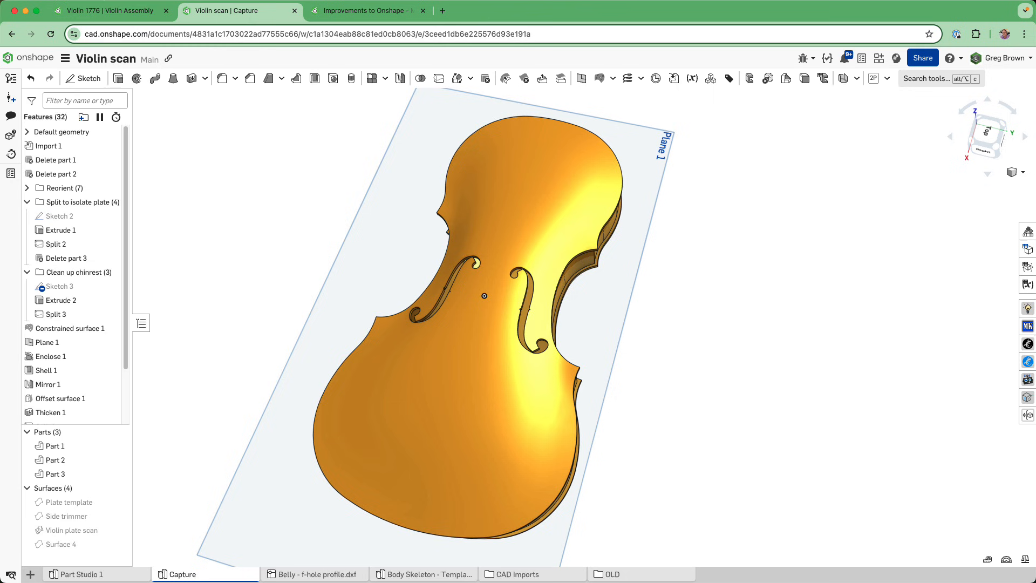
left_click(109, 11)
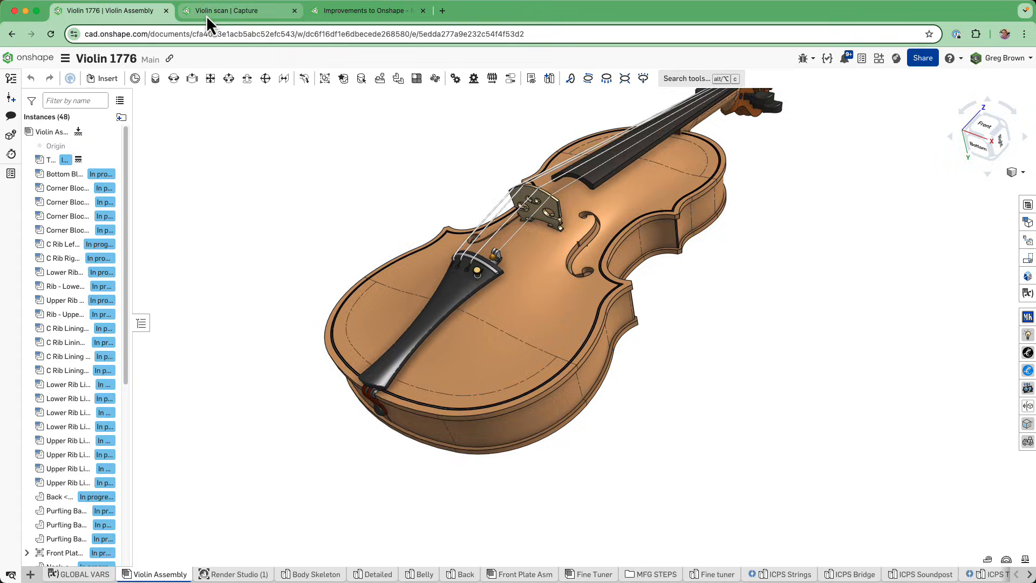
left_click(237, 11)
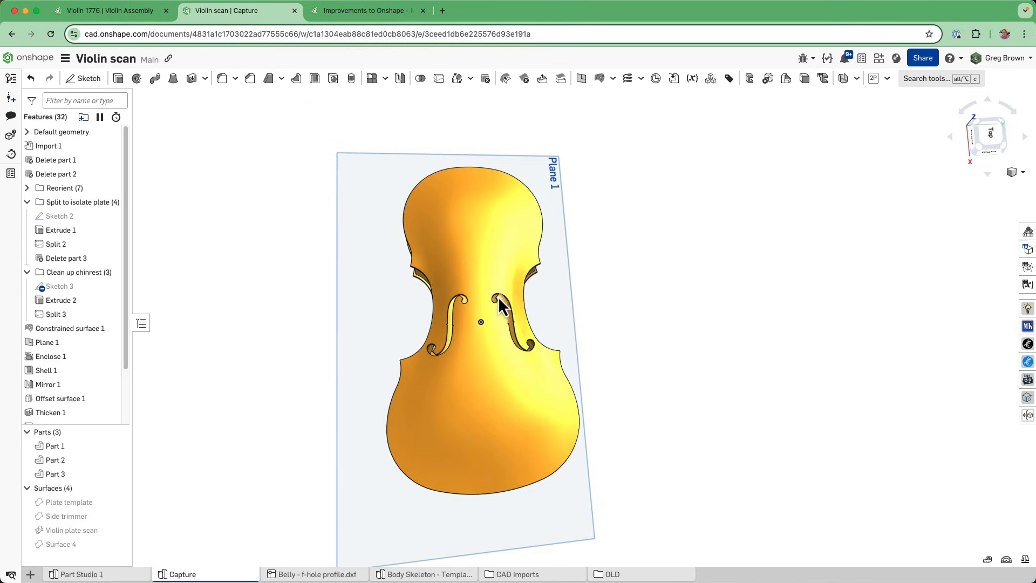
left_click(639, 78)
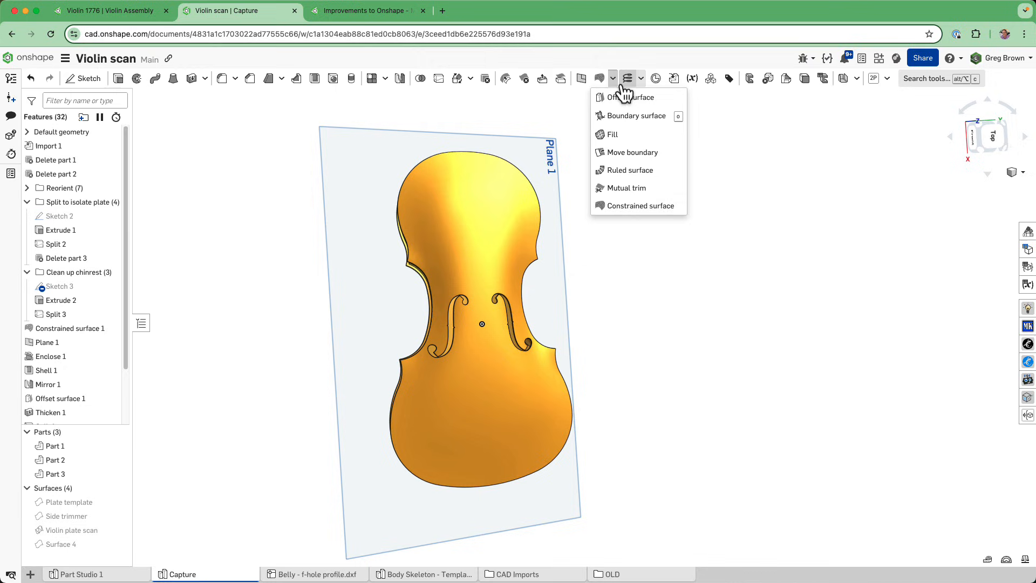
mouse_move(637, 205)
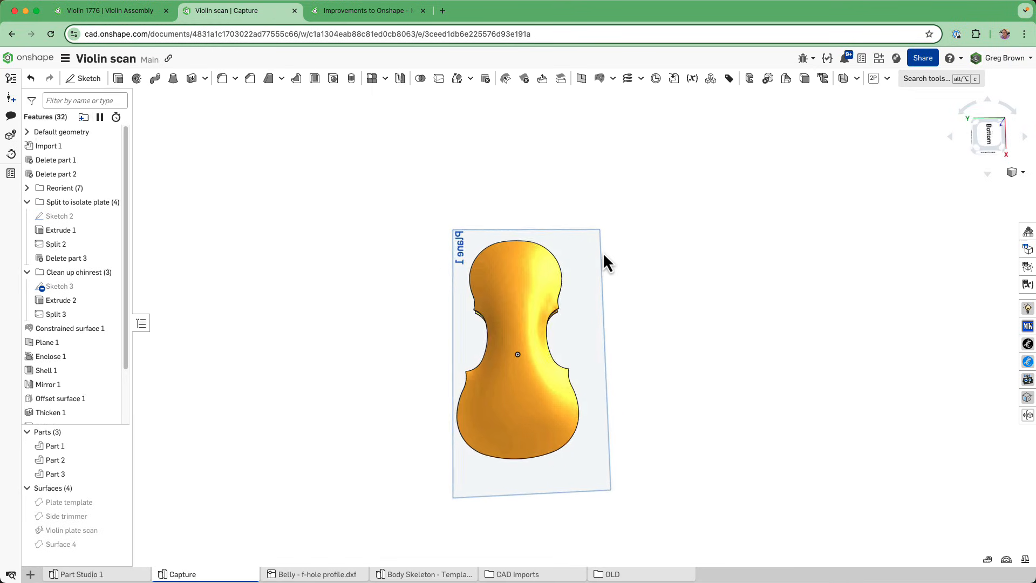
scroll("up", 3)
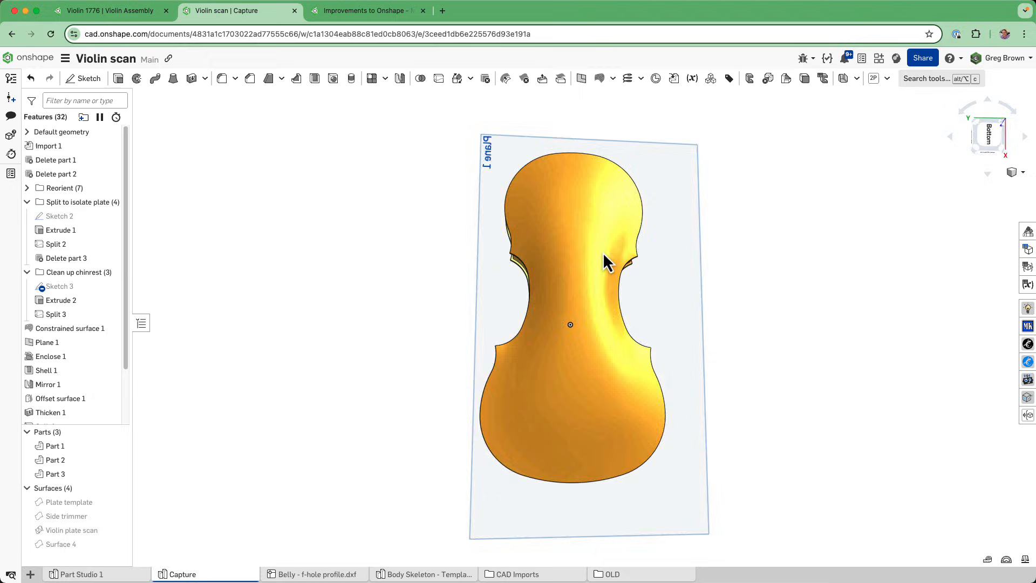